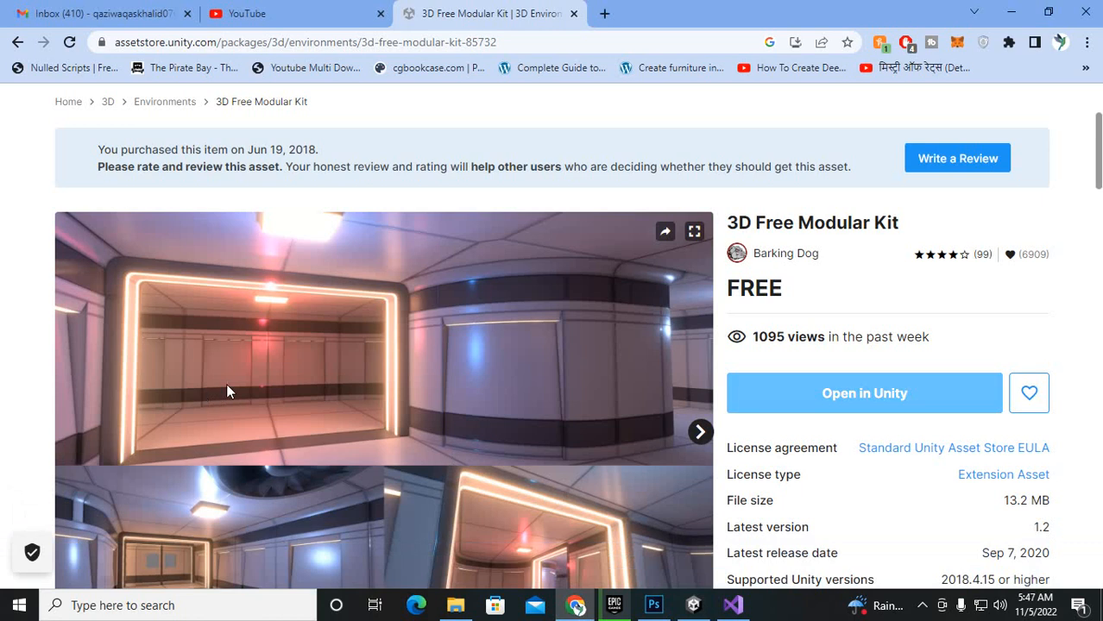
- Collapse the _Level object's children in the Hierarchy
{"action": "scroll", "scroll_direction": "down", "scroll_amount": 3}
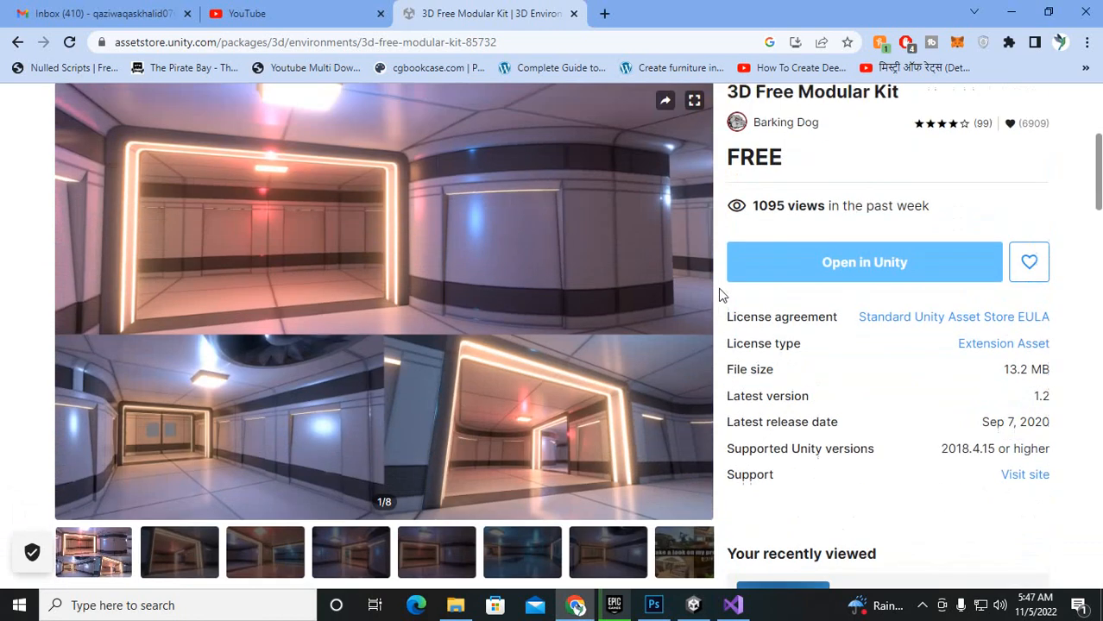
{"action": "scroll", "scroll_direction": "up", "scroll_amount": 3}
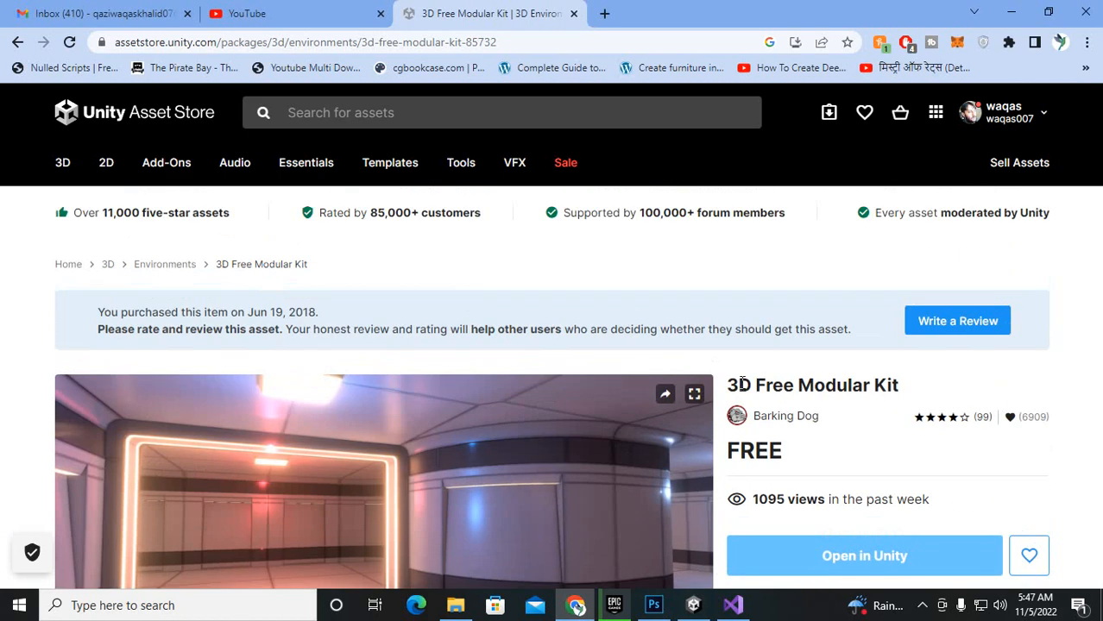
{"action": "scroll", "scroll_direction": "down", "scroll_amount": 3}
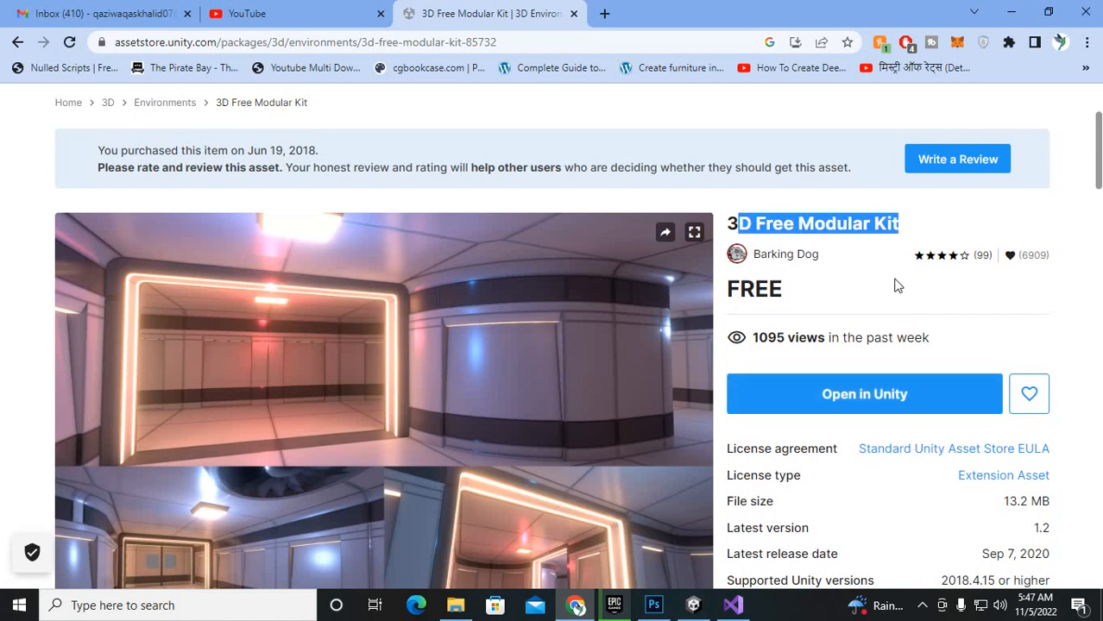
{"action": "scroll", "scroll_direction": "down", "scroll_amount": 3}
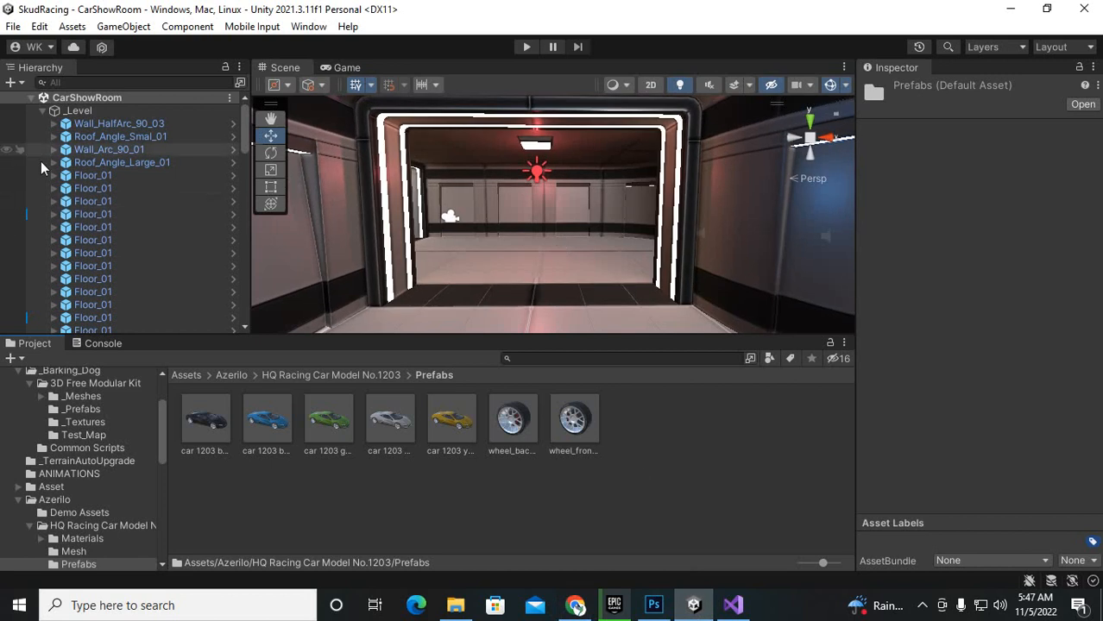
{"action": "left_click", "coordinate": [42, 110]}
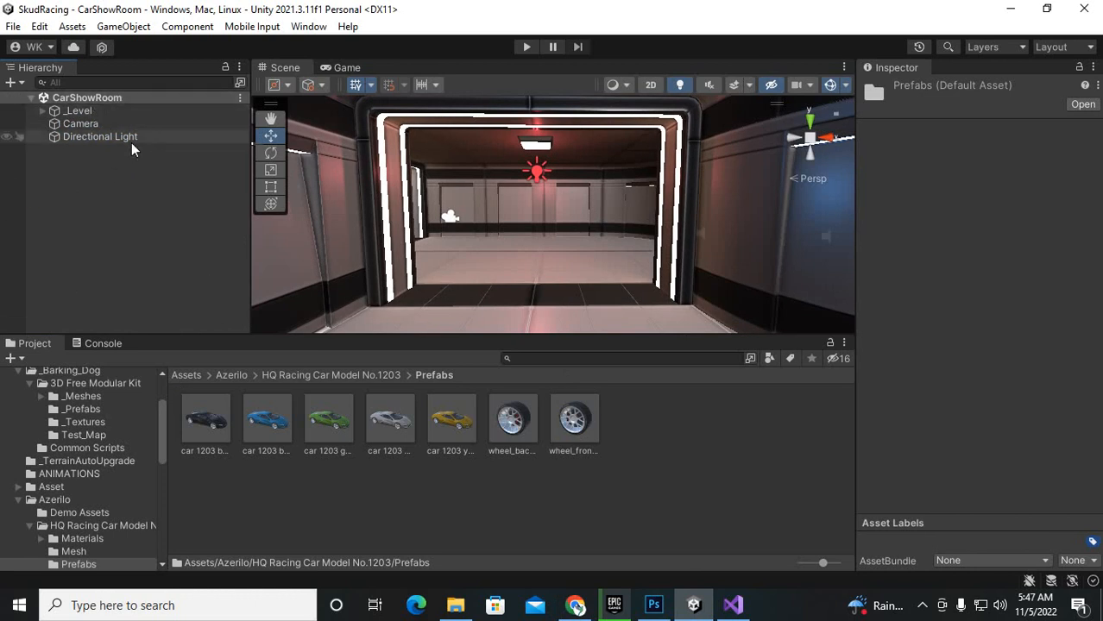
- Try a Directional Light intensity of 3, then leave it at 1
{"action": "left_click", "coordinate": [100, 136]}
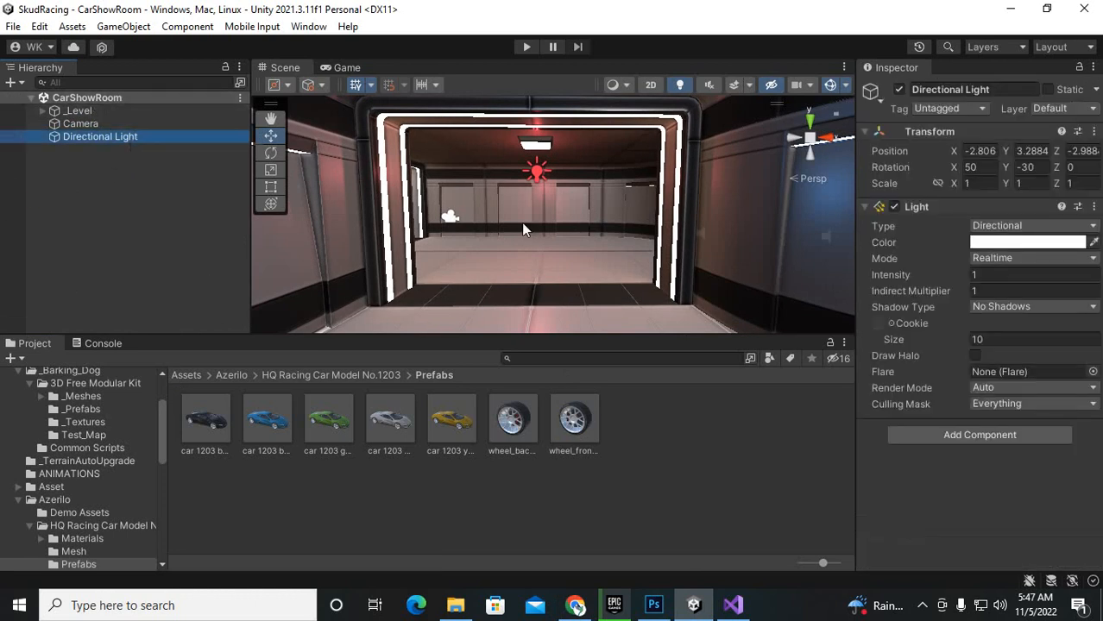
{"action": "left_click", "coordinate": [1033, 275]}
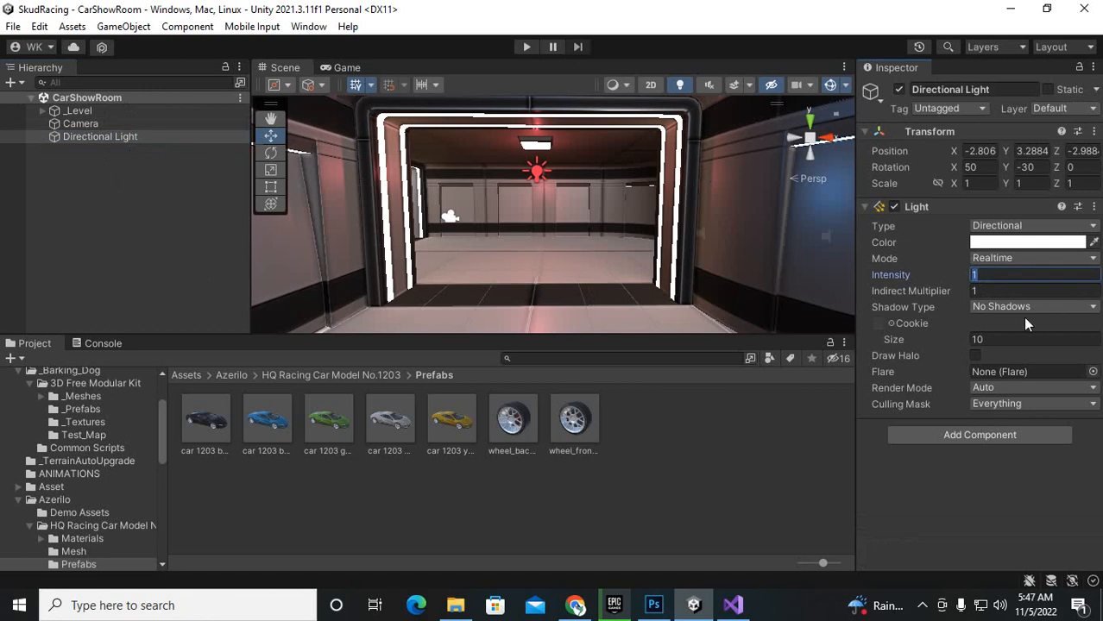
{"action": "type", "text": "3"}
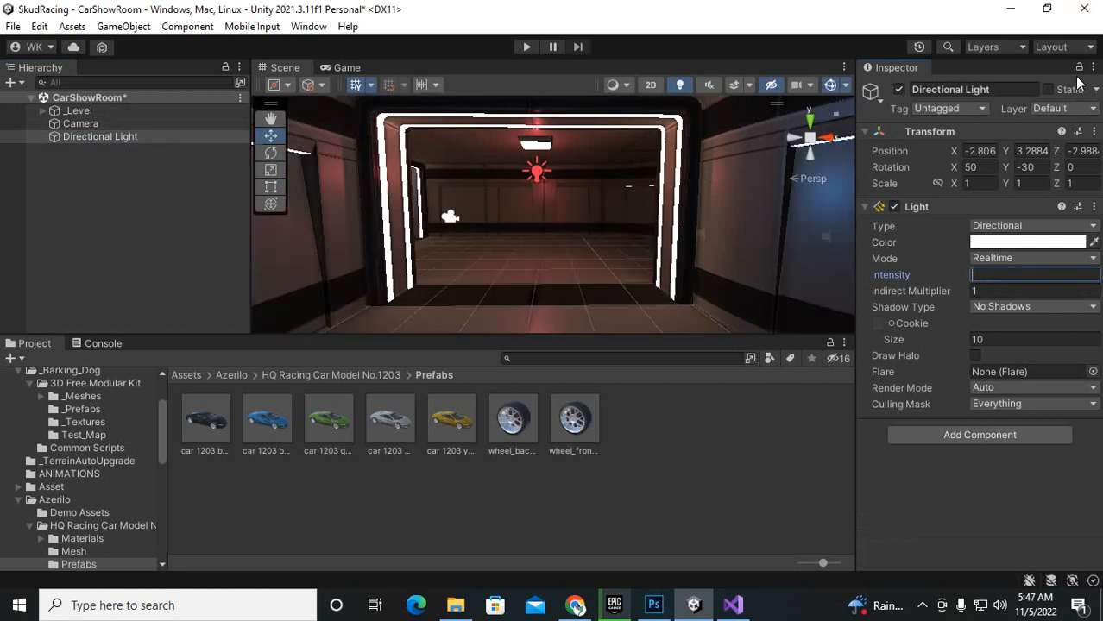
{"action": "type", "text": "1"}
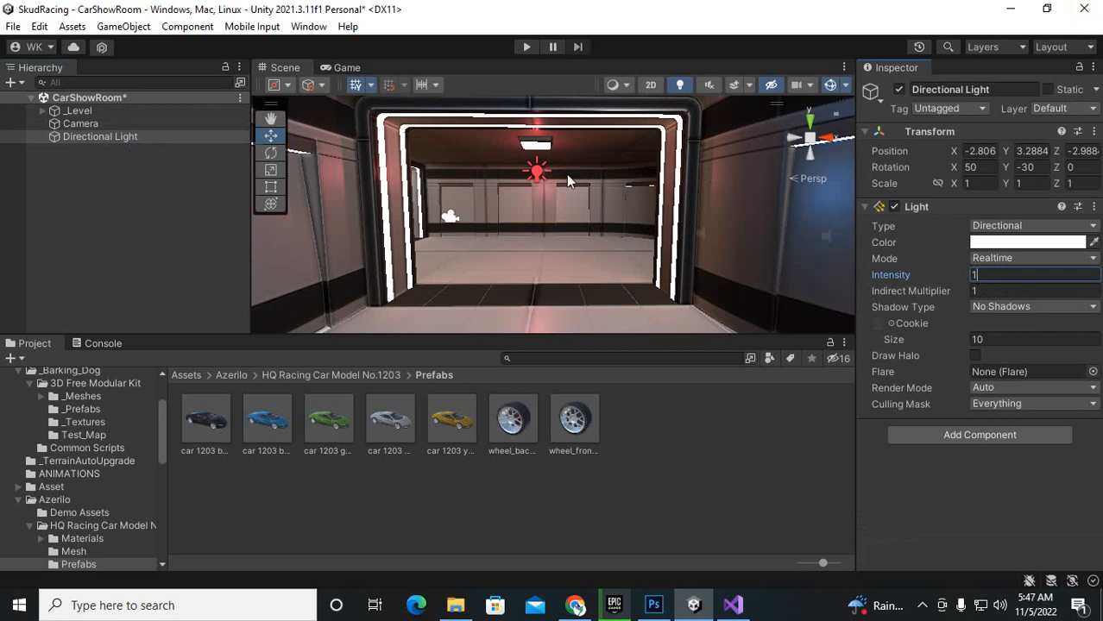
{"action": "mouse_move", "coordinate": [518, 258]}
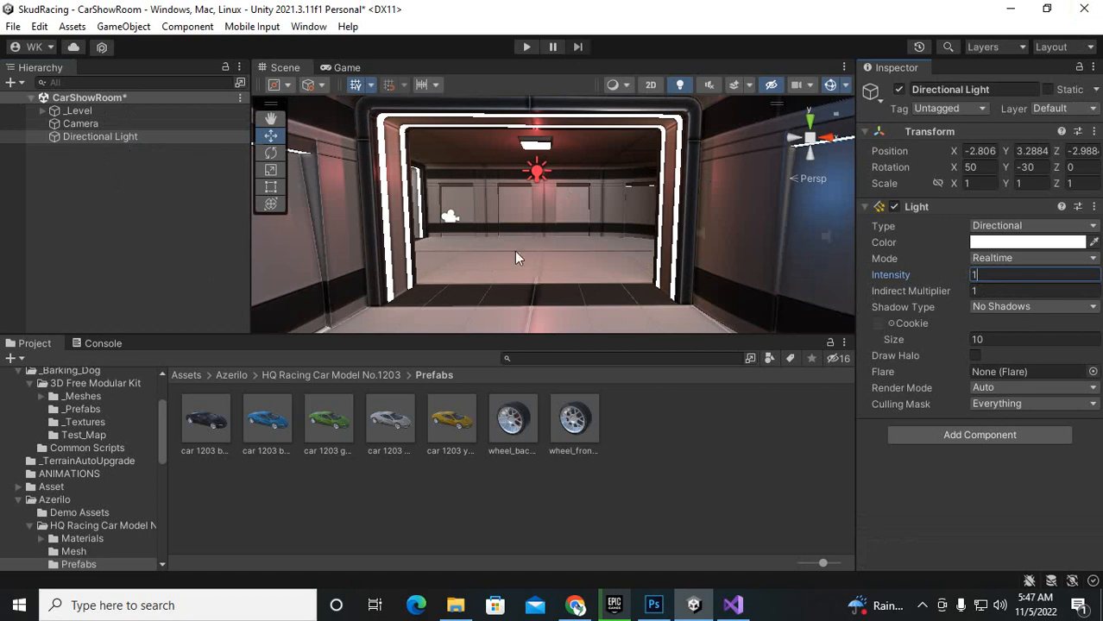
{"action": "mouse_move", "coordinate": [518, 258]}
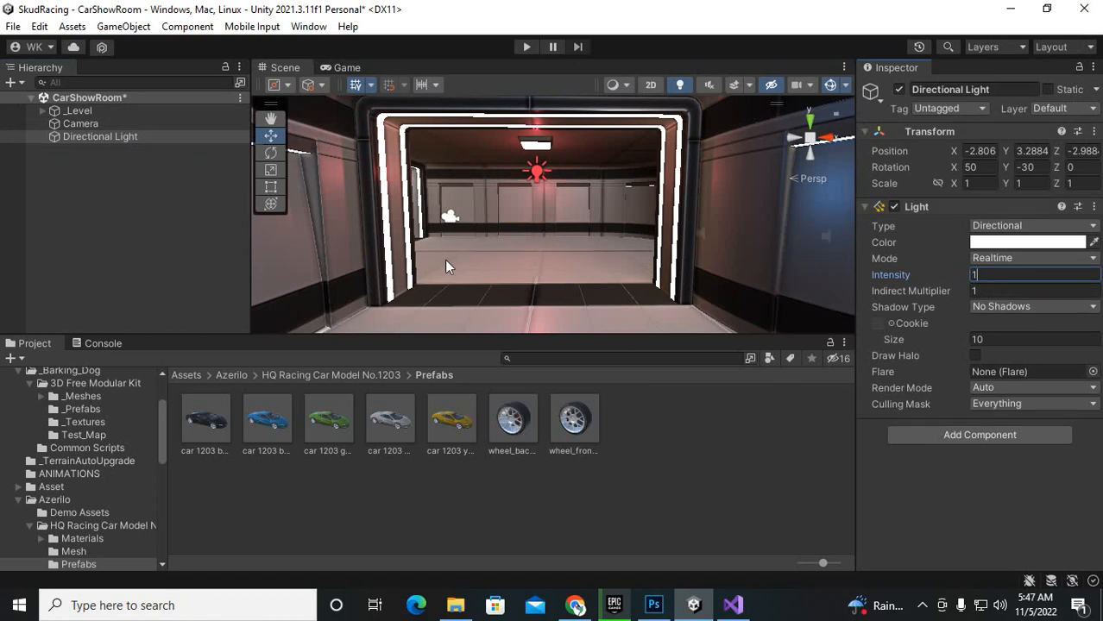
{"action": "mouse_move", "coordinate": [531, 254]}
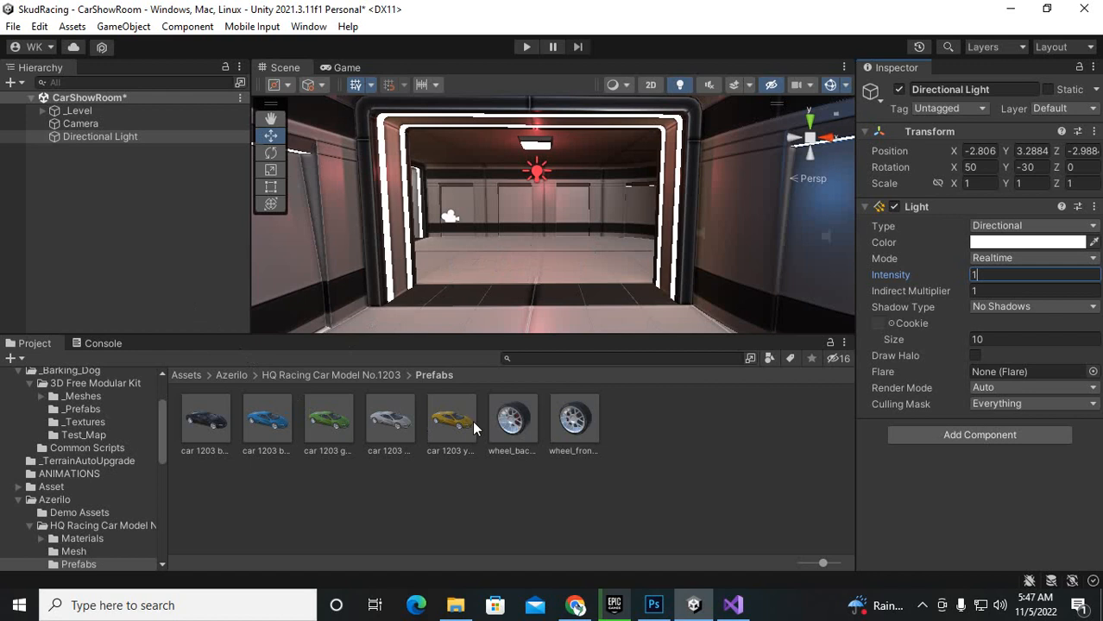
- Drag the yellow car 1203 prefab into the Scene view and centre it on the floor
{"action": "left_click_drag", "start_coordinate": [451, 418], "coordinate": [522, 259]}
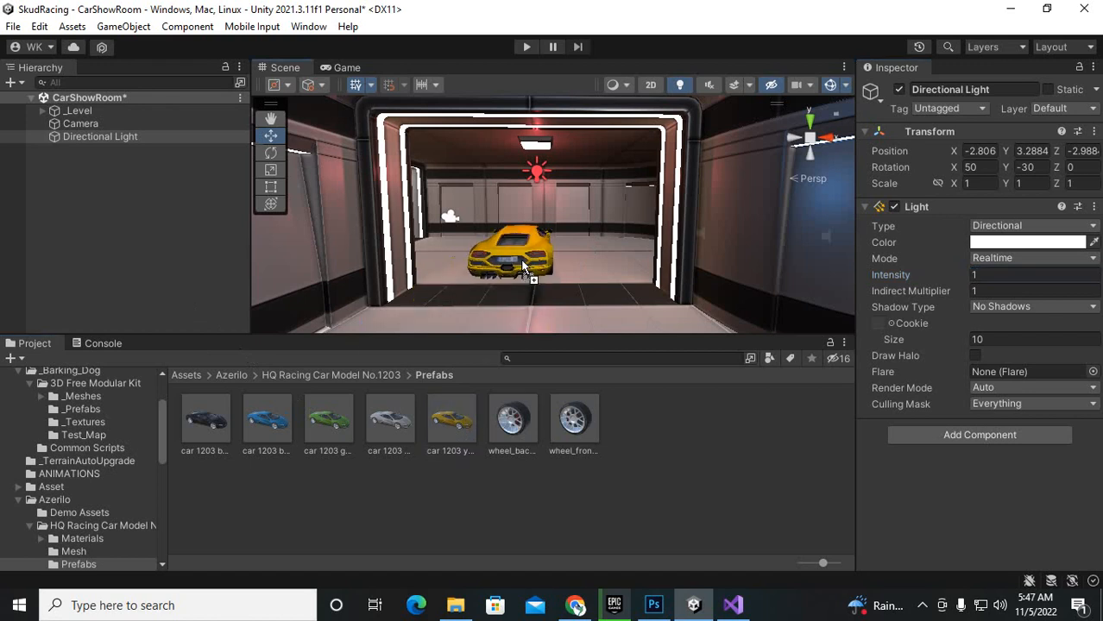
{"action": "left_click_drag", "start_coordinate": [522, 265], "coordinate": [533, 254]}
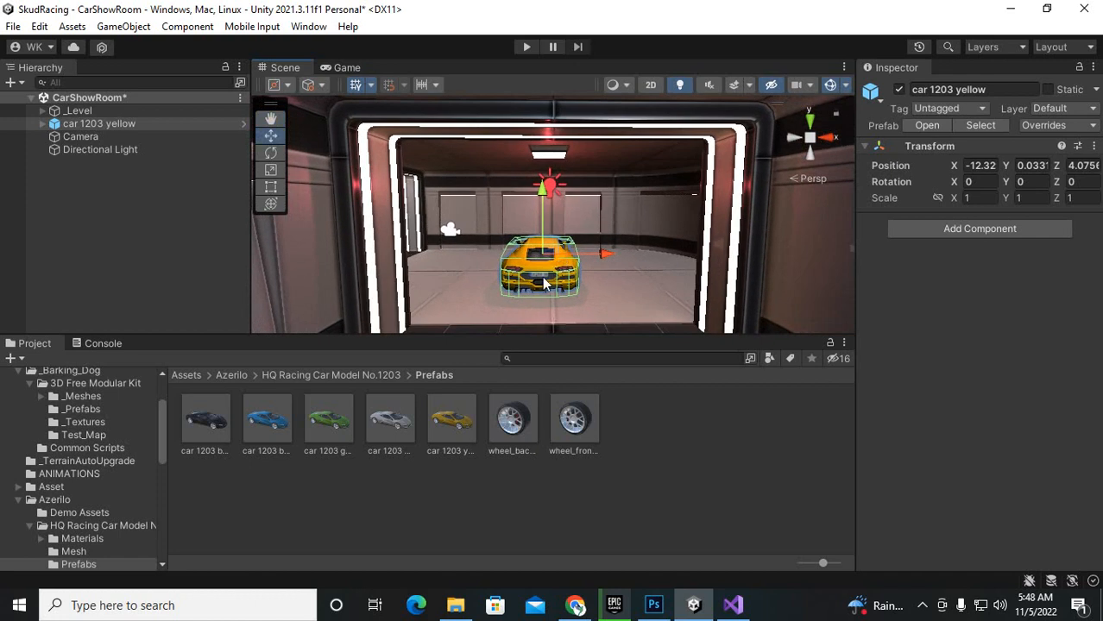
{"action": "mouse_move", "coordinate": [542, 285]}
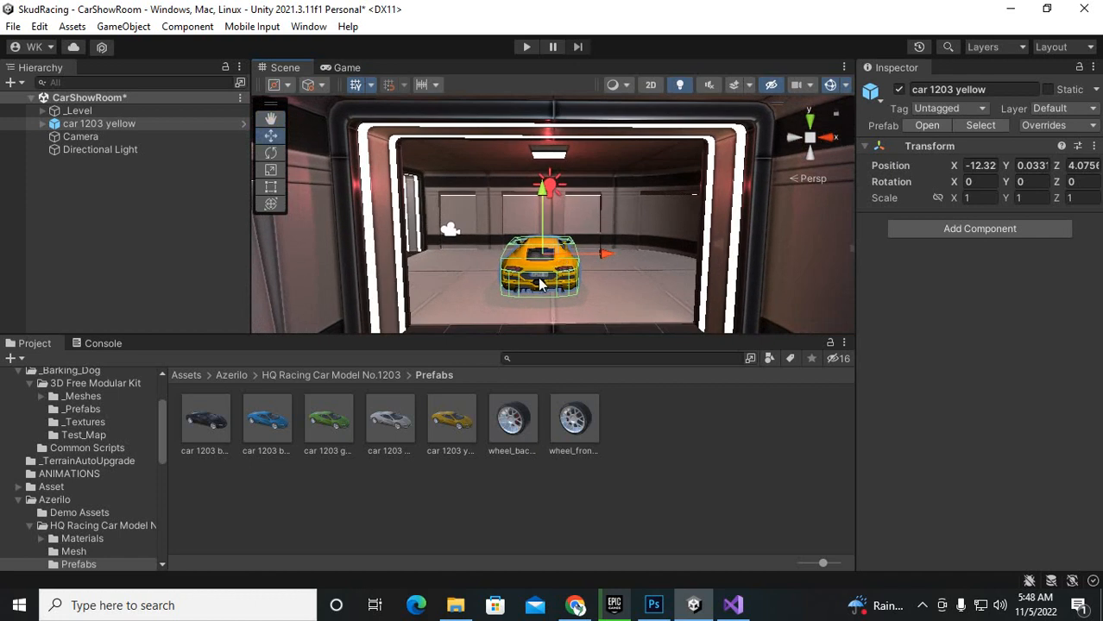
- Rename the yellow car YellowPlayerCar and the added blue car BluePlayerCar
{"action": "right_click", "coordinate": [99, 123]}
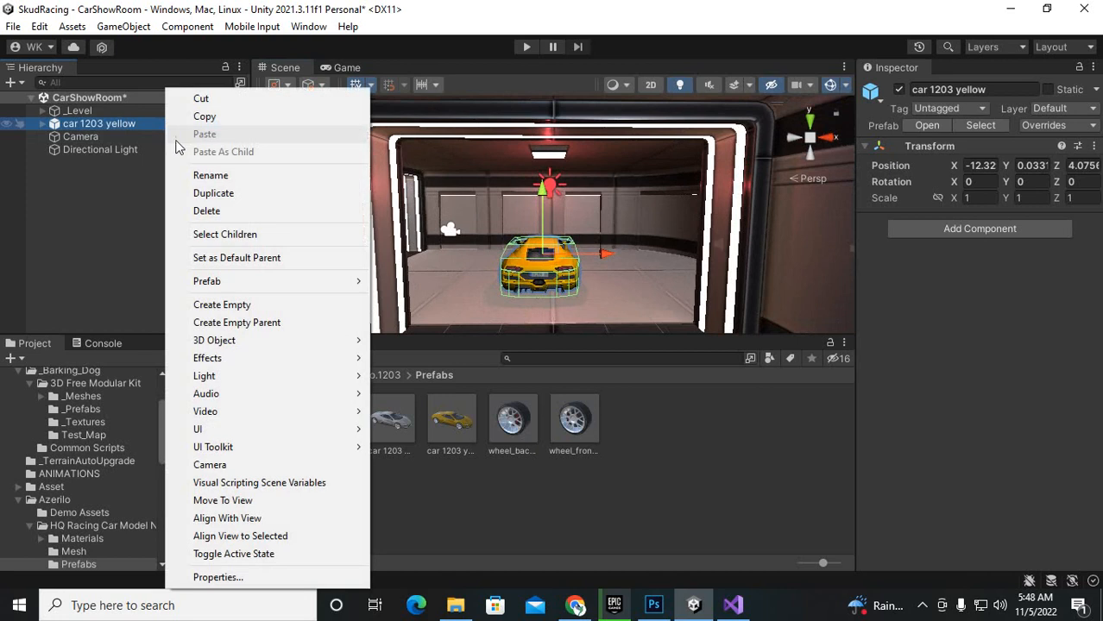
{"action": "mouse_move", "coordinate": [210, 175]}
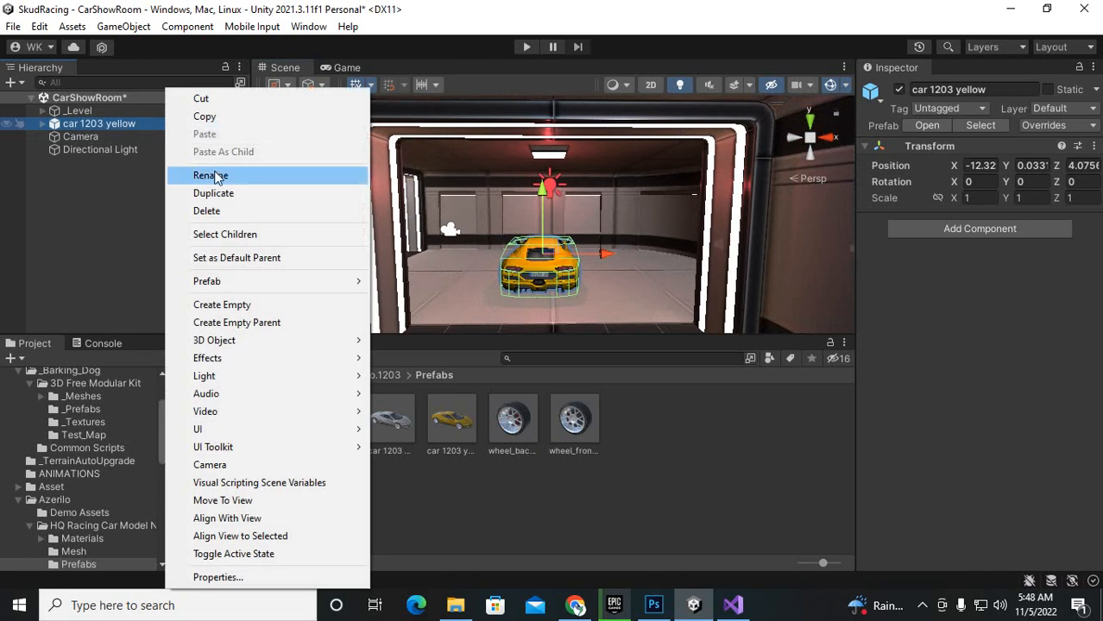
{"action": "mouse_move", "coordinate": [206, 281]}
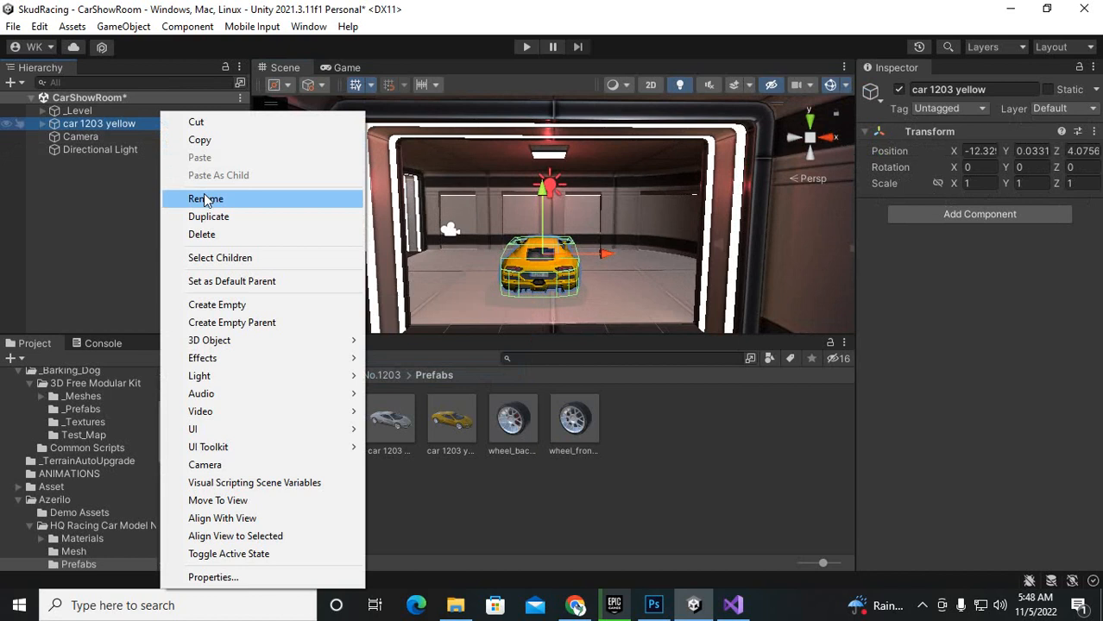
{"action": "left_click", "coordinate": [206, 198]}
{"action": "type", "text": "YellowCar"}
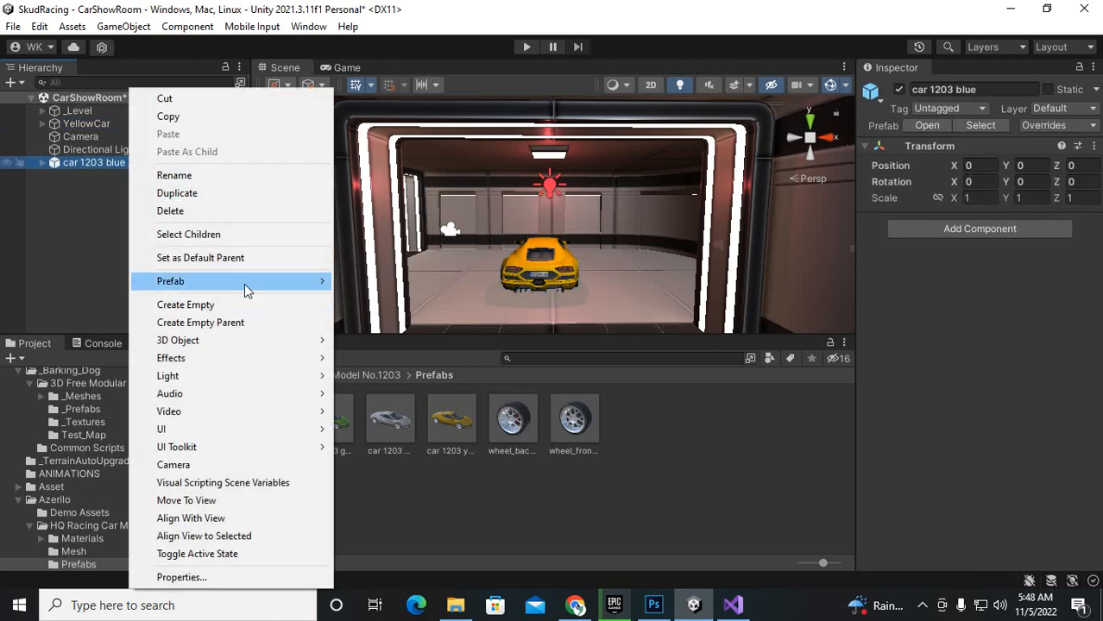
{"action": "left_click", "coordinate": [95, 163]}
{"action": "type", "text": "BluePlayerCar"}
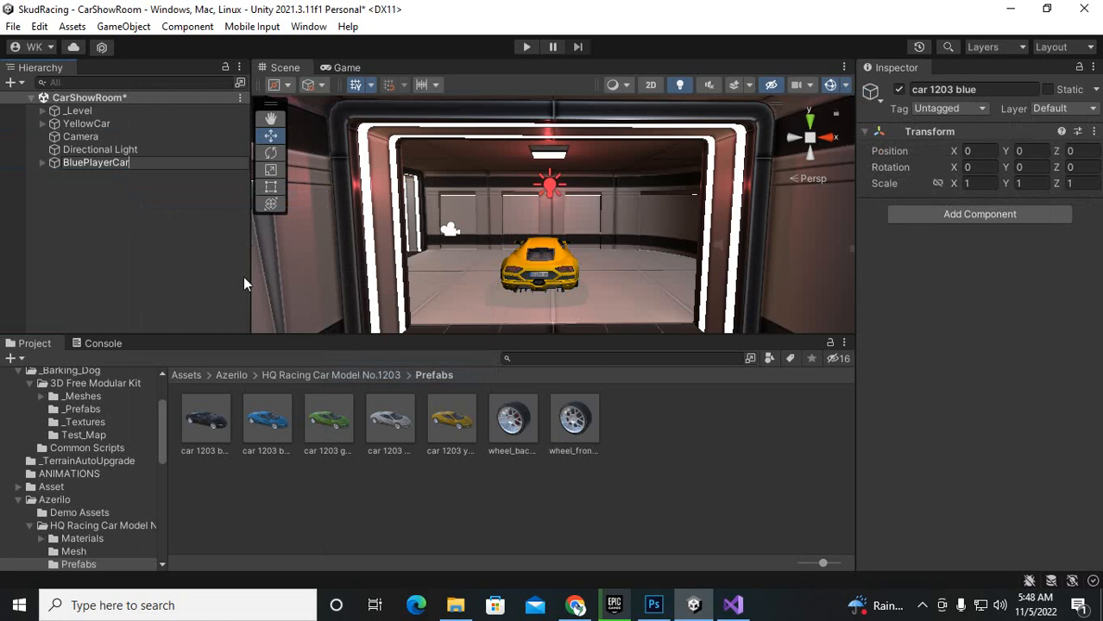
{"action": "right_click", "coordinate": [77, 110]}
{"action": "type", "text": "Player"}
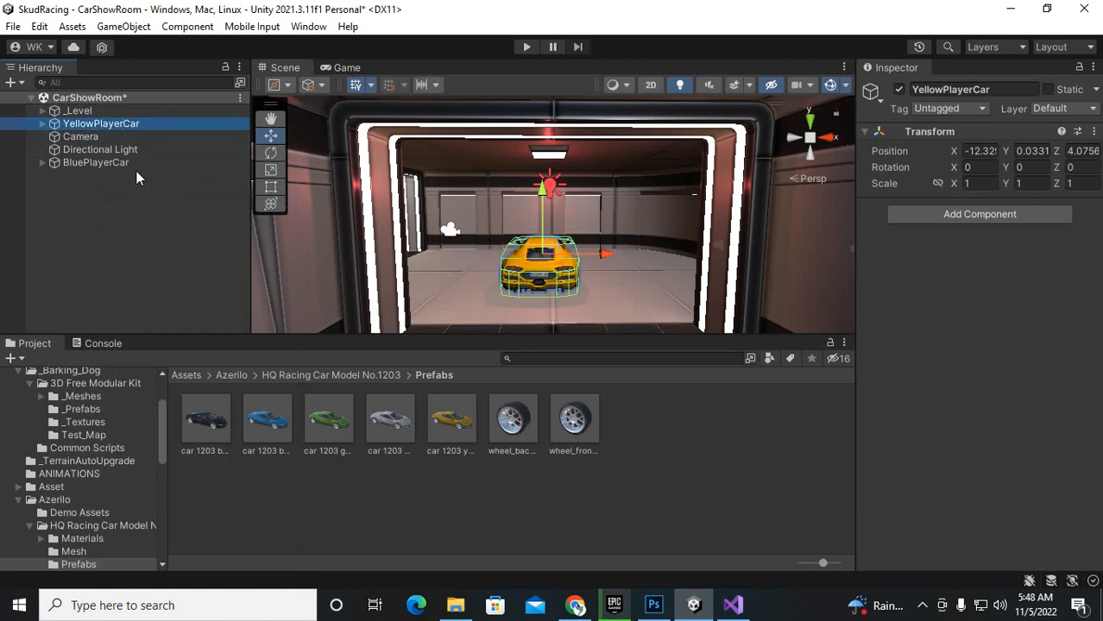
{"action": "left_click", "coordinate": [116, 226]}
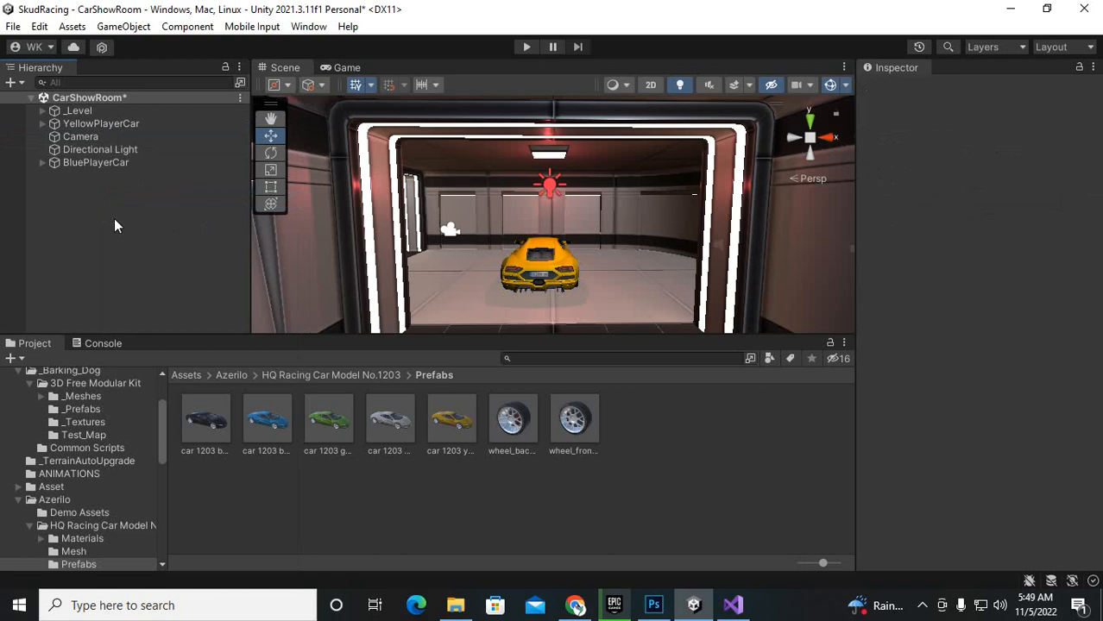
{"action": "mouse_move", "coordinate": [121, 191]}
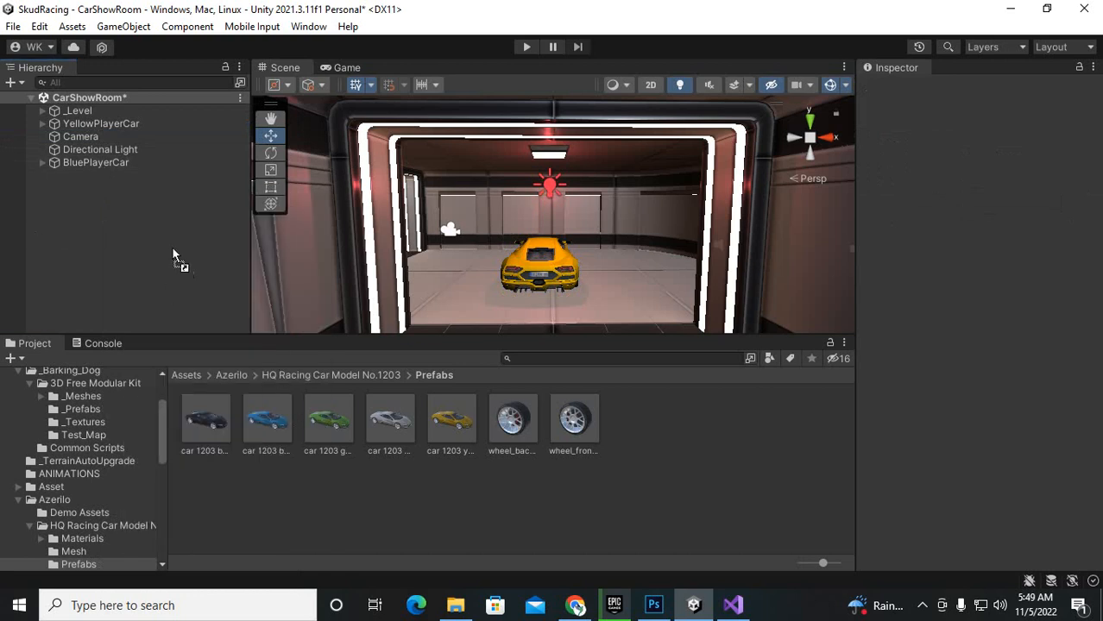
- Rename the newly added green car 1203 to GreenPlayerCar
{"action": "right_click", "coordinate": [89, 175]}
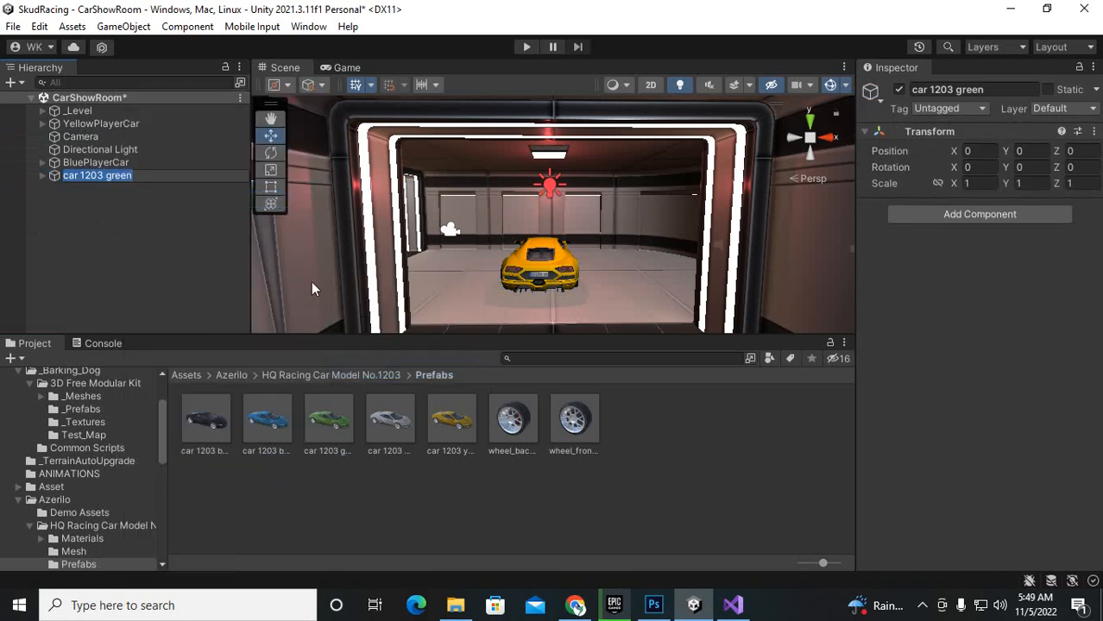
{"action": "type", "text": "GreenPlayerCar"}
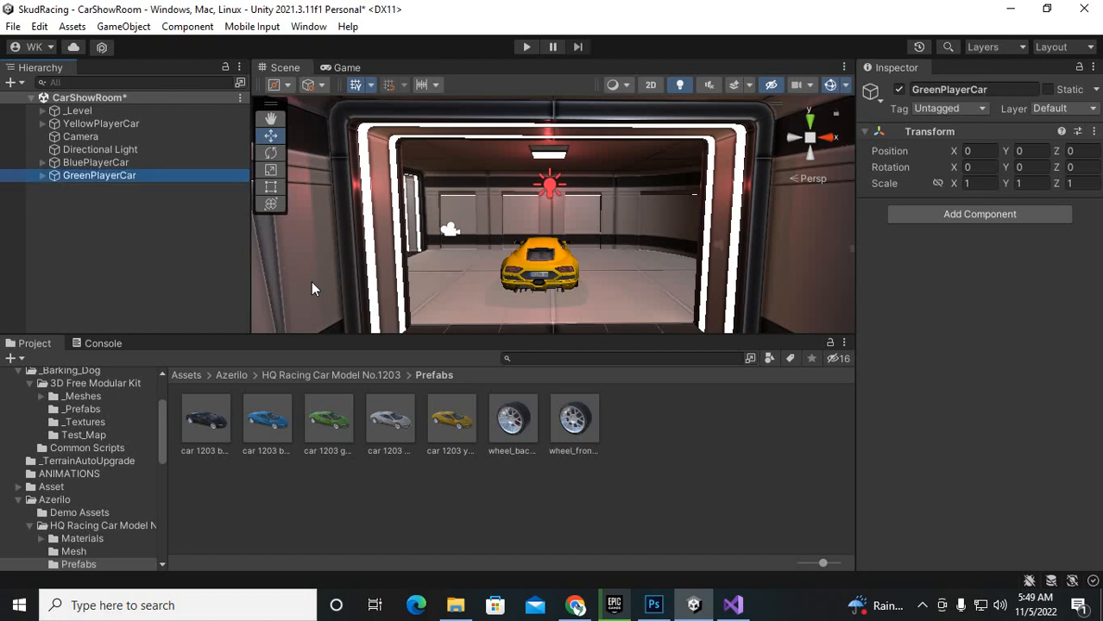
{"action": "left_click", "coordinate": [101, 123]}
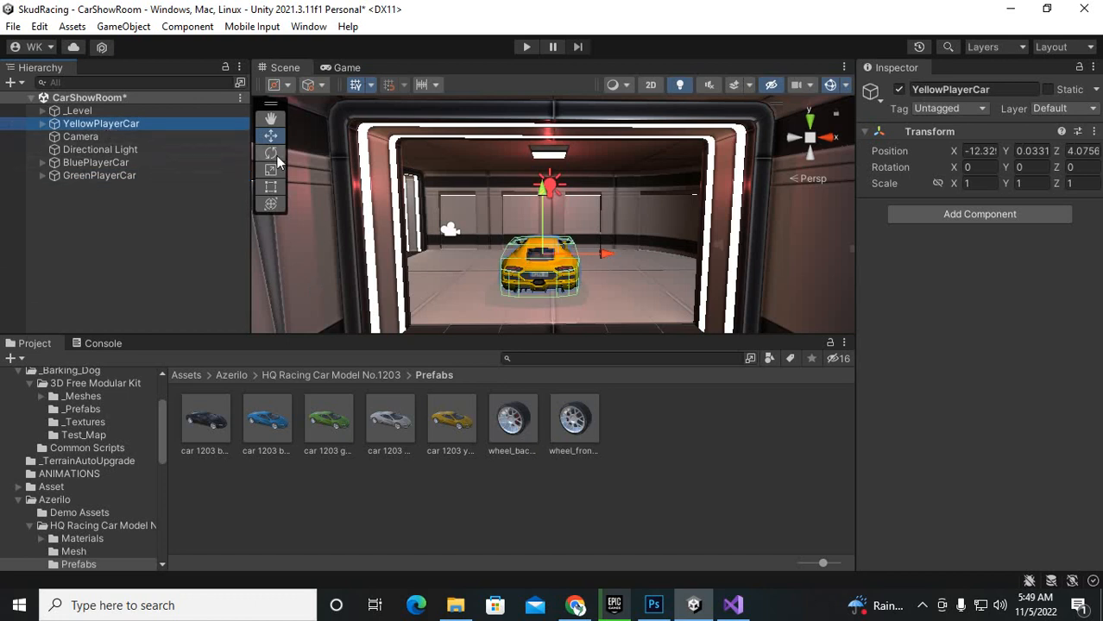
{"action": "left_click", "coordinate": [270, 152]}
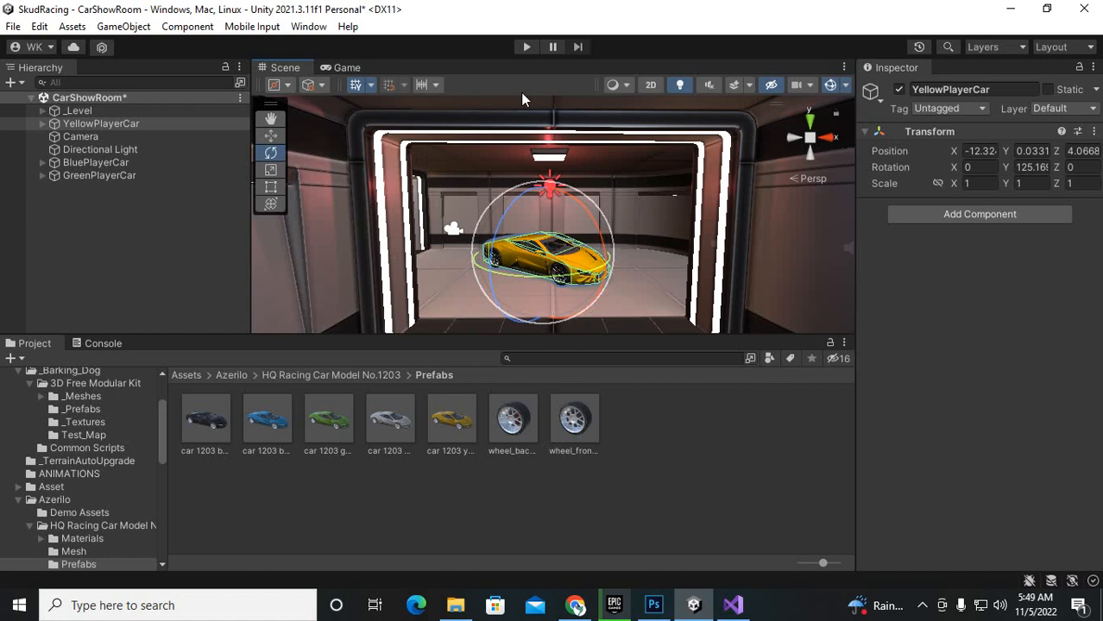
{"action": "mouse_move", "coordinate": [519, 473]}
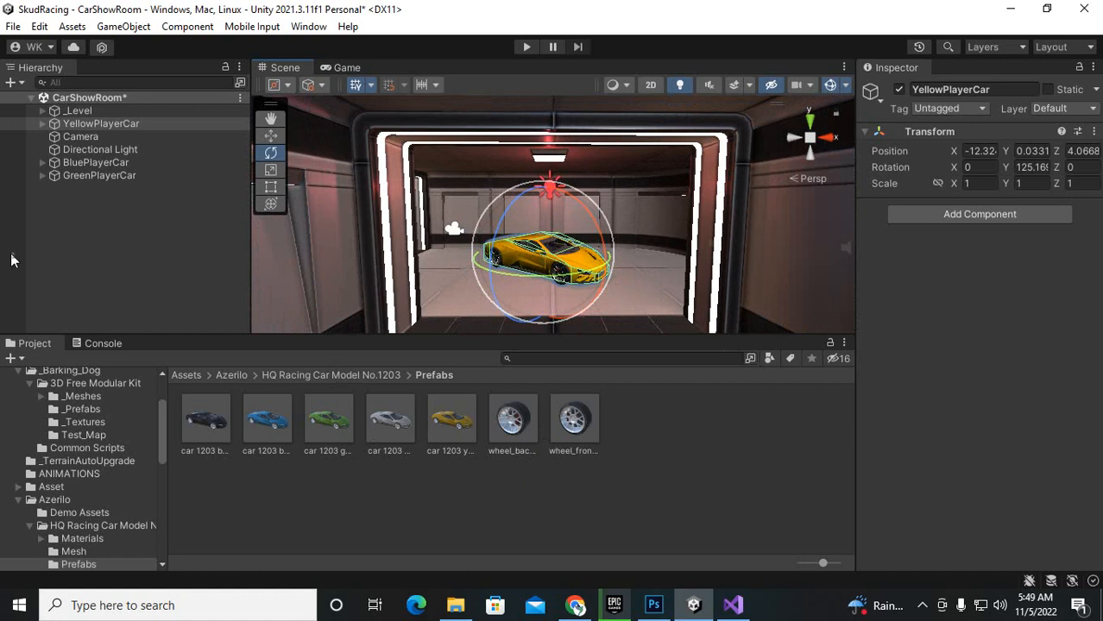
{"action": "left_click", "coordinate": [80, 136]}
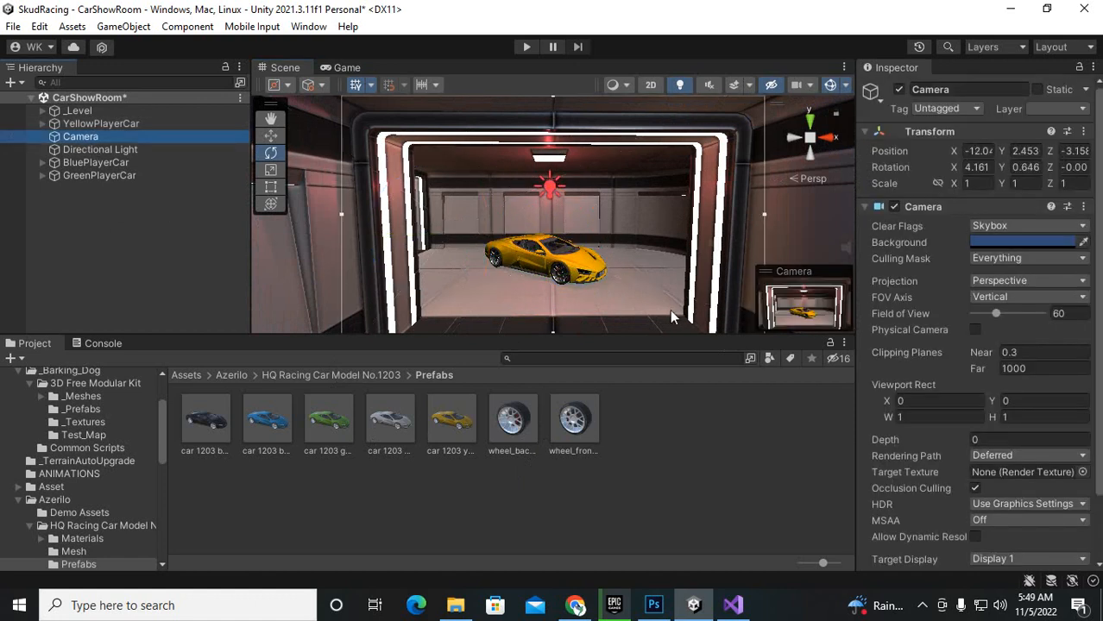
- Switch to the Game view to see the camera's shot of the yellow car
{"action": "left_click", "coordinate": [346, 68]}
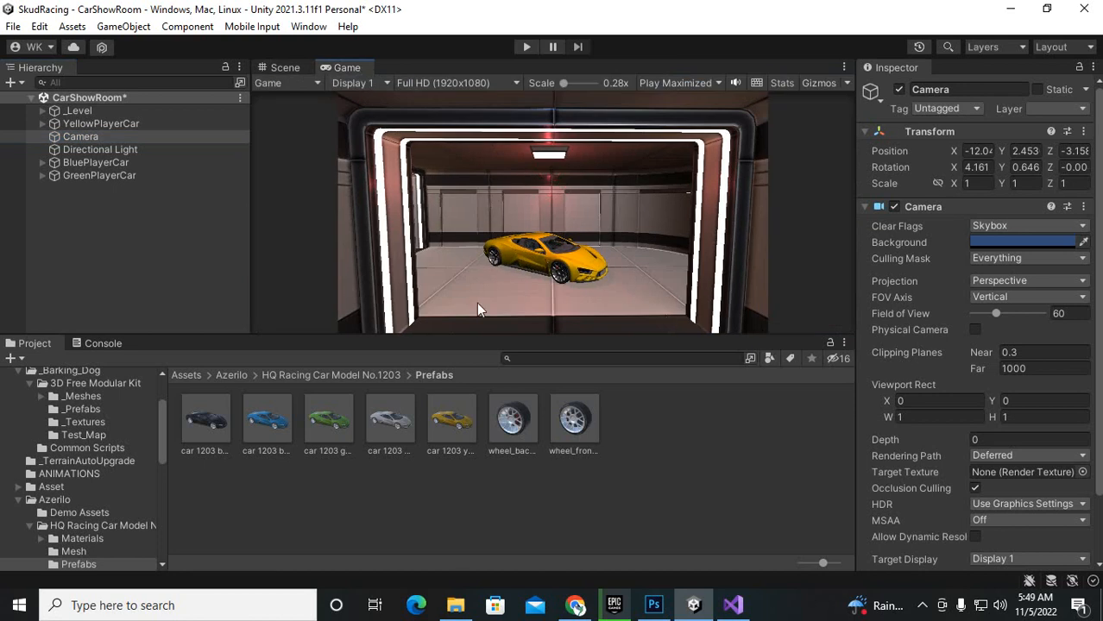
{"action": "mouse_move", "coordinate": [395, 181]}
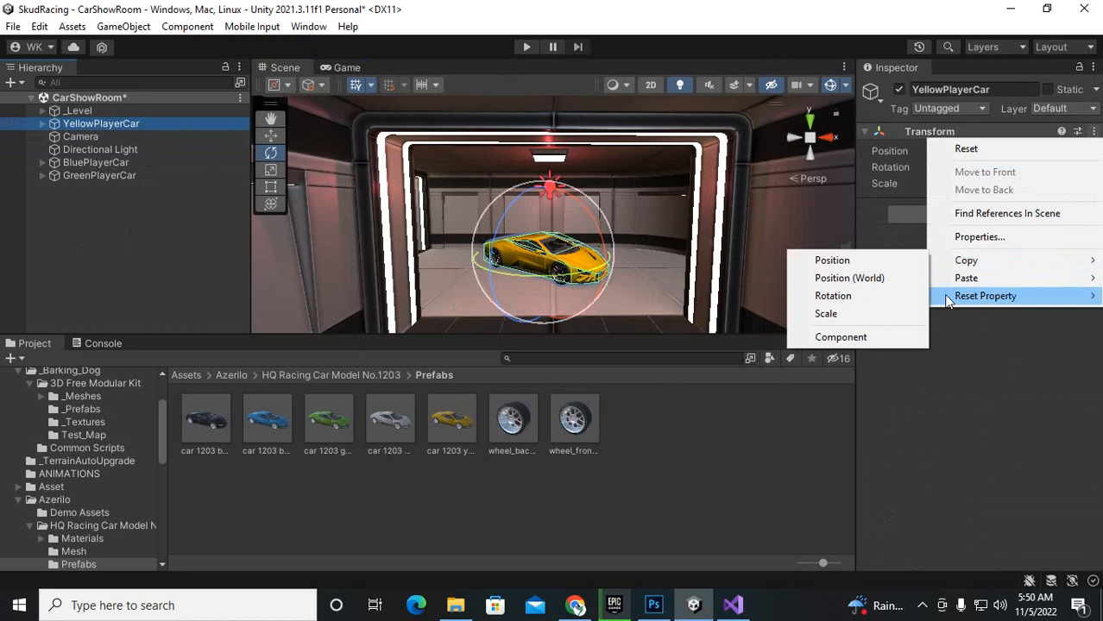
- Paste YellowPlayerCar's Transform component values onto BluePlayerCar and GreenPlayerCar
{"action": "left_click", "coordinate": [96, 162]}
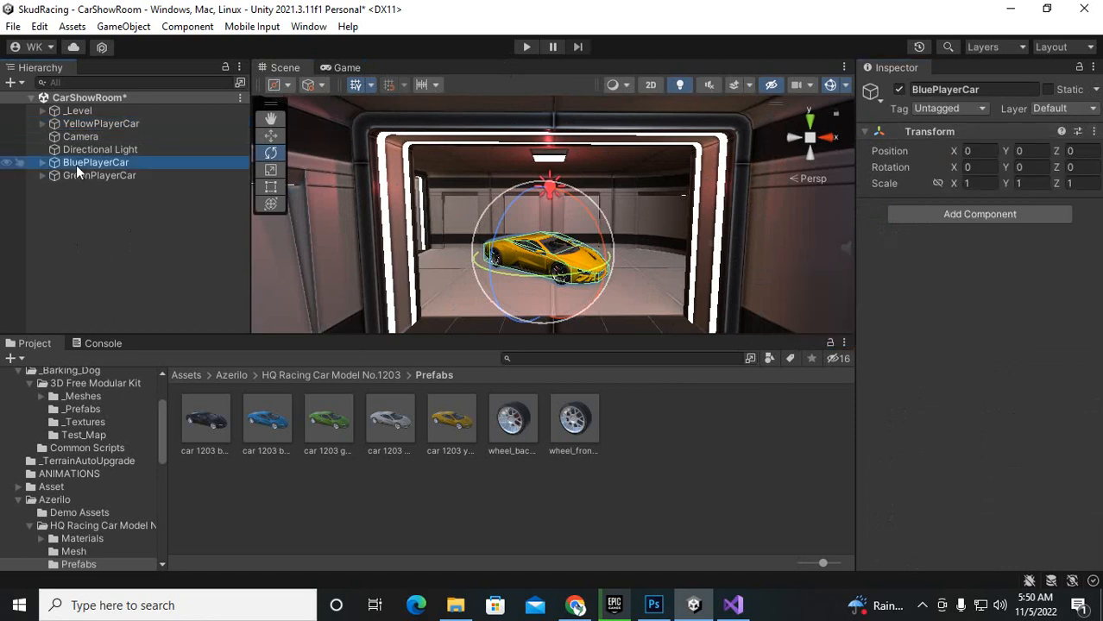
{"action": "right_click", "coordinate": [930, 131]}
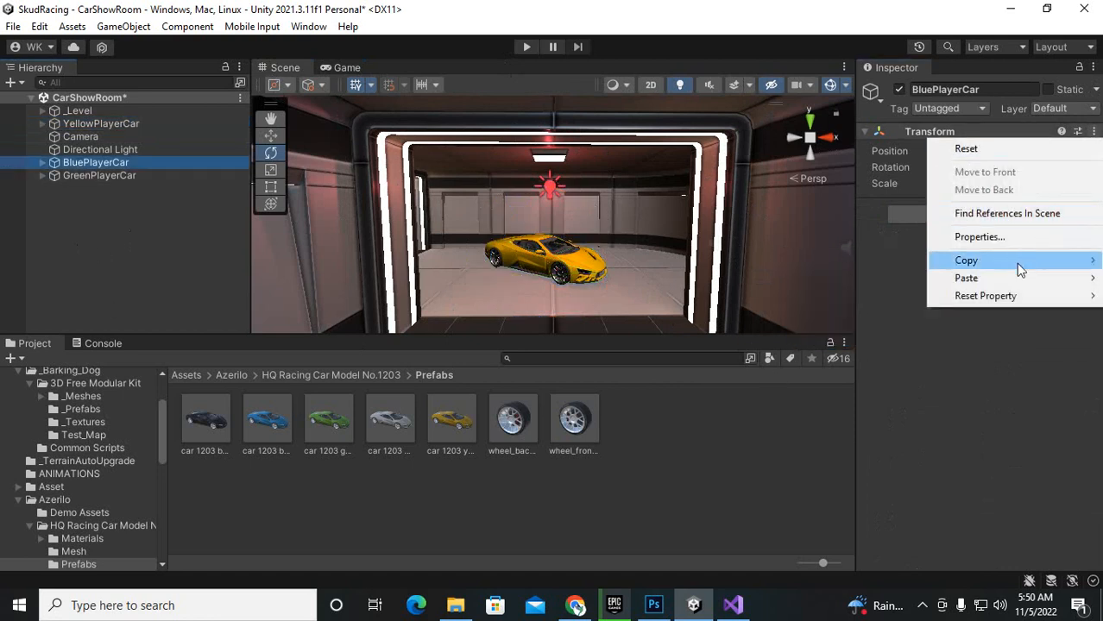
{"action": "mouse_move", "coordinate": [966, 278]}
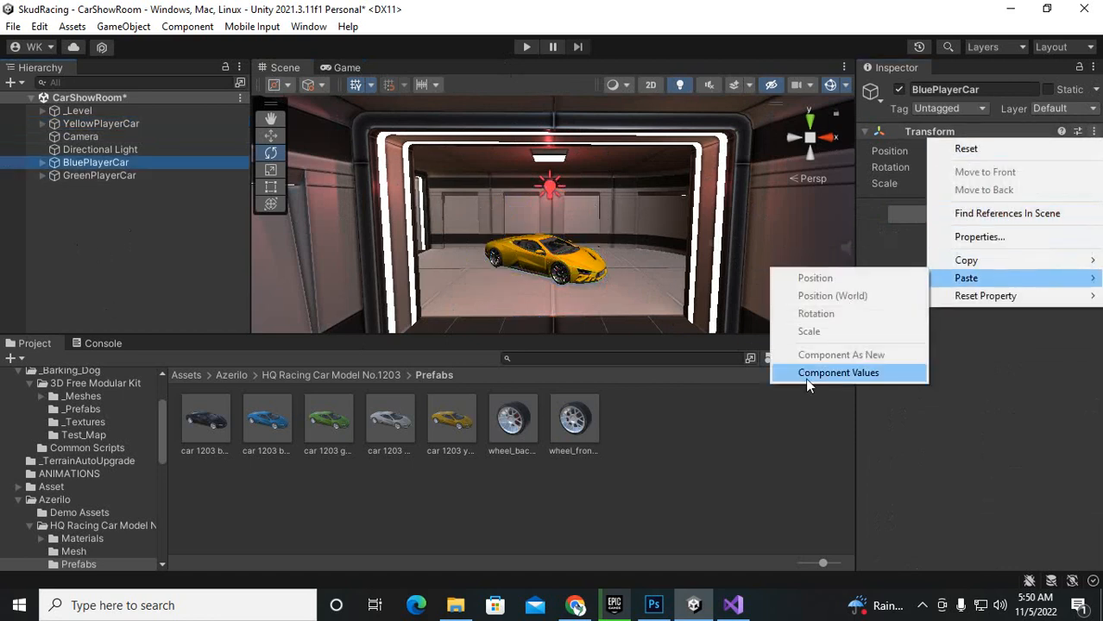
{"action": "left_click", "coordinate": [99, 175]}
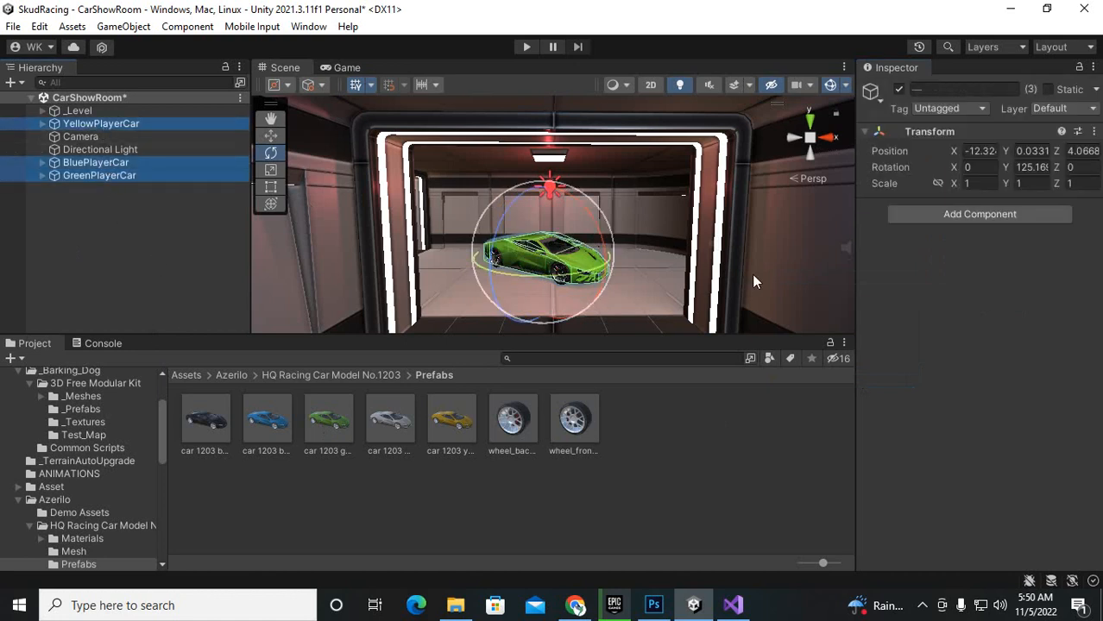
{"action": "left_click", "coordinate": [129, 238]}
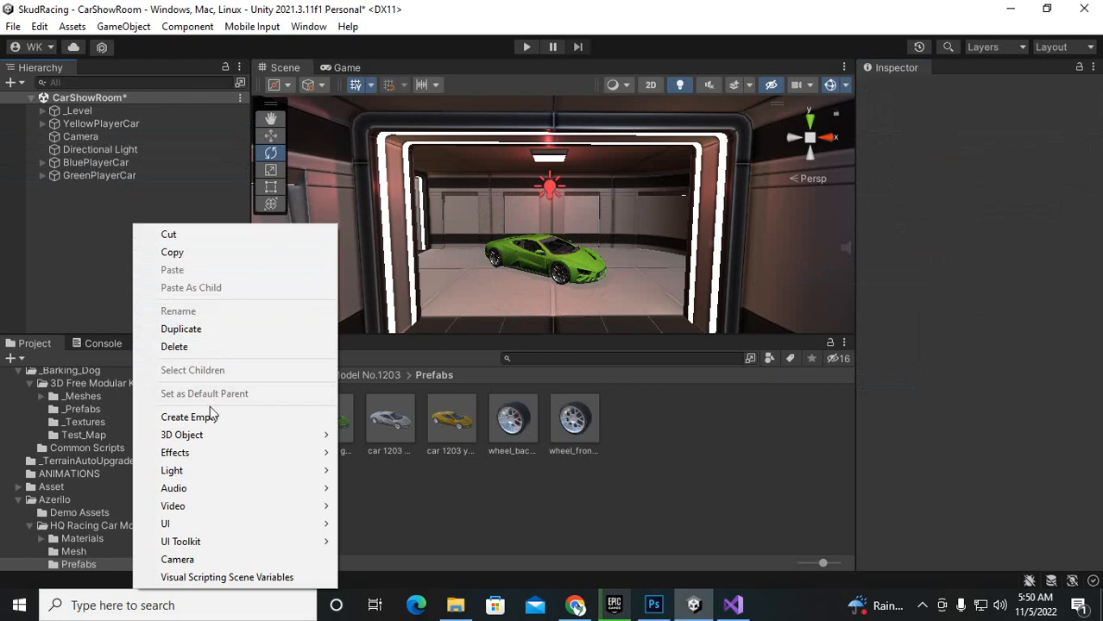
- Create an empty object in the Hierarchy named CarHolder
{"action": "left_click", "coordinate": [189, 416]}
{"action": "type", "text": "C"}
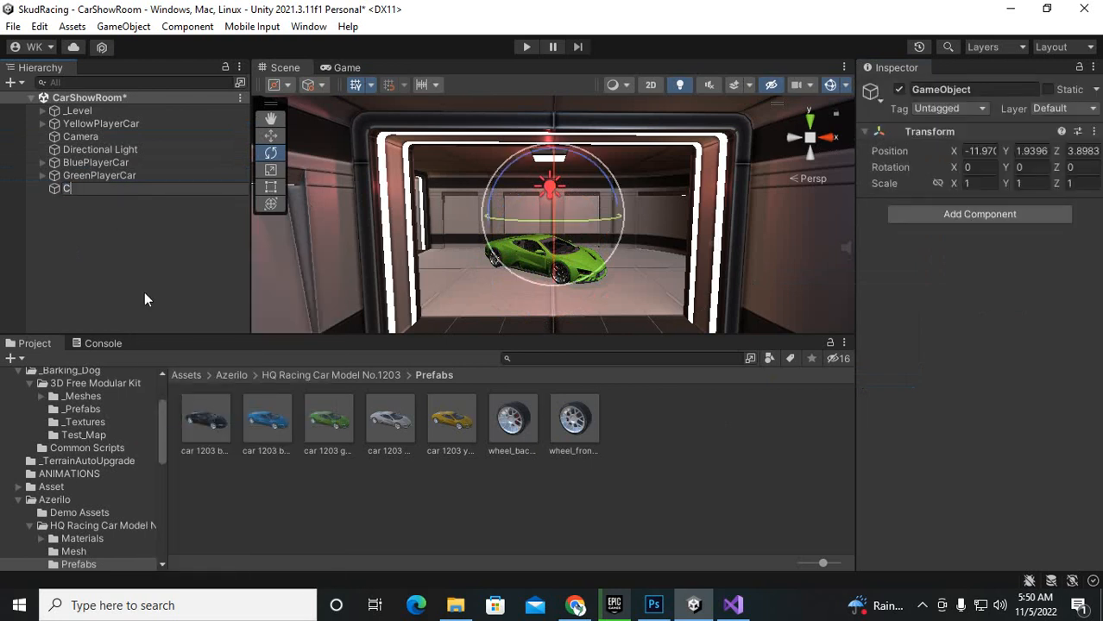
{"action": "type", "text": "arHol"}
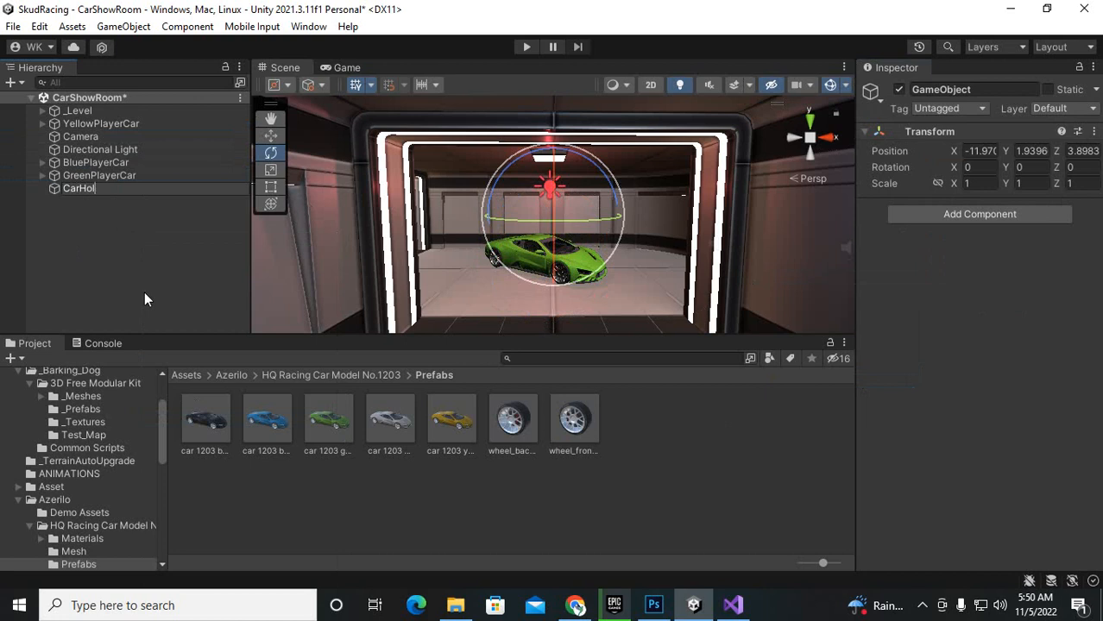
{"action": "left_click", "coordinate": [83, 188]}
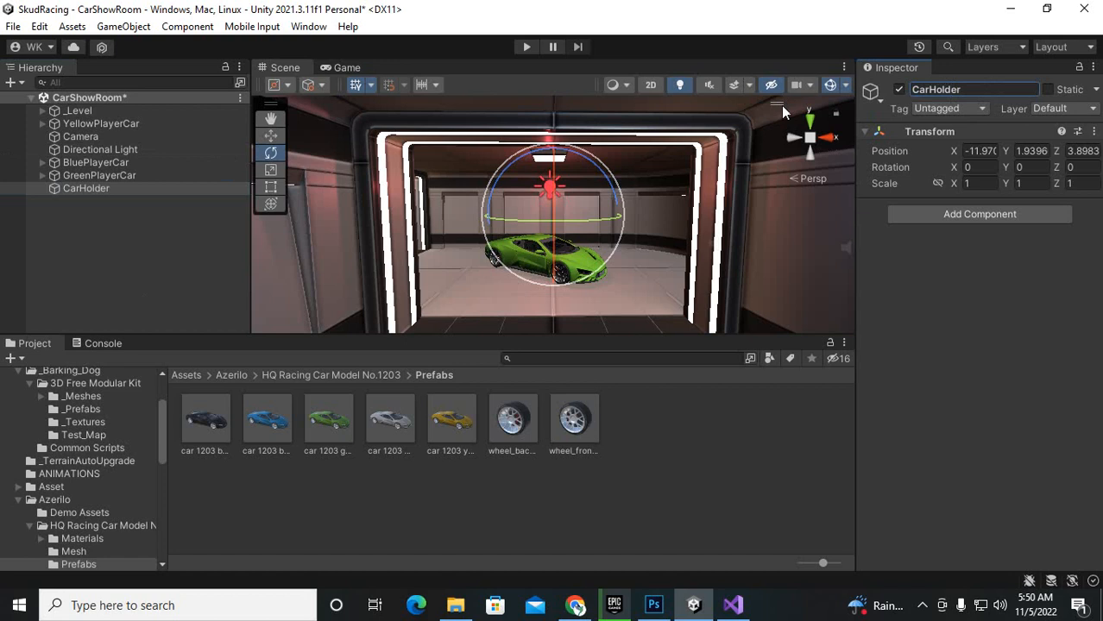
- Copy GreenPlayerCar's Transform component values
{"action": "left_click", "coordinate": [86, 188]}
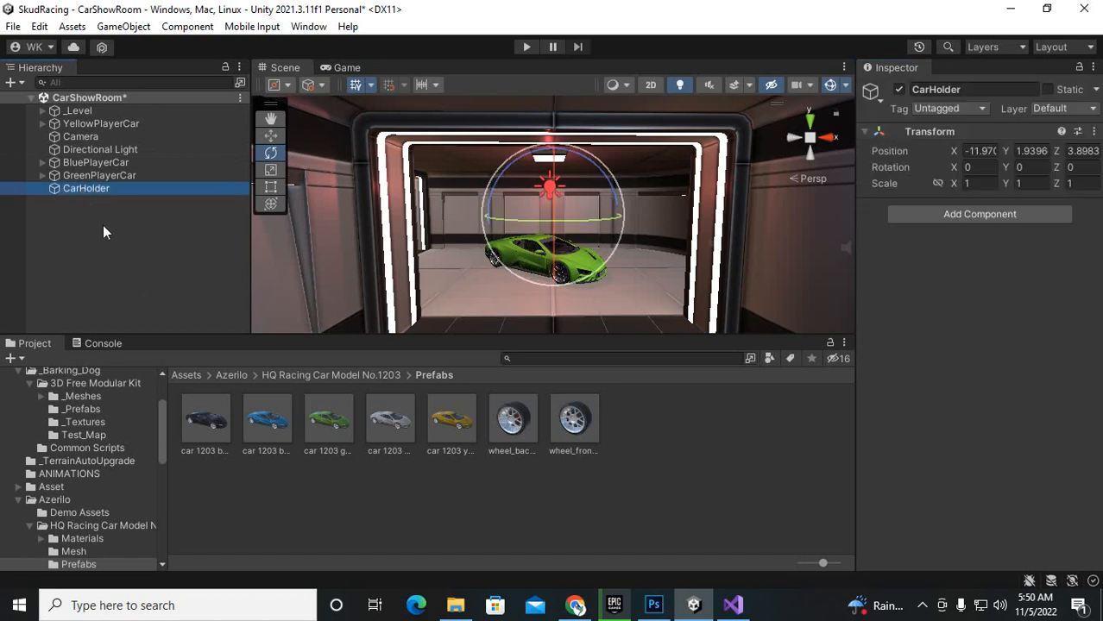
{"action": "mouse_move", "coordinate": [96, 202]}
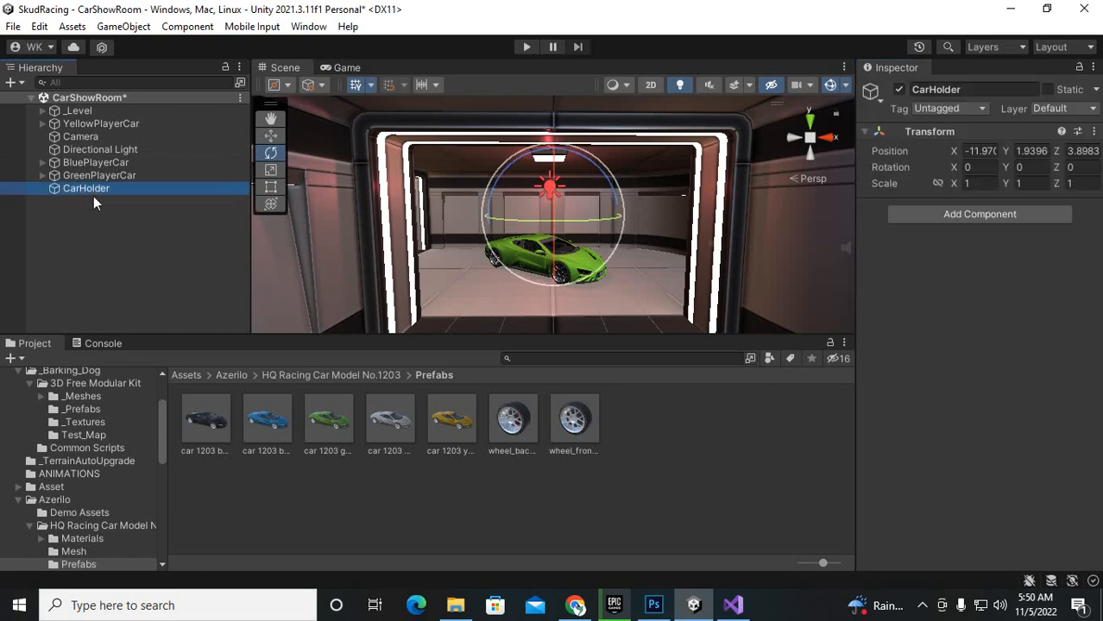
{"action": "left_click", "coordinate": [98, 175]}
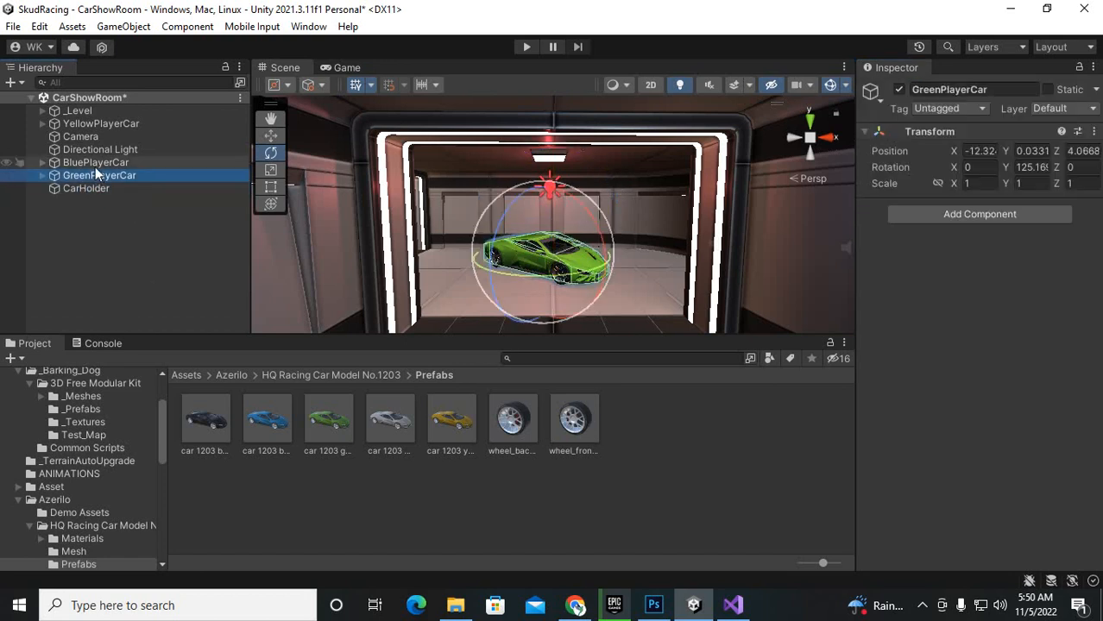
{"action": "left_click", "coordinate": [85, 188]}
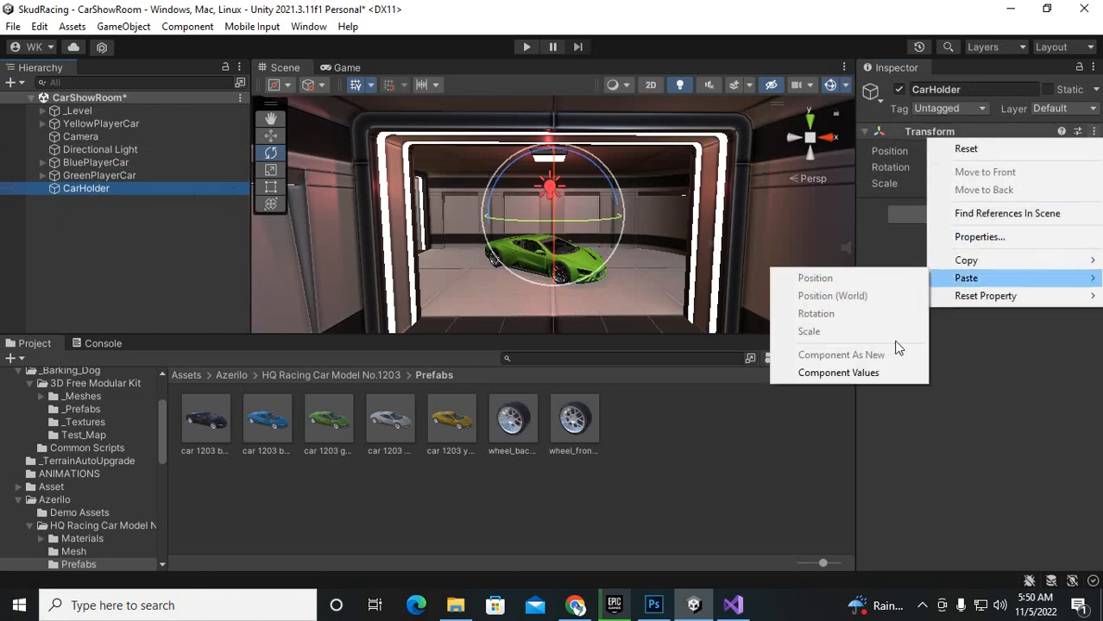
- Paste the copied Transform onto CarHolder and parent the yellow, blue and green cars under it
{"action": "left_click", "coordinate": [815, 277]}
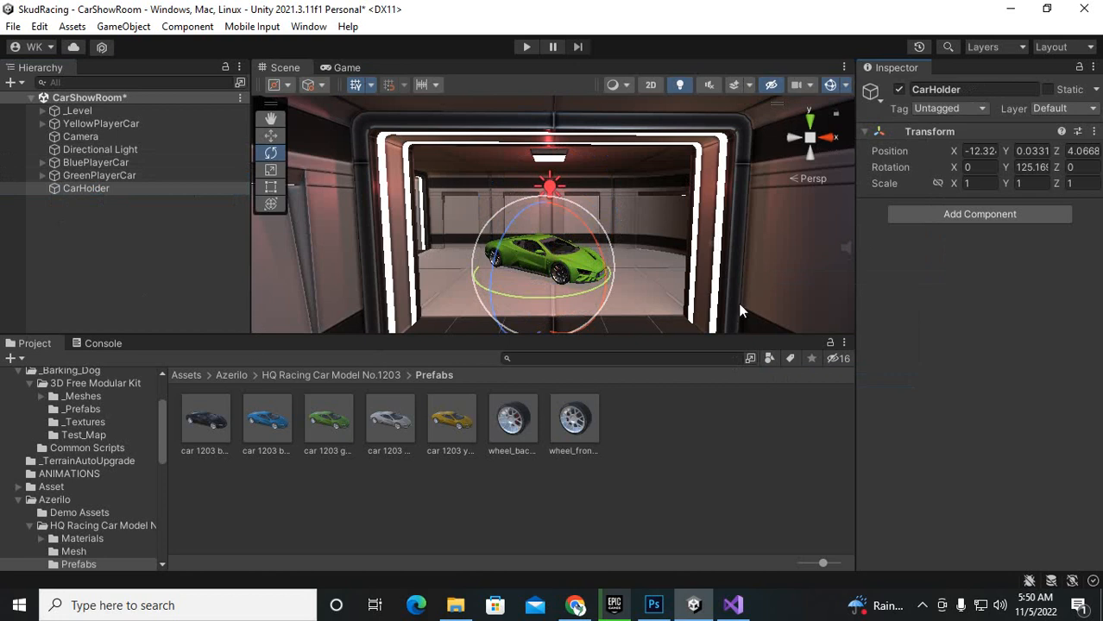
{"action": "left_click", "coordinate": [96, 162]}
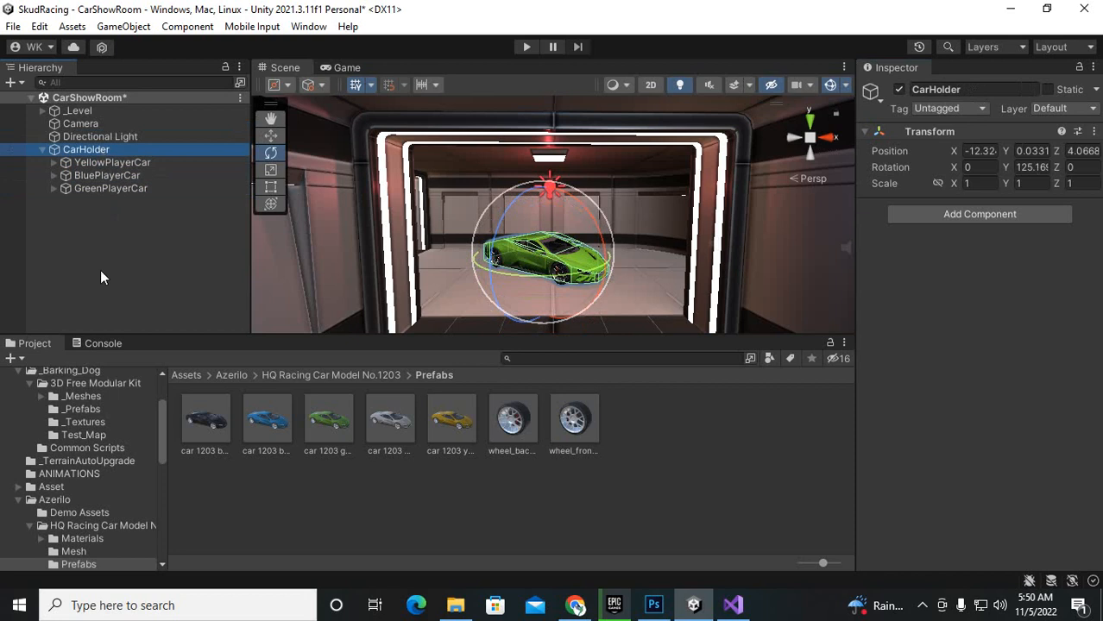
{"action": "mouse_move", "coordinate": [130, 261]}
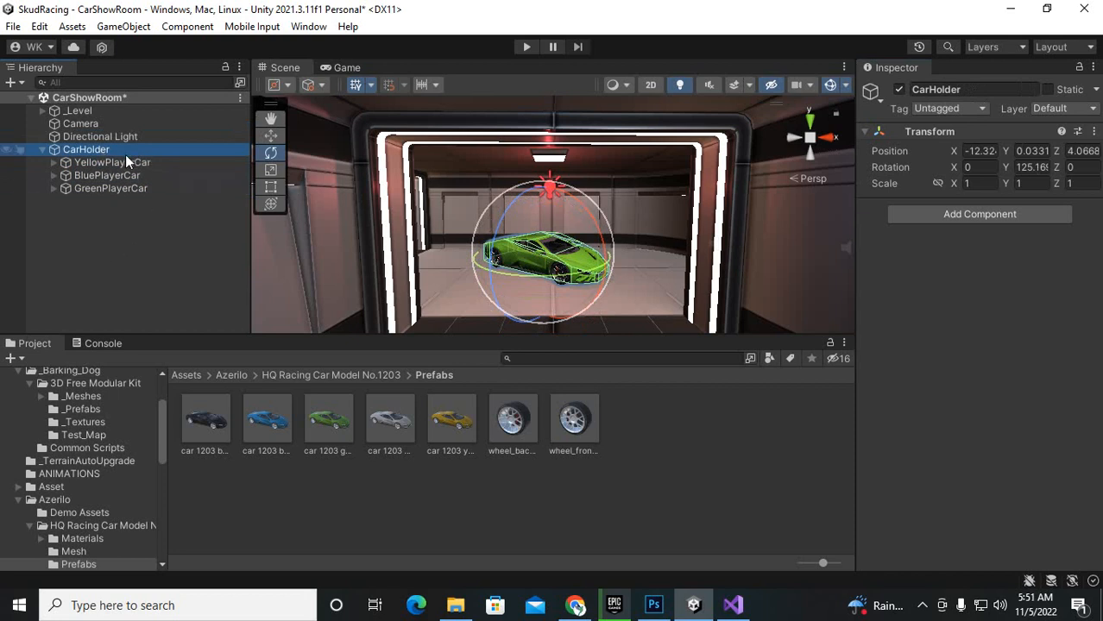
{"action": "left_click", "coordinate": [107, 176]}
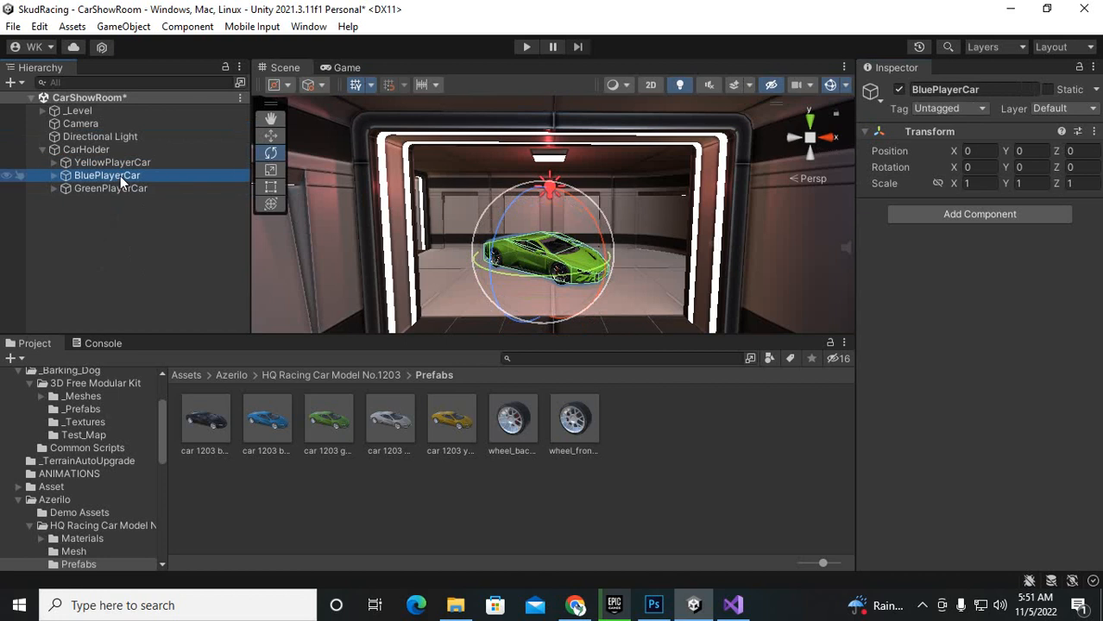
{"action": "left_click", "coordinate": [87, 259]}
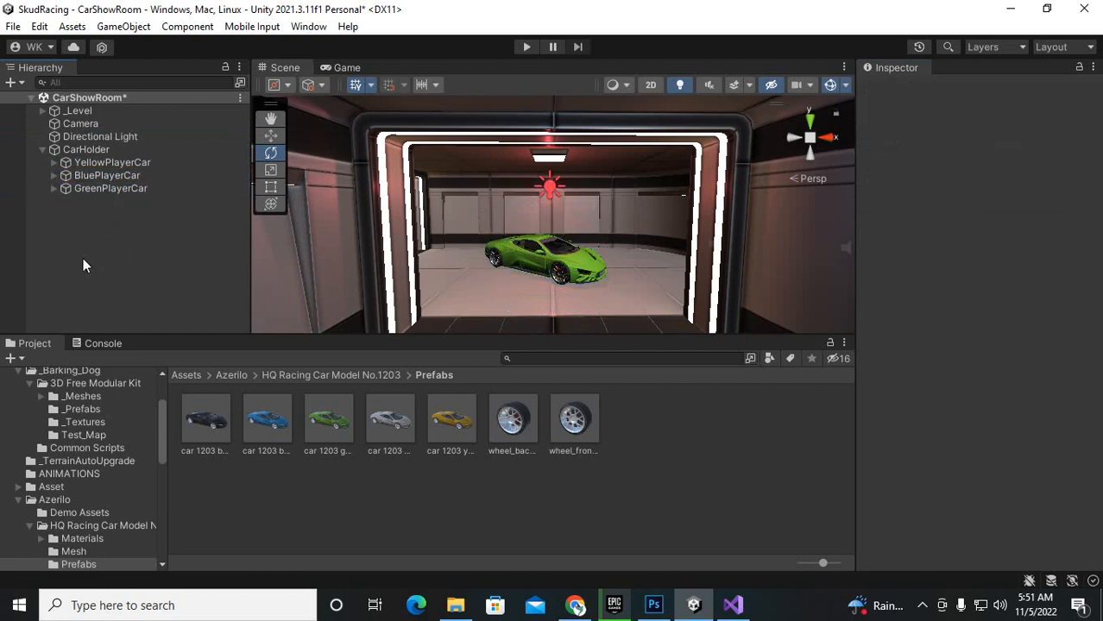
{"action": "left_click", "coordinate": [86, 149]}
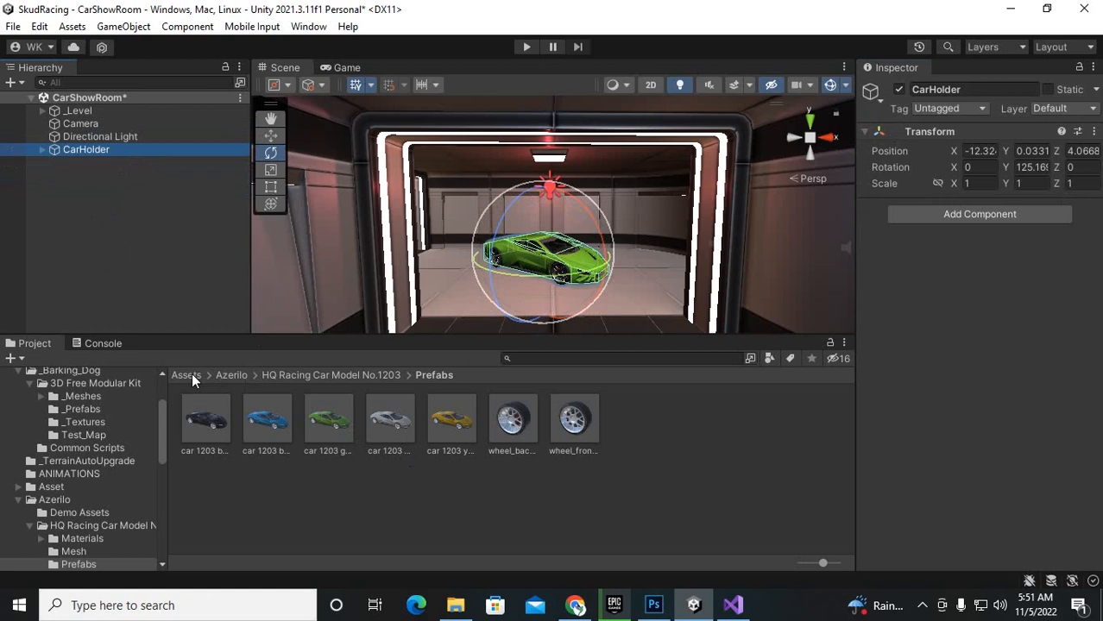
{"action": "left_click", "coordinate": [733, 605]}
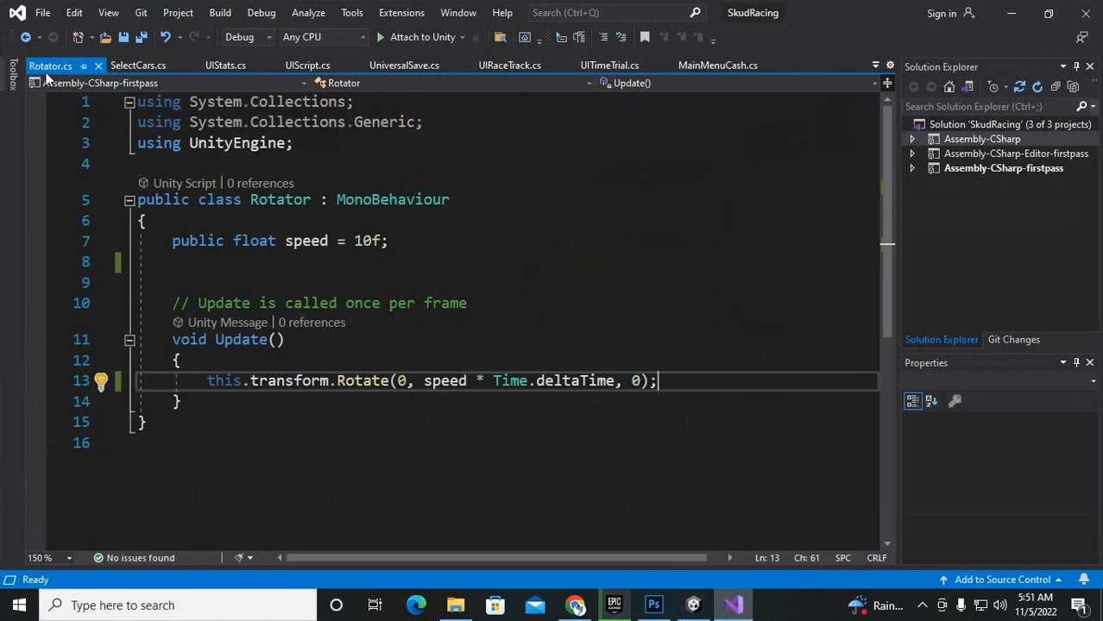
{"action": "mouse_move", "coordinate": [491, 317]}
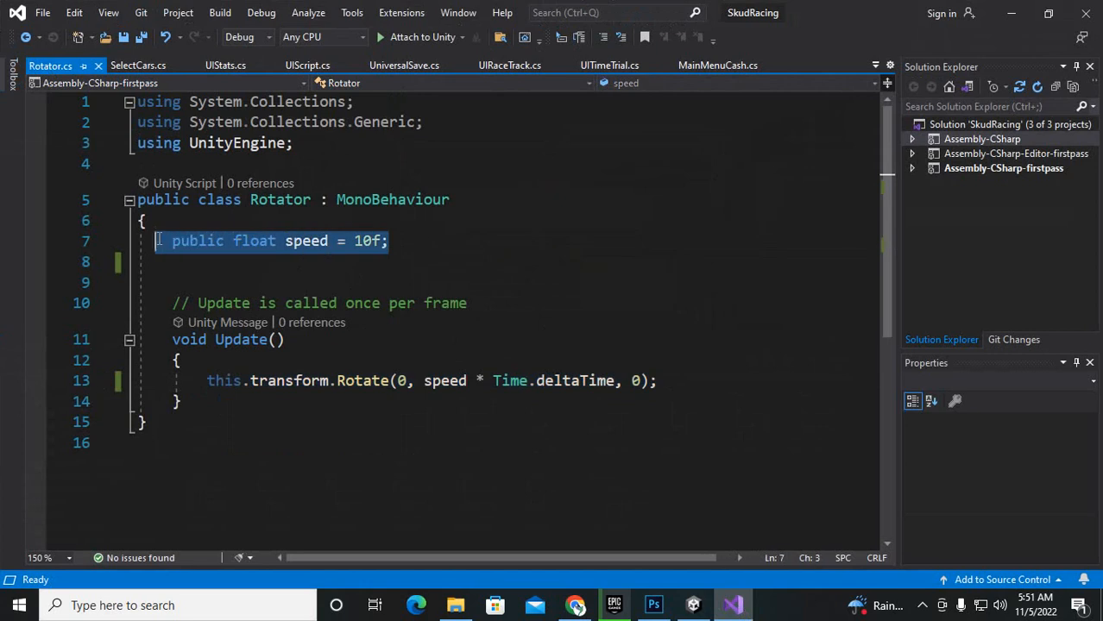
- Review Rotator.cs's Rotate(0, speed * Time.deltaTime, 0) call with public speed 10f
{"action": "left_click", "coordinate": [250, 240]}
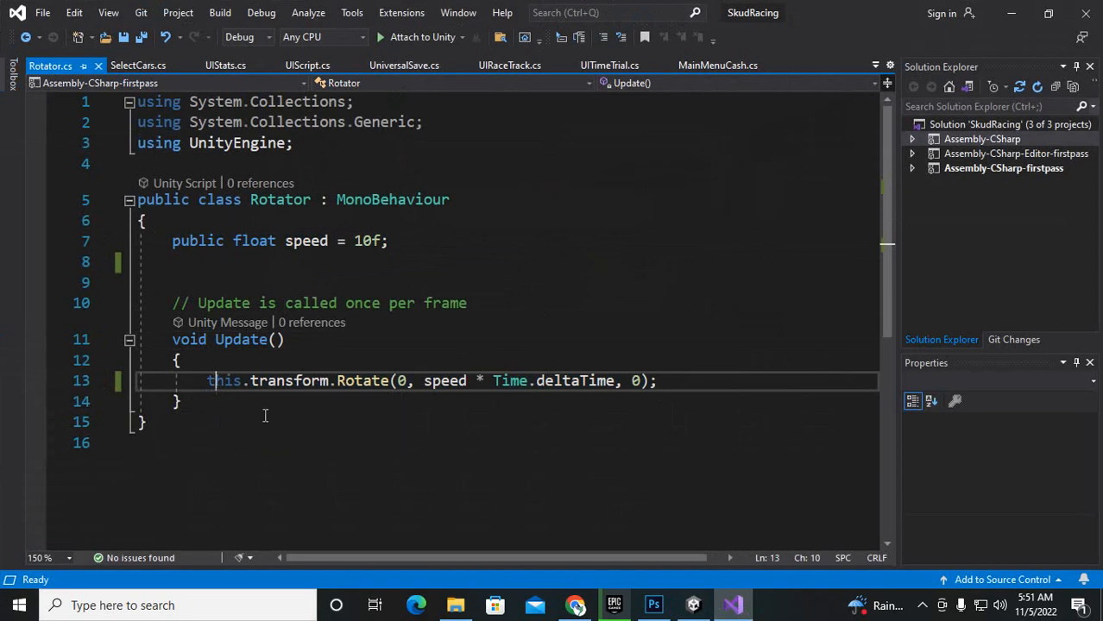
{"action": "left_click", "coordinate": [382, 381]}
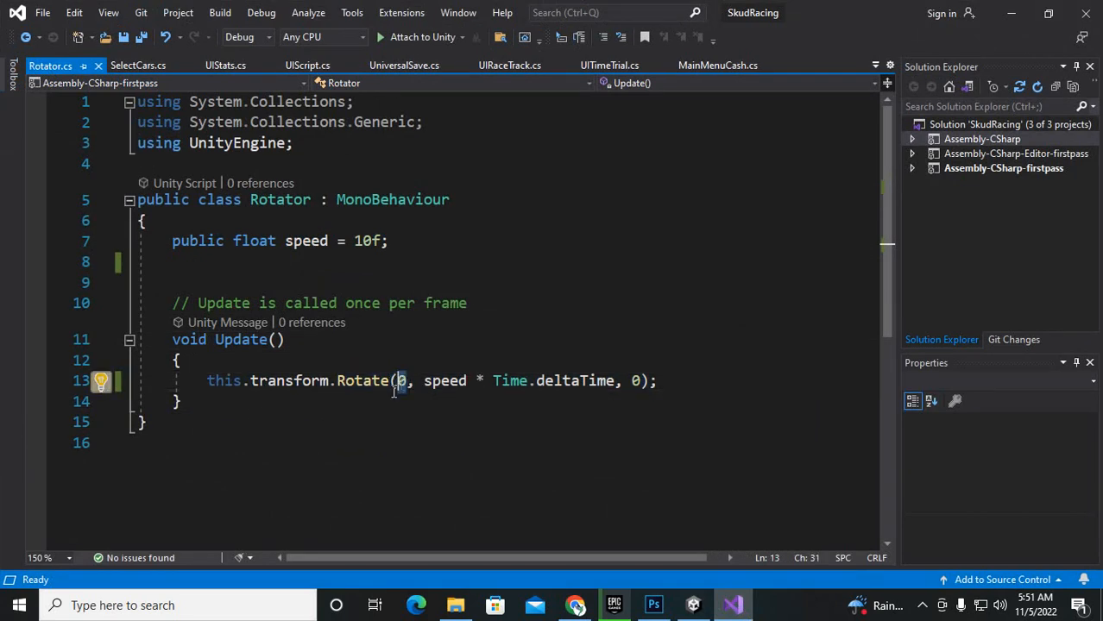
{"action": "left_click_drag", "start_coordinate": [417, 381], "coordinate": [527, 381]}
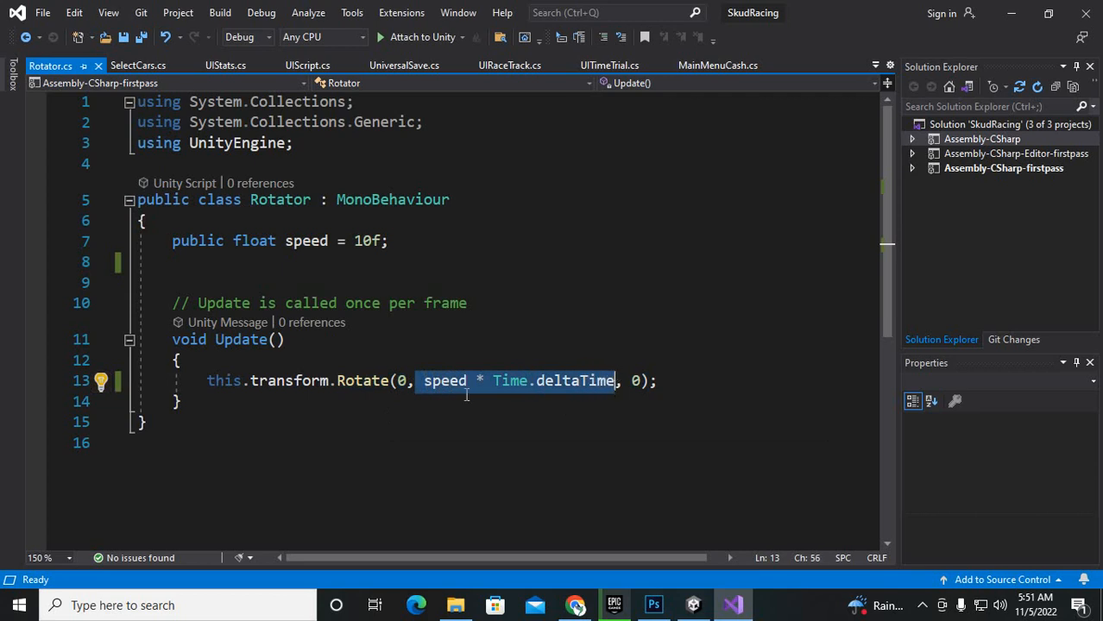
{"action": "double_click", "coordinate": [574, 381]}
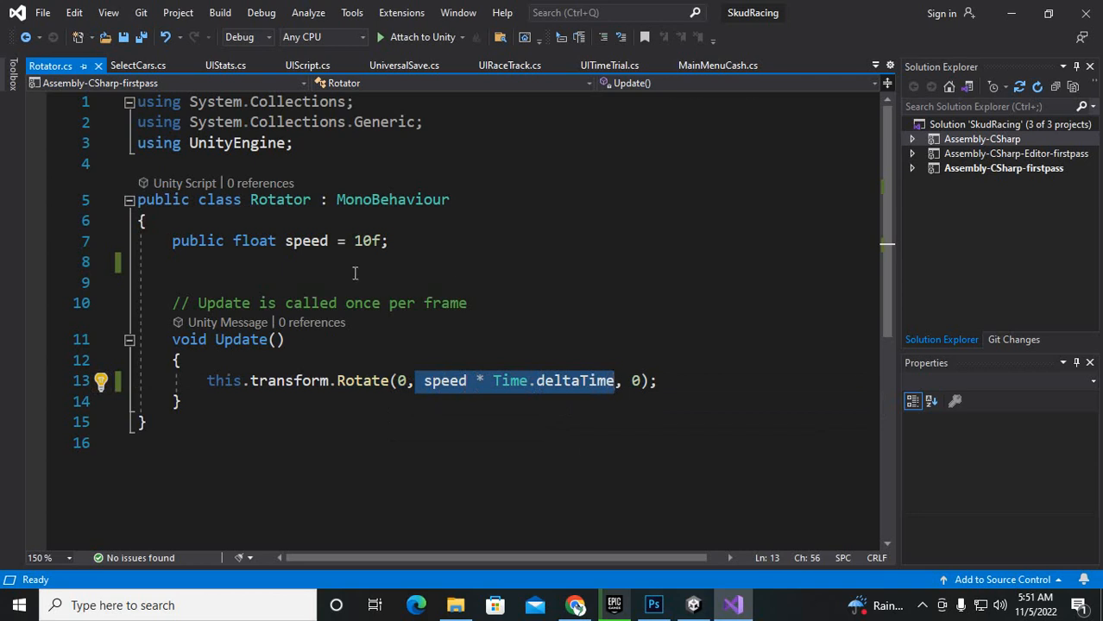
{"action": "mouse_move", "coordinate": [632, 381]}
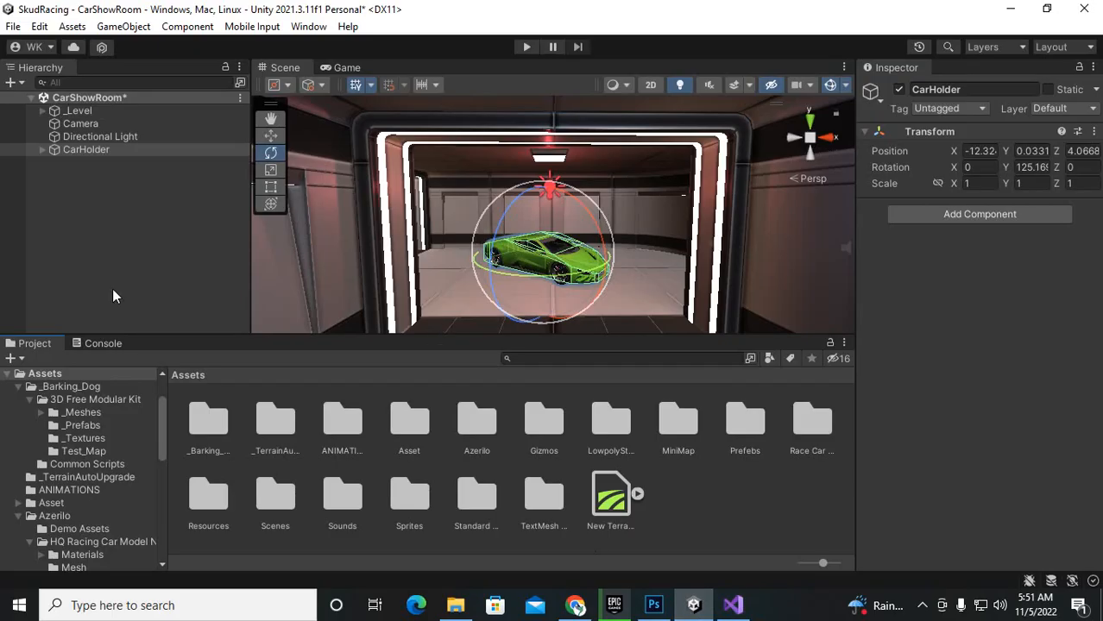
- Add the Rotator script to CarHolder via a 'rot' search and expand CarHolder
{"action": "left_click", "coordinate": [86, 149]}
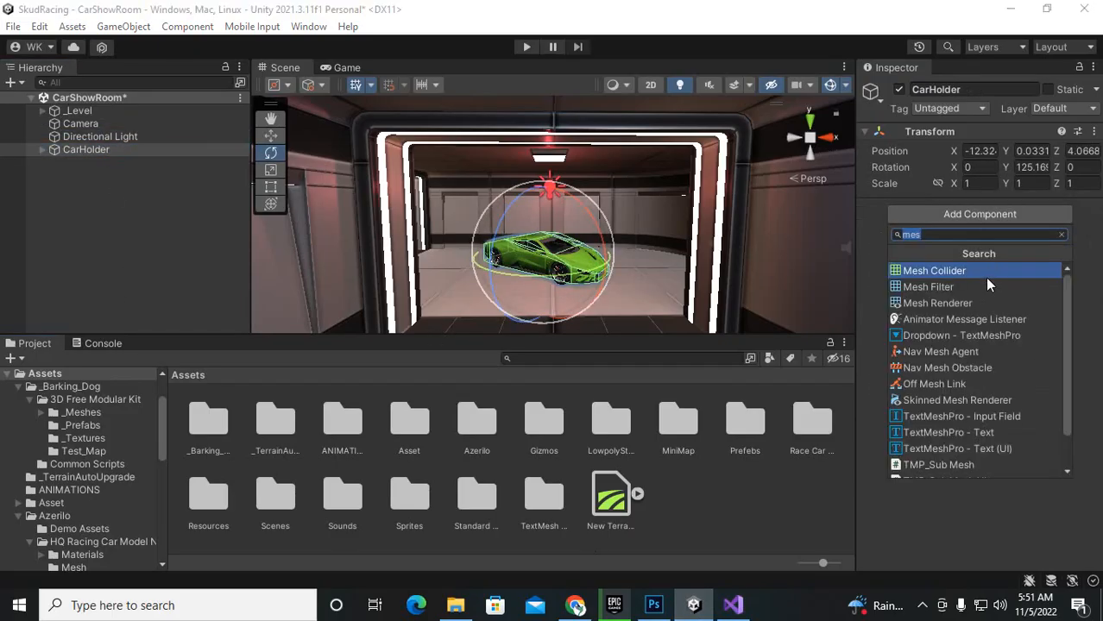
{"action": "type", "text": "rot"}
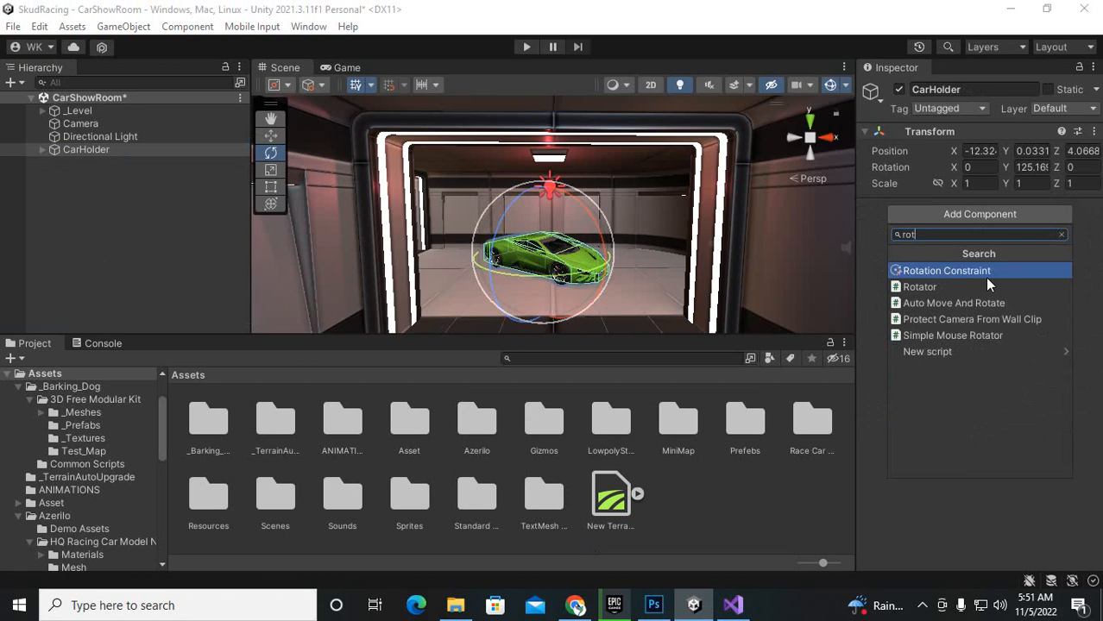
{"action": "left_click", "coordinate": [920, 286]}
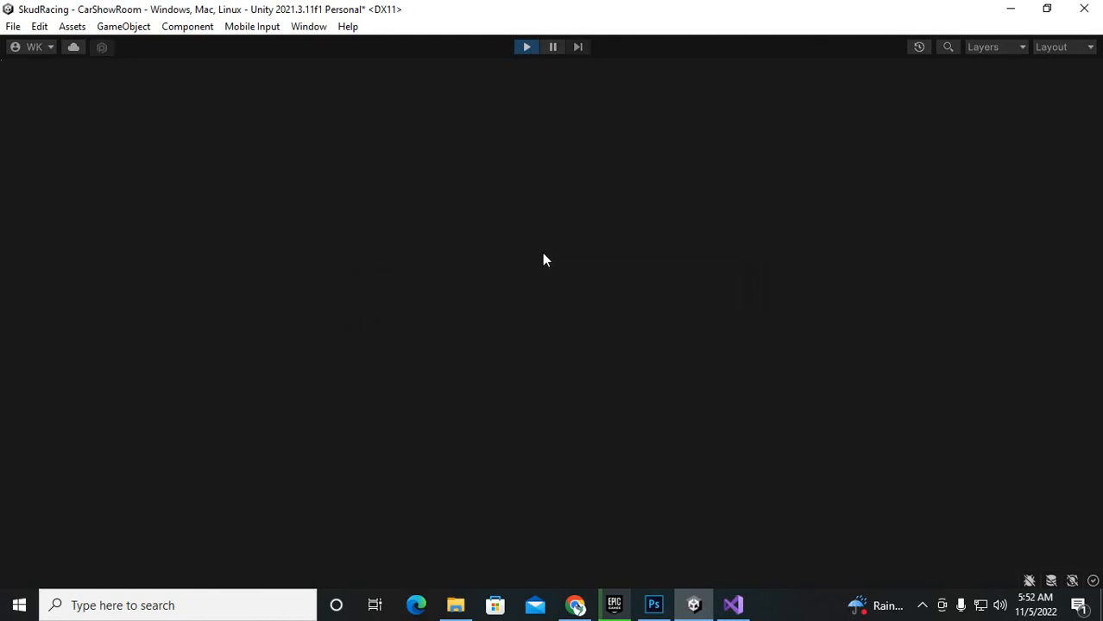
{"action": "left_click", "coordinate": [526, 47]}
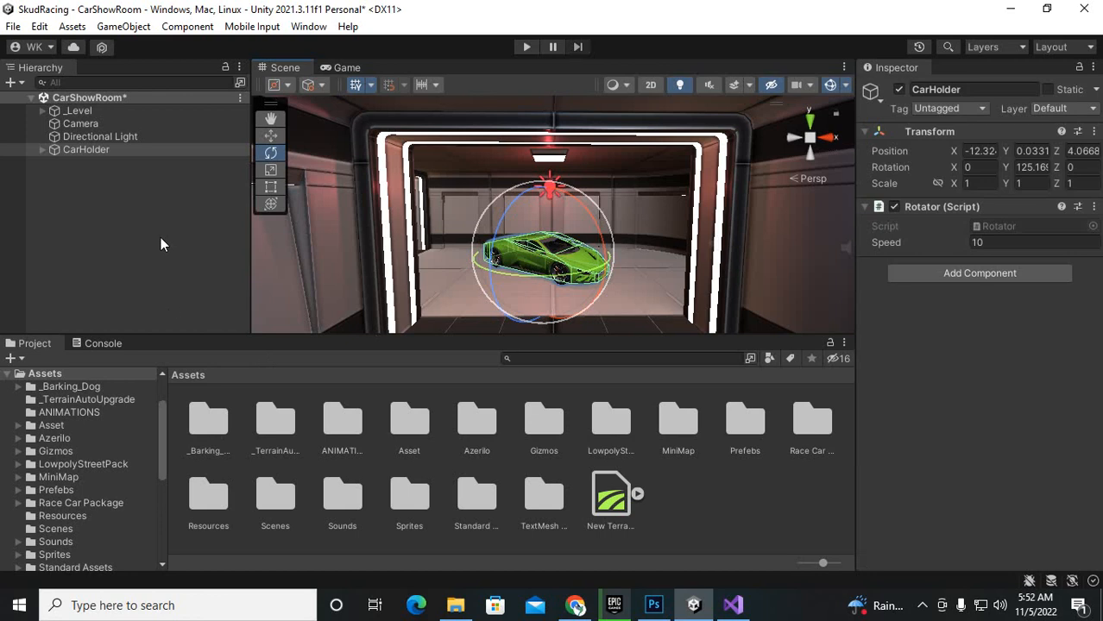
{"action": "left_click", "coordinate": [41, 149]}
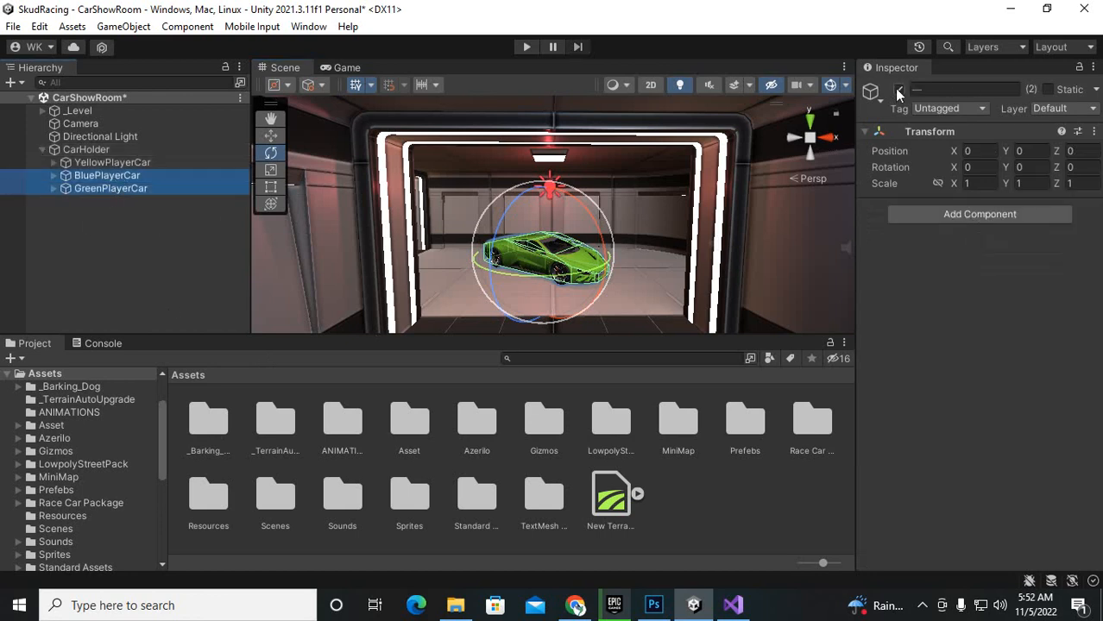
- Deactivate BluePlayerCar and GreenPlayerCar so only the yellow car remains visible
{"action": "left_click", "coordinate": [526, 47]}
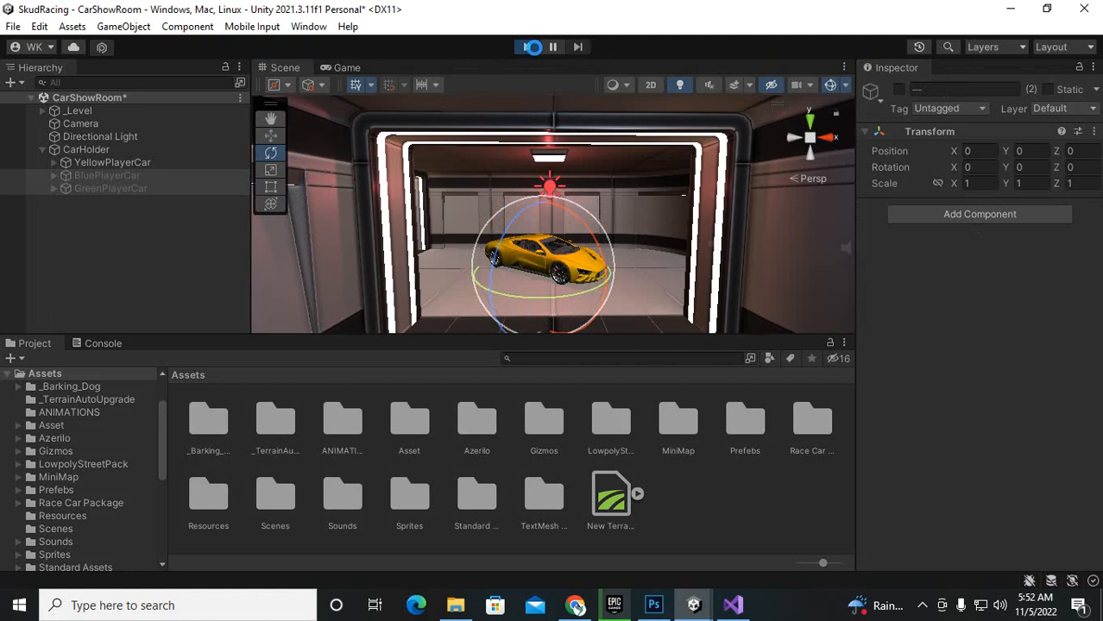
{"action": "left_click", "coordinate": [525, 46]}
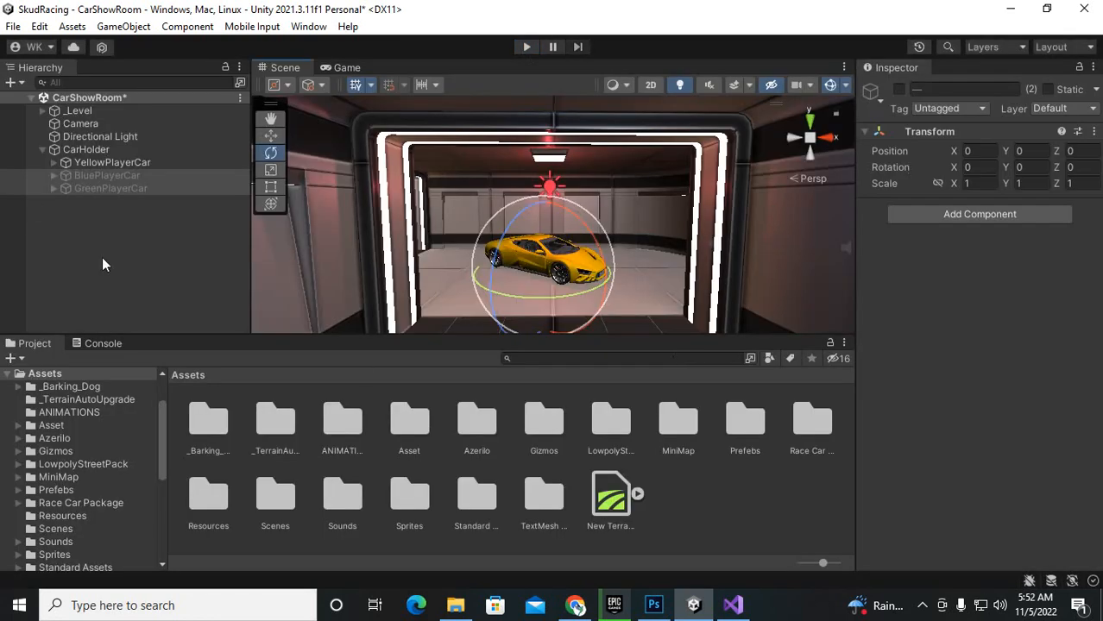
{"action": "right_click", "coordinate": [103, 264]}
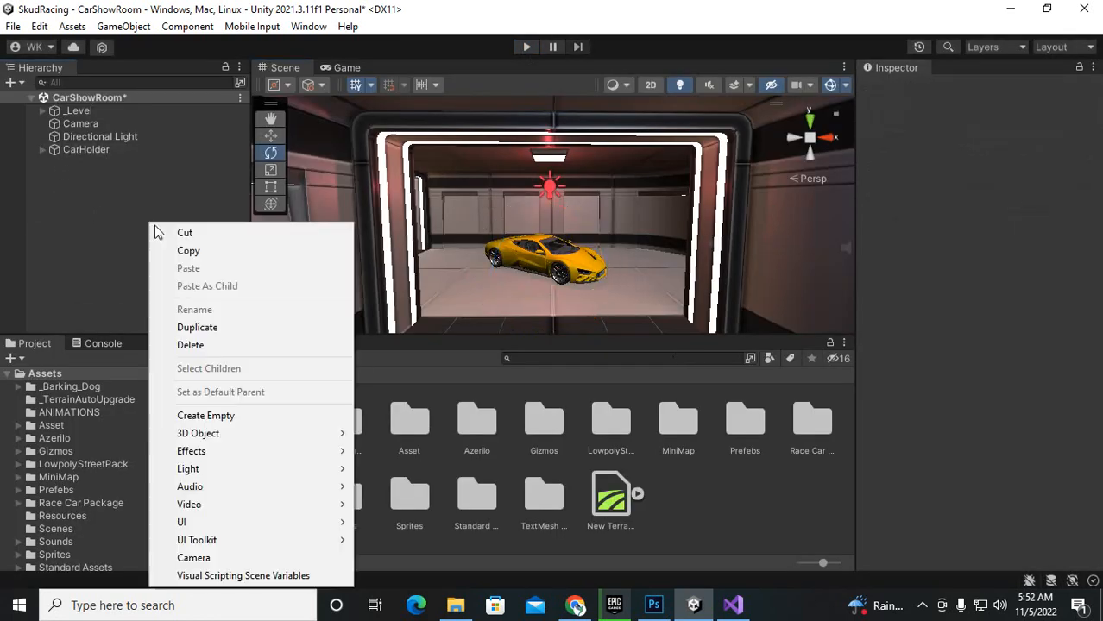
- Create a UI Canvas whose Canvas Scaler scales with screen size from 1920×1080
{"action": "left_click", "coordinate": [181, 522]}
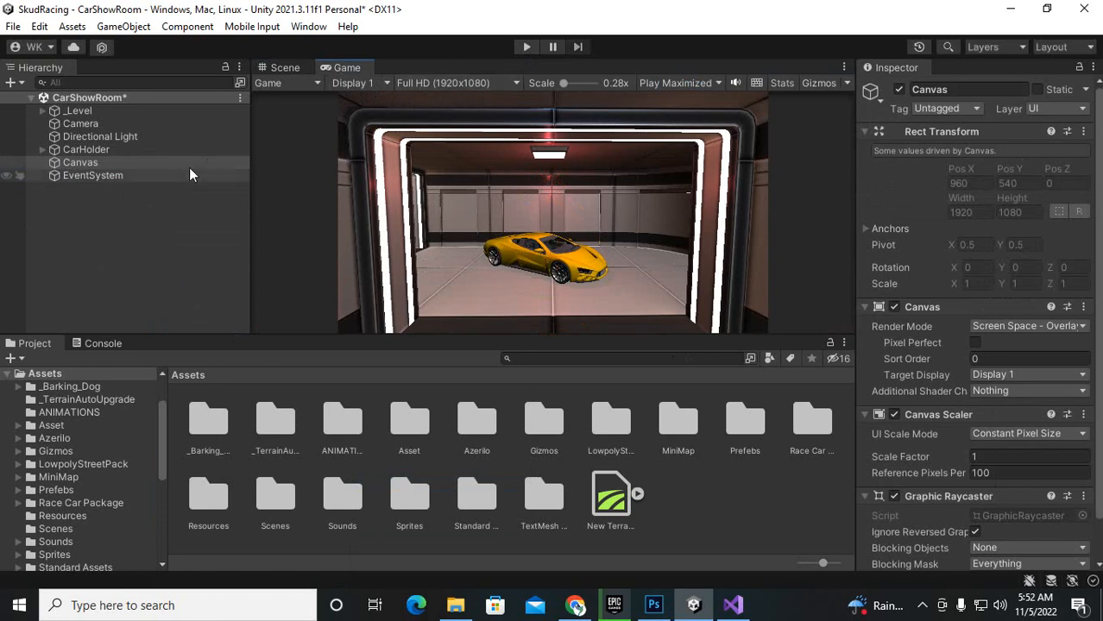
{"action": "left_click", "coordinate": [80, 163]}
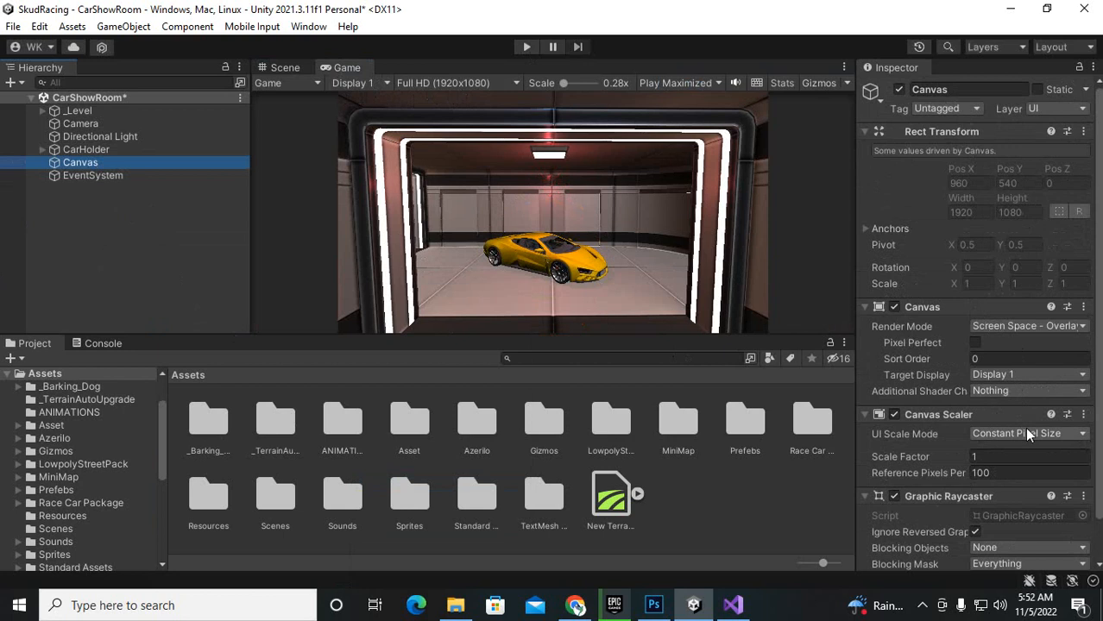
{"action": "left_click", "coordinate": [1027, 433]}
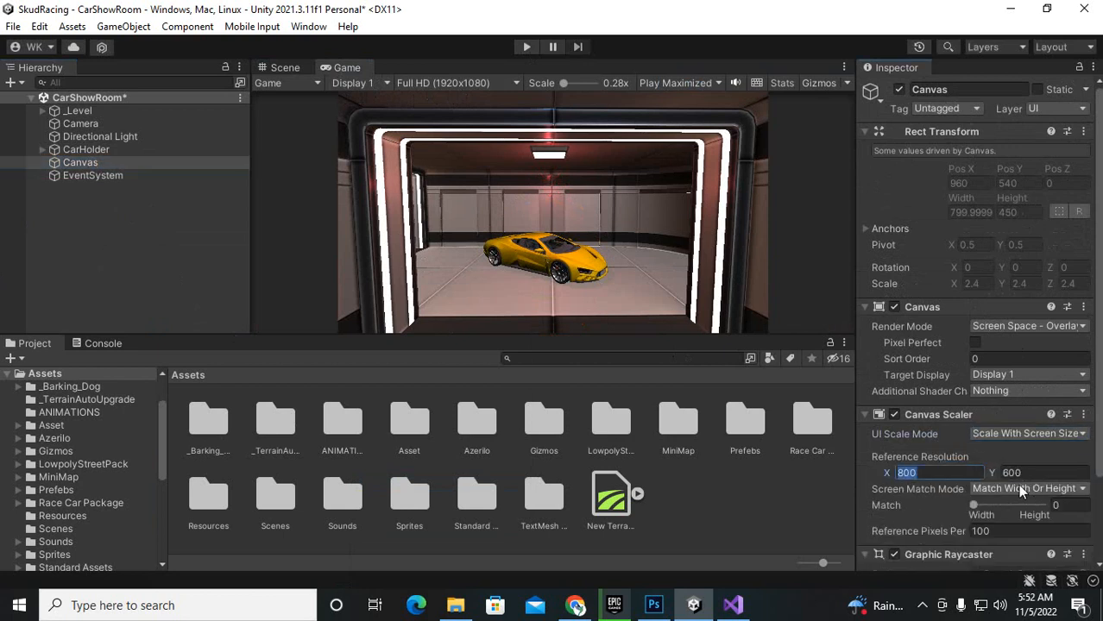
{"action": "type", "text": "1920"}
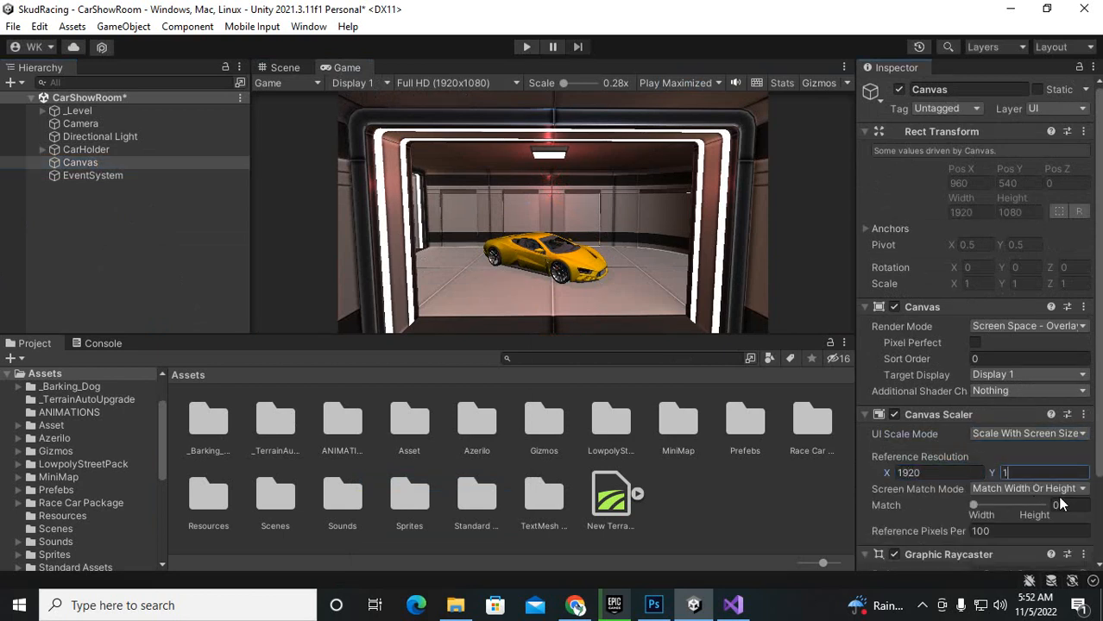
{"action": "type", "text": "1080"}
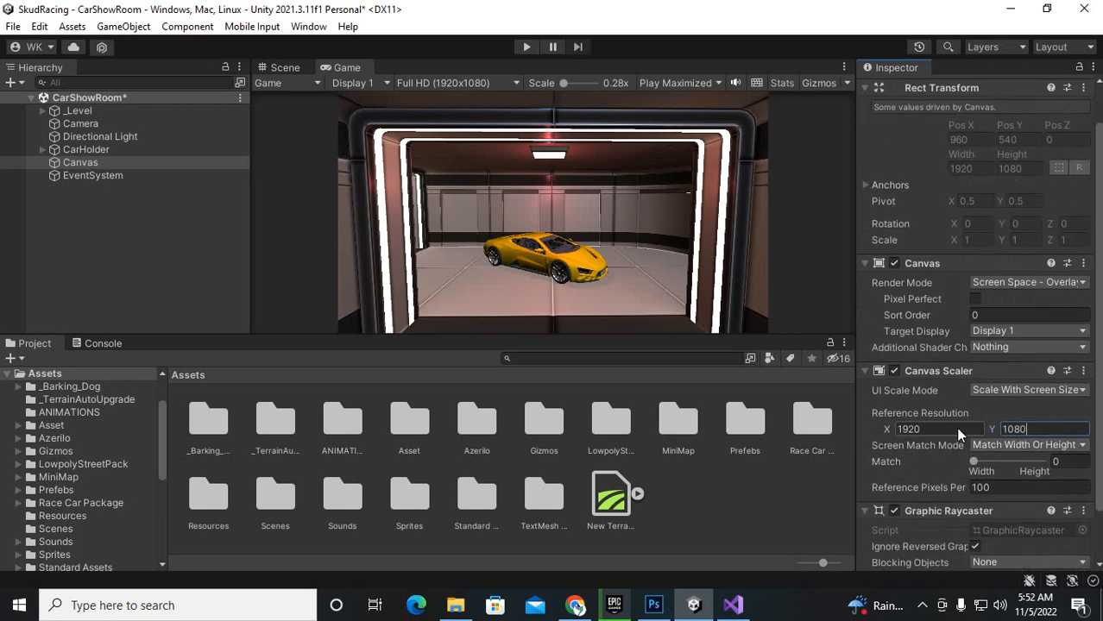
{"action": "left_click", "coordinate": [80, 162]}
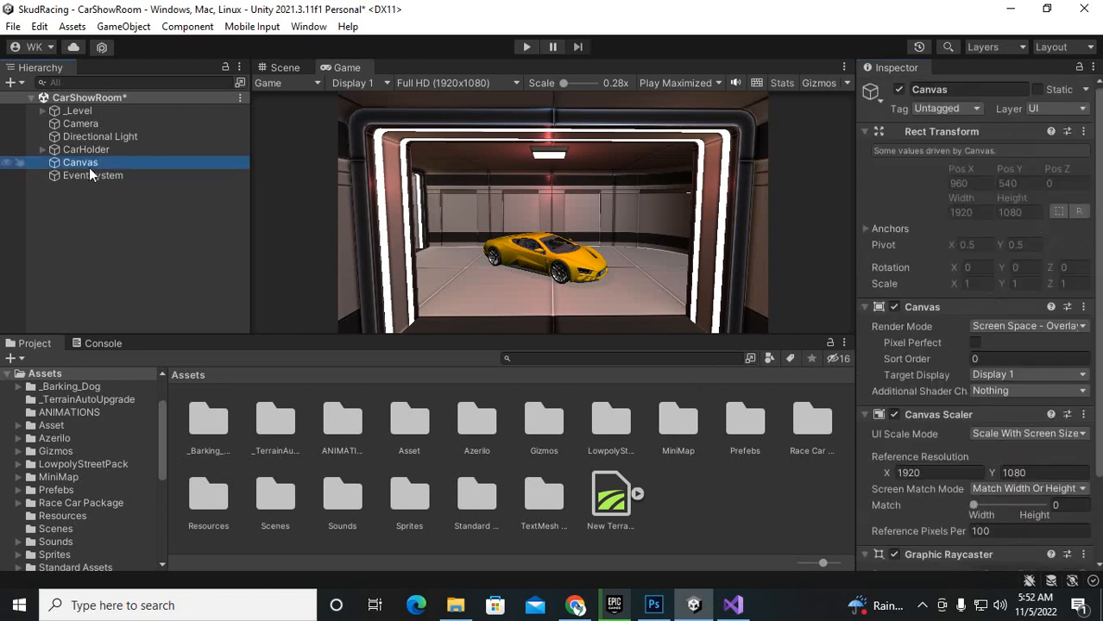
- Add a legacy UI Button under the Canvas and rename it NextButton
{"action": "right_click", "coordinate": [81, 162]}
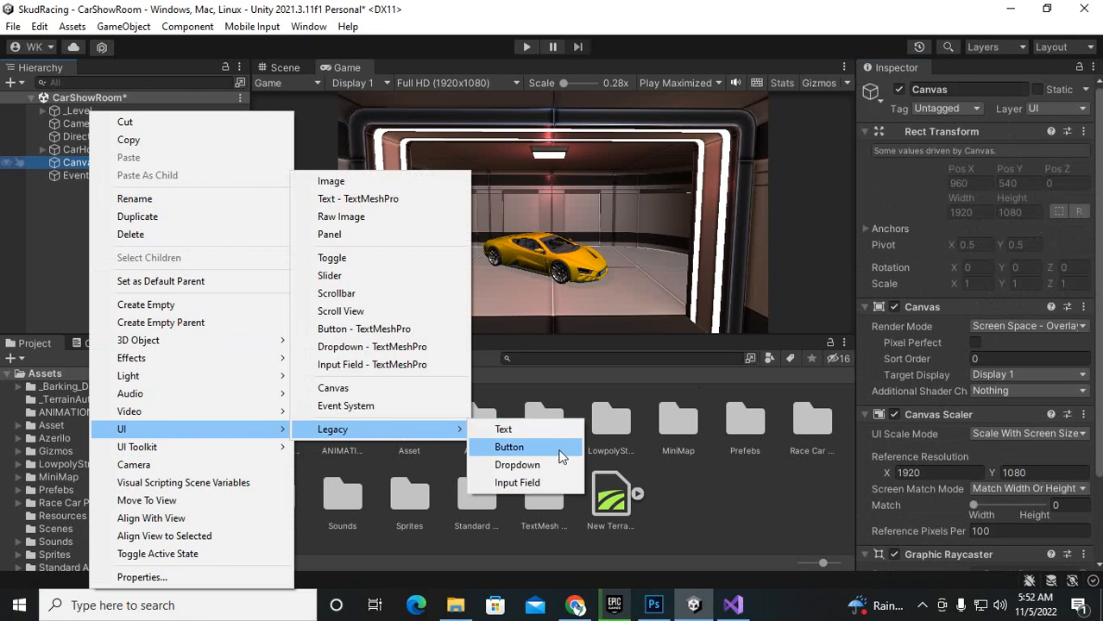
{"action": "left_click", "coordinate": [508, 447]}
{"action": "type", "text": "NextBu"}
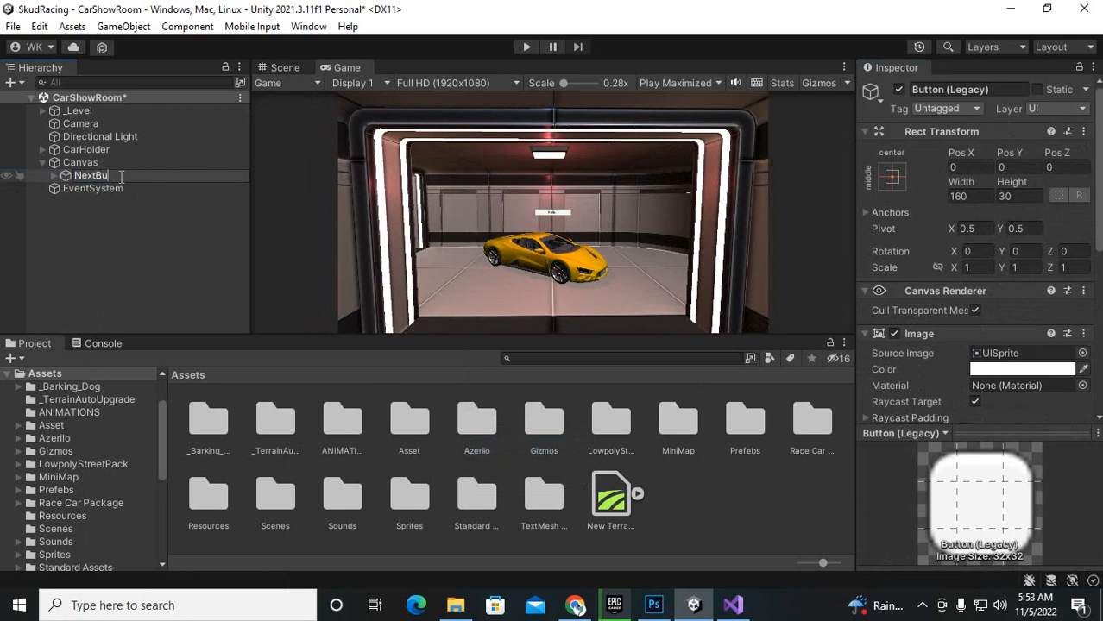
{"action": "left_click", "coordinate": [90, 175]}
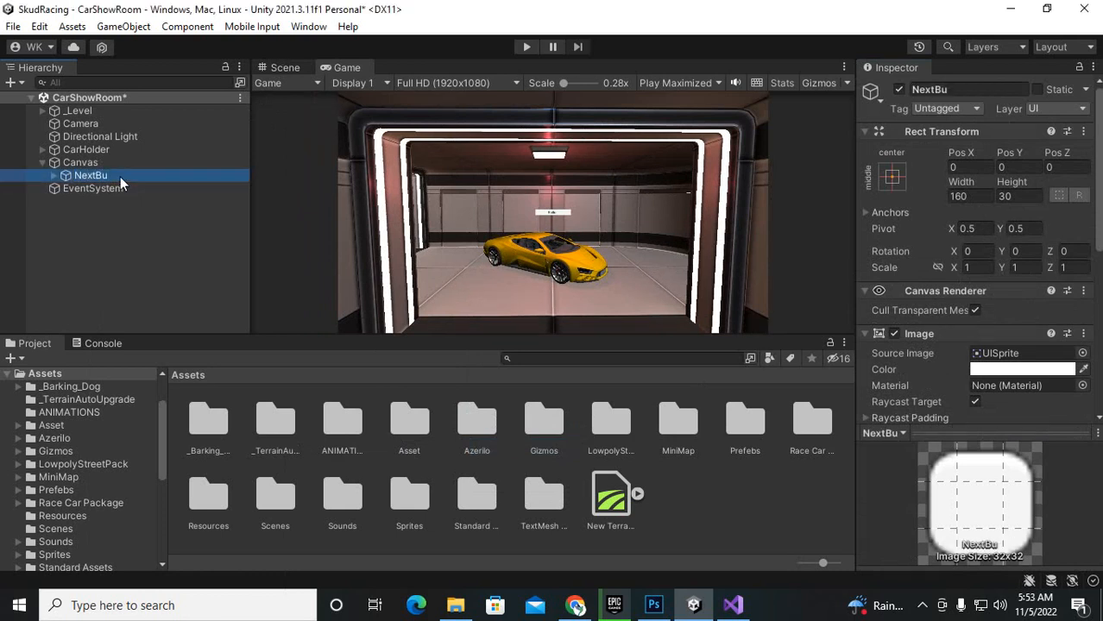
{"action": "double_click", "coordinate": [90, 175]}
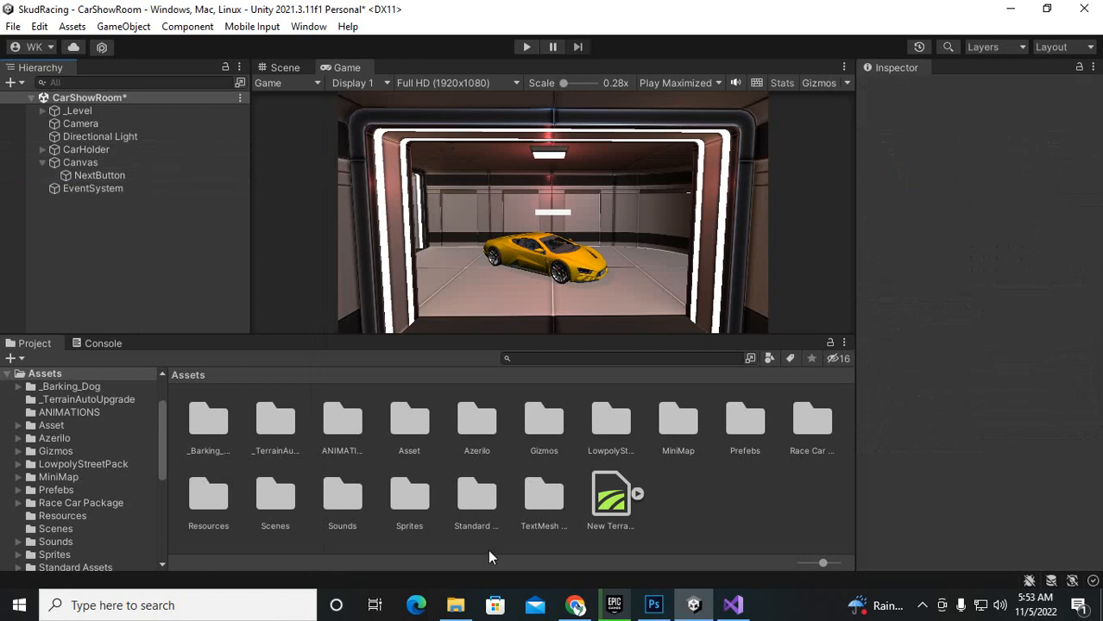
{"action": "mouse_move", "coordinate": [521, 561]}
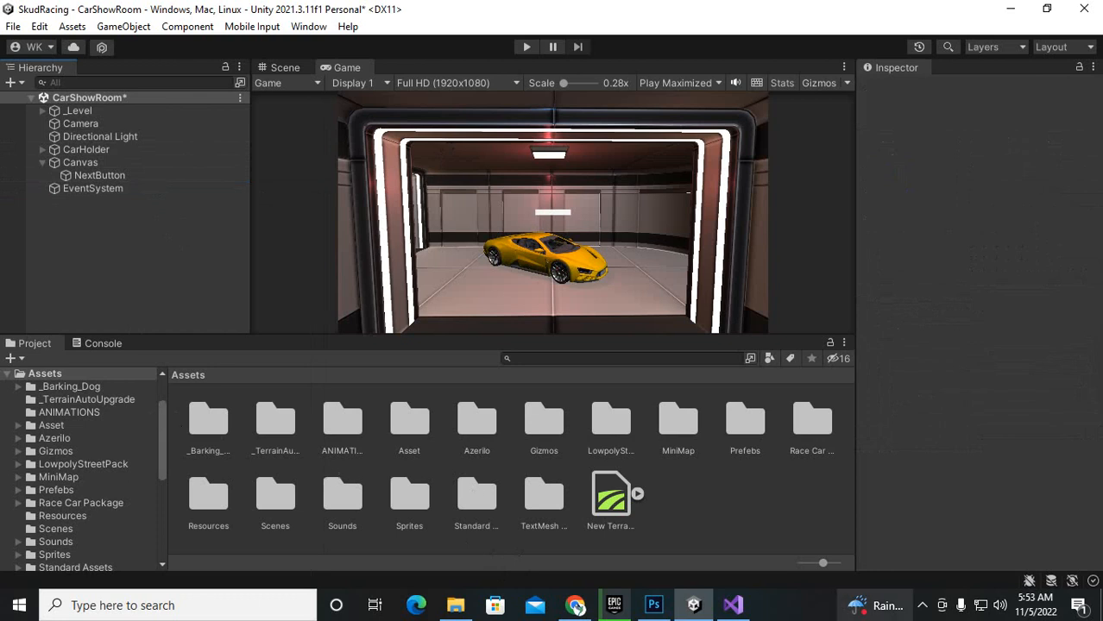
- Open the Sprites folder and compare the rightarrow and leftarrow sprites
{"action": "double_click", "coordinate": [54, 555]}
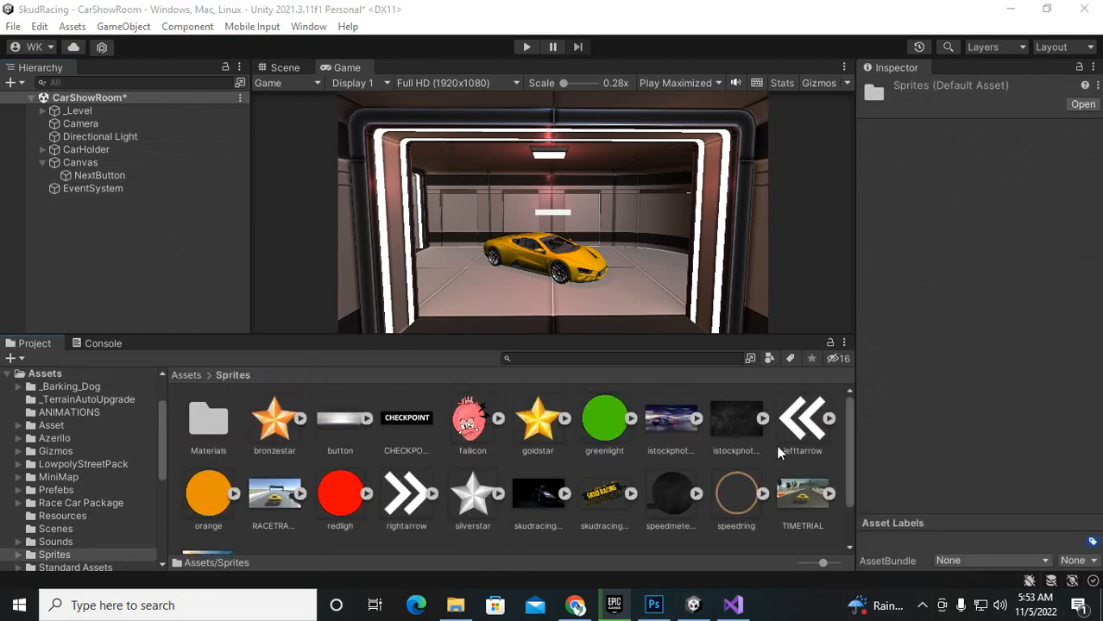
{"action": "left_click", "coordinate": [406, 494]}
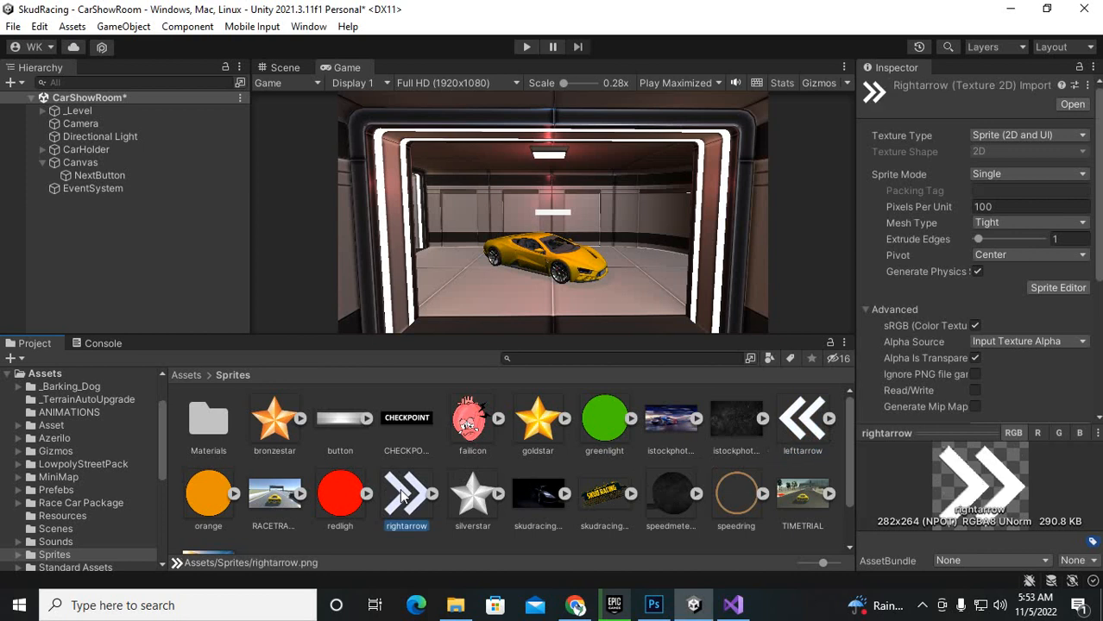
{"action": "left_click", "coordinate": [802, 419]}
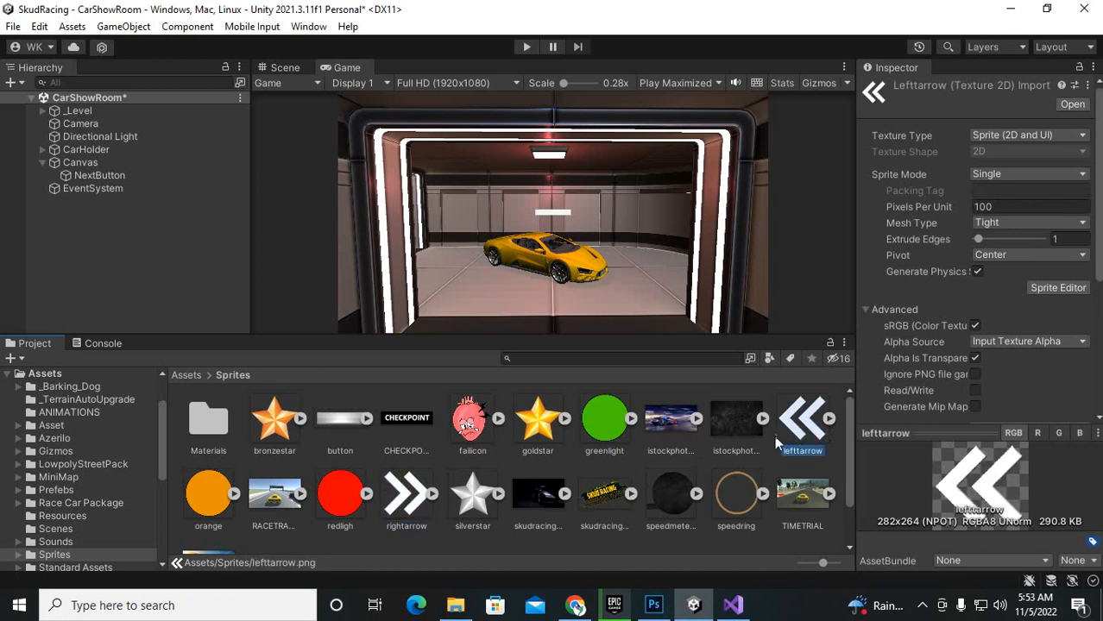
{"action": "mouse_move", "coordinate": [794, 445]}
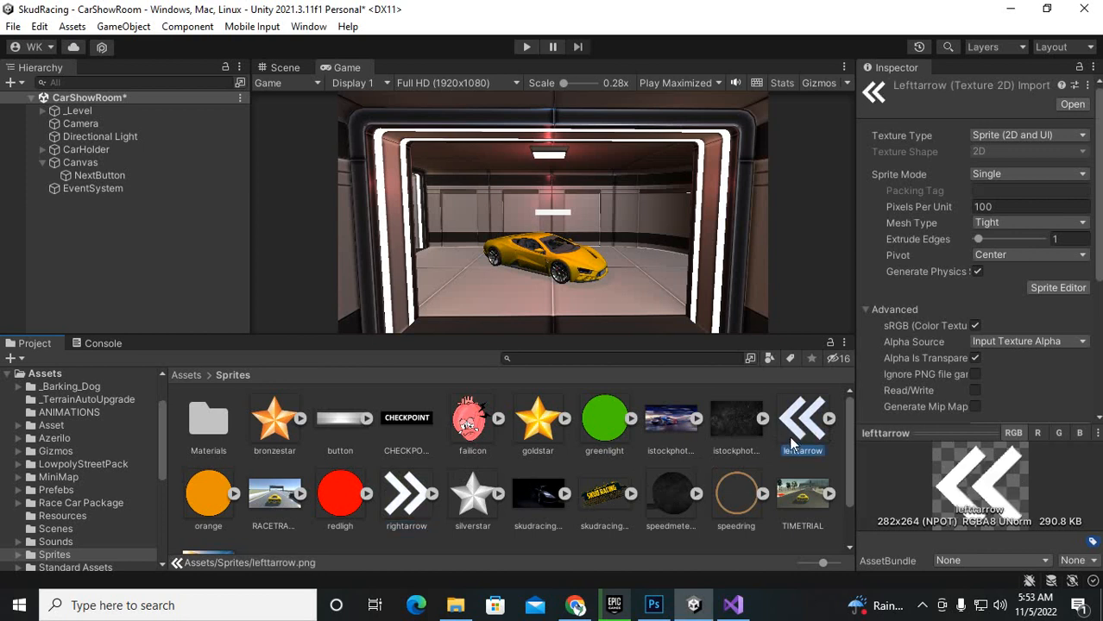
{"action": "left_click", "coordinate": [406, 493]}
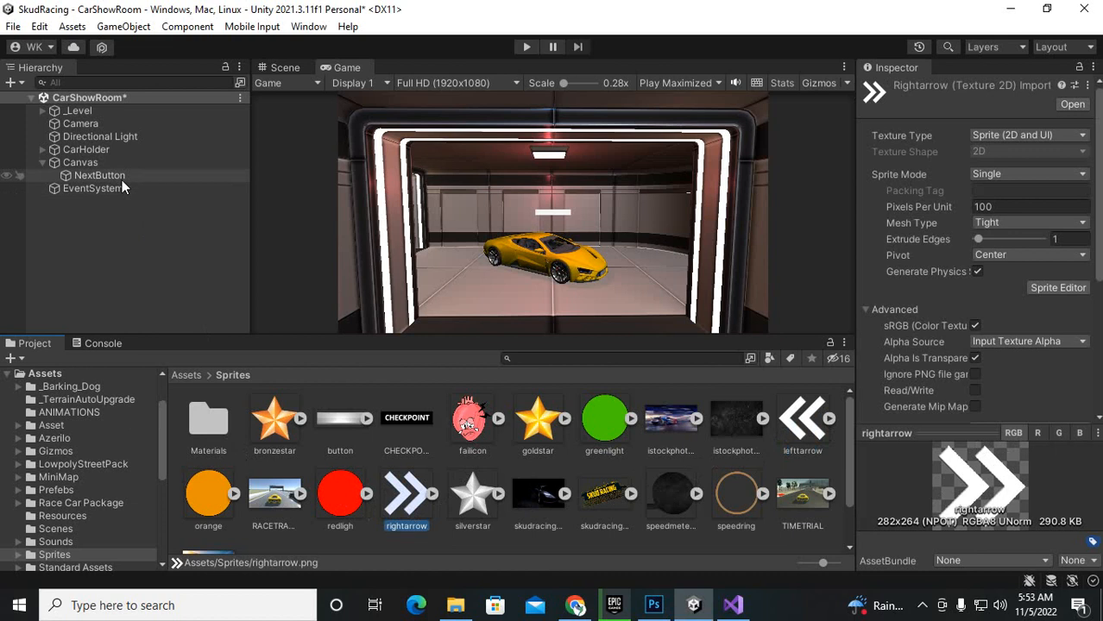
- Select NextButton and switch to the Scene view to see its arrow
{"action": "left_click", "coordinate": [100, 175]}
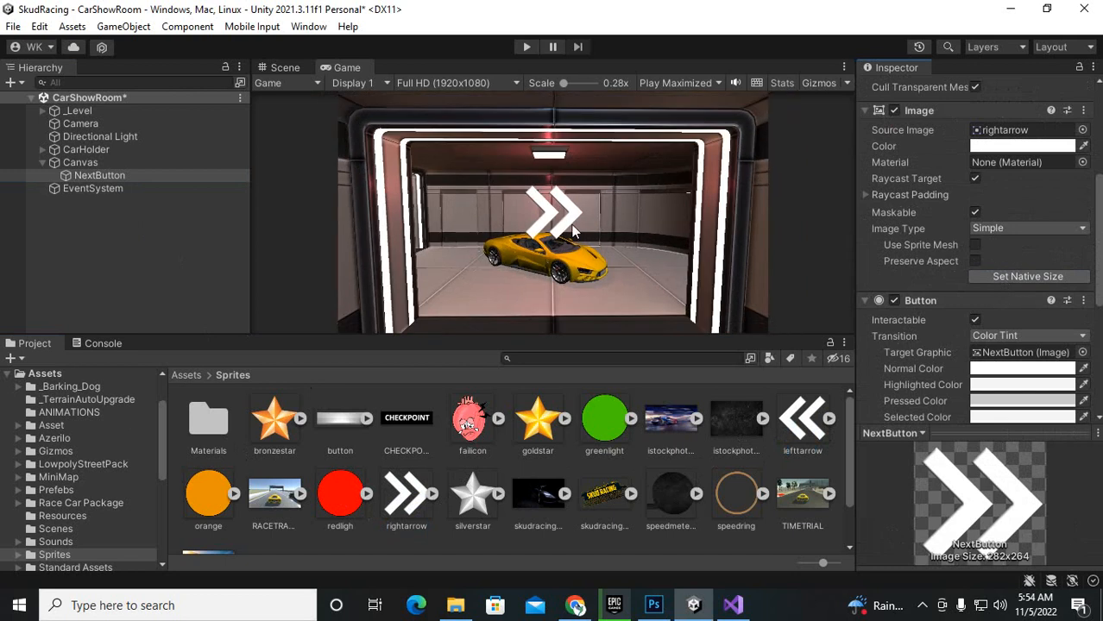
{"action": "left_click", "coordinate": [100, 175]}
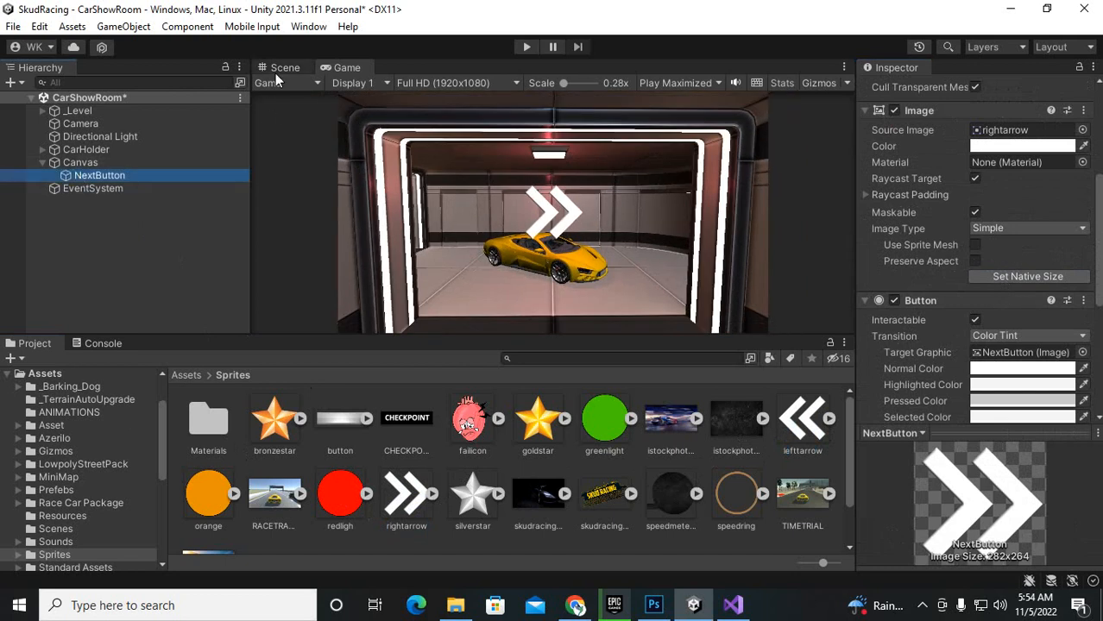
{"action": "left_click", "coordinate": [285, 67]}
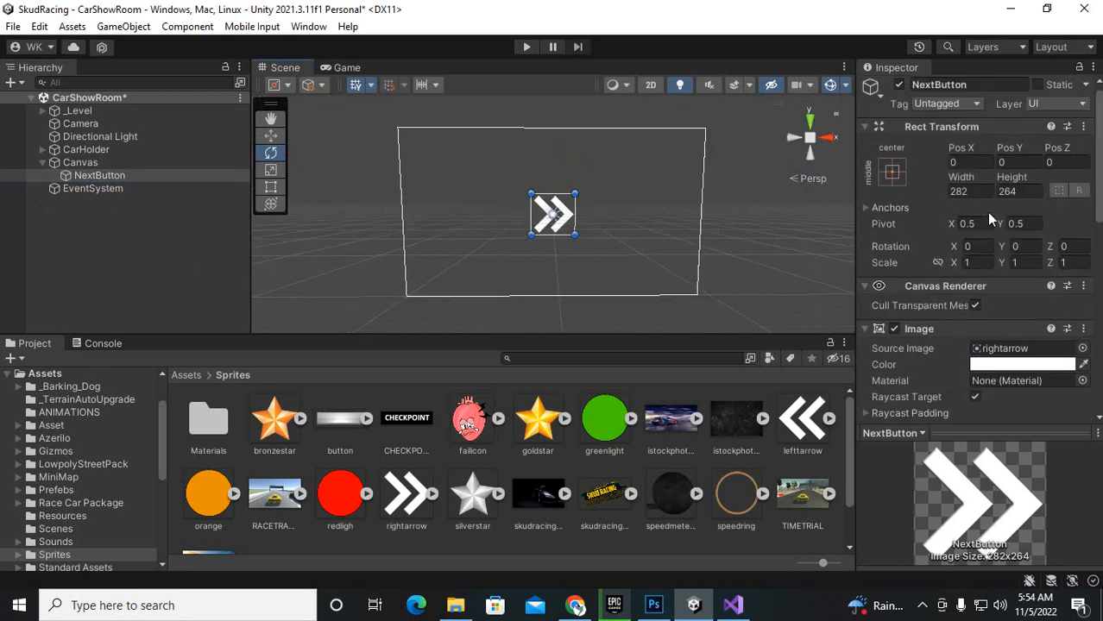
- Scale NextButton to 0.354 and move it to the right side at 811, −113
{"action": "left_click", "coordinate": [1019, 191]}
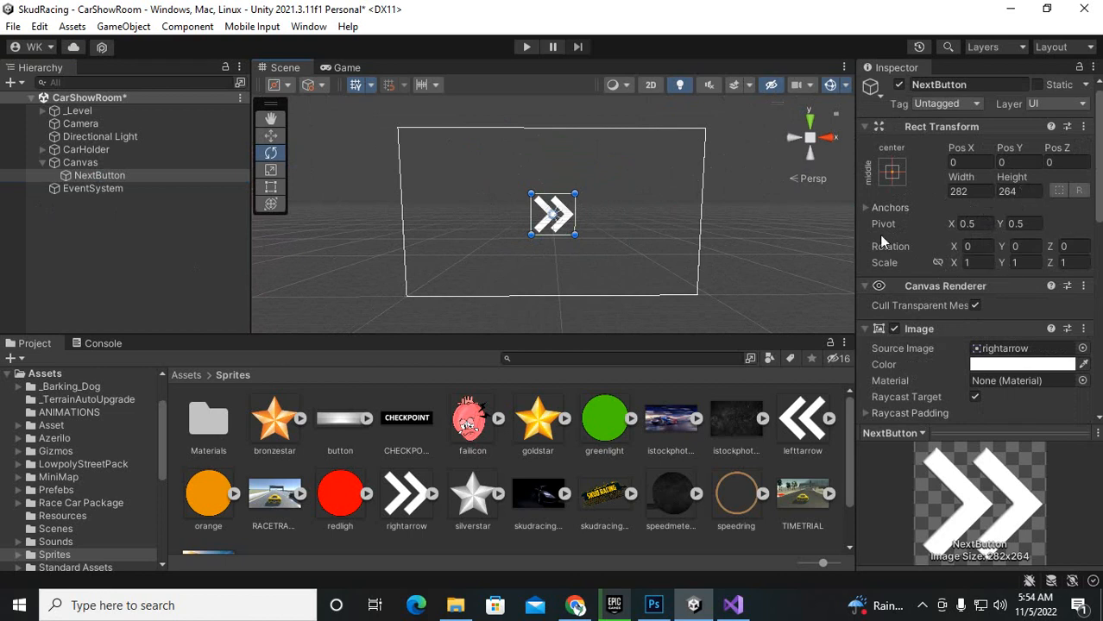
{"action": "left_click", "coordinate": [973, 190]}
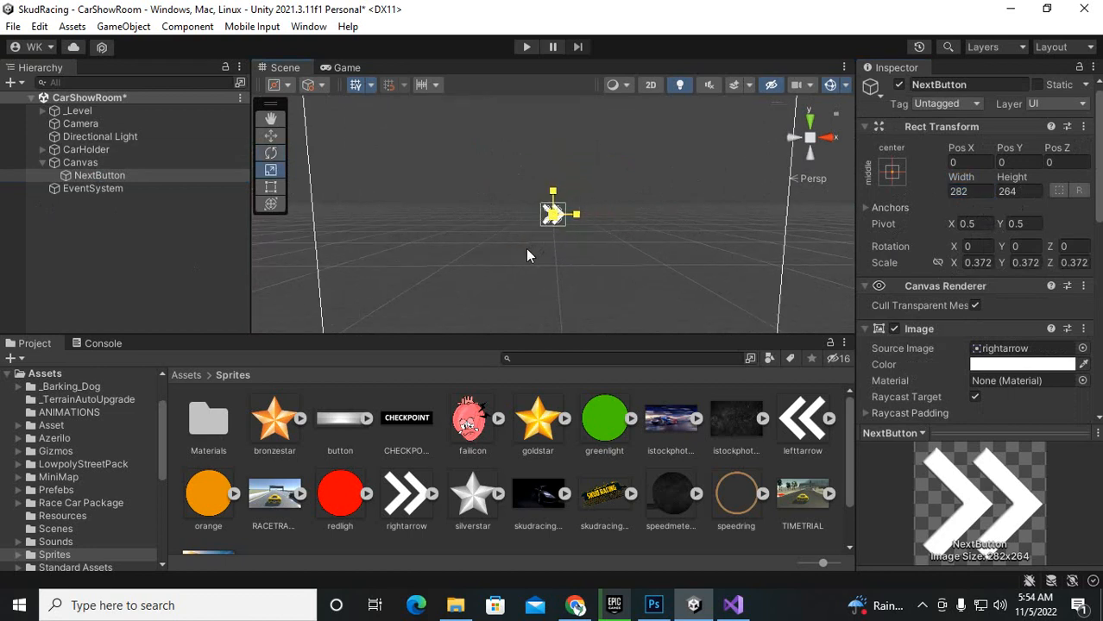
{"action": "left_click", "coordinate": [347, 67]}
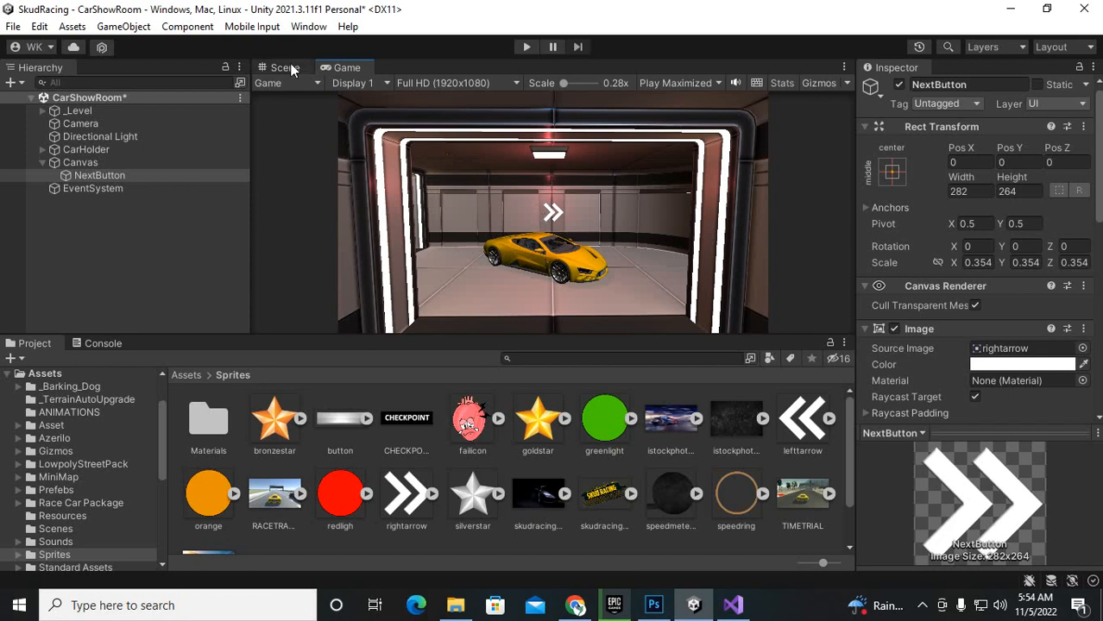
{"action": "left_click", "coordinate": [285, 67]}
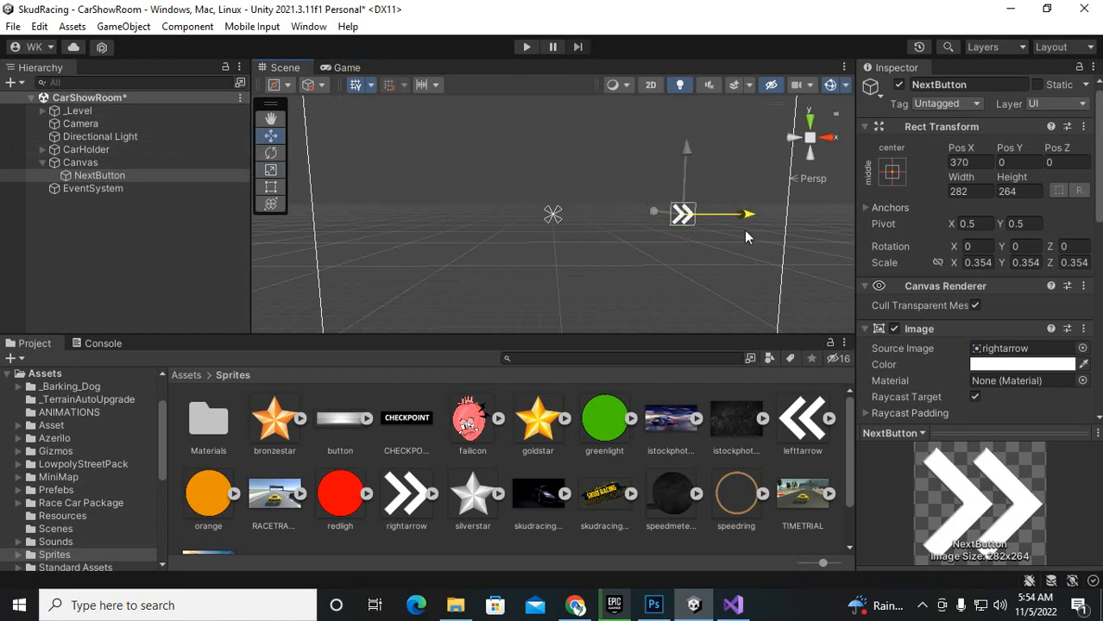
{"action": "left_click_drag", "start_coordinate": [682, 214], "coordinate": [749, 240]}
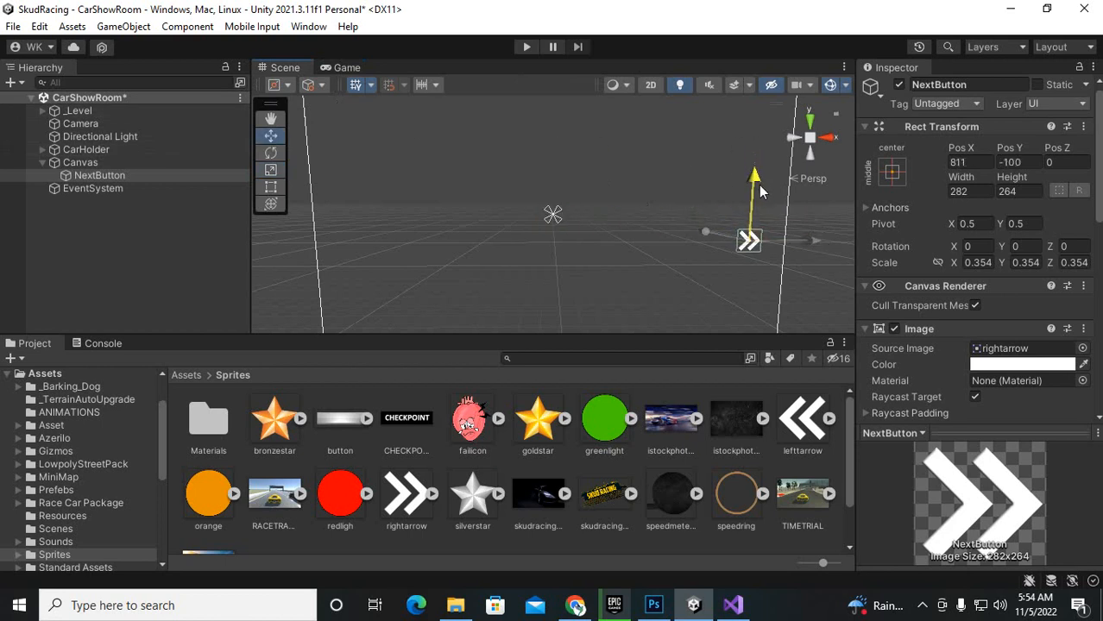
{"action": "left_click", "coordinate": [347, 68]}
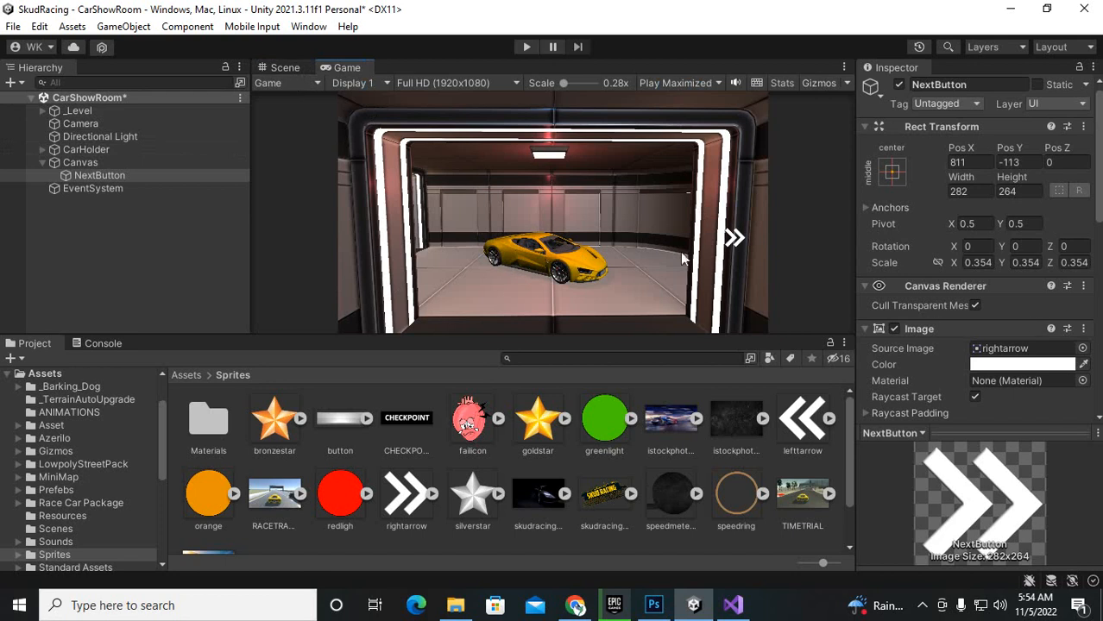
{"action": "mouse_move", "coordinate": [945, 169]}
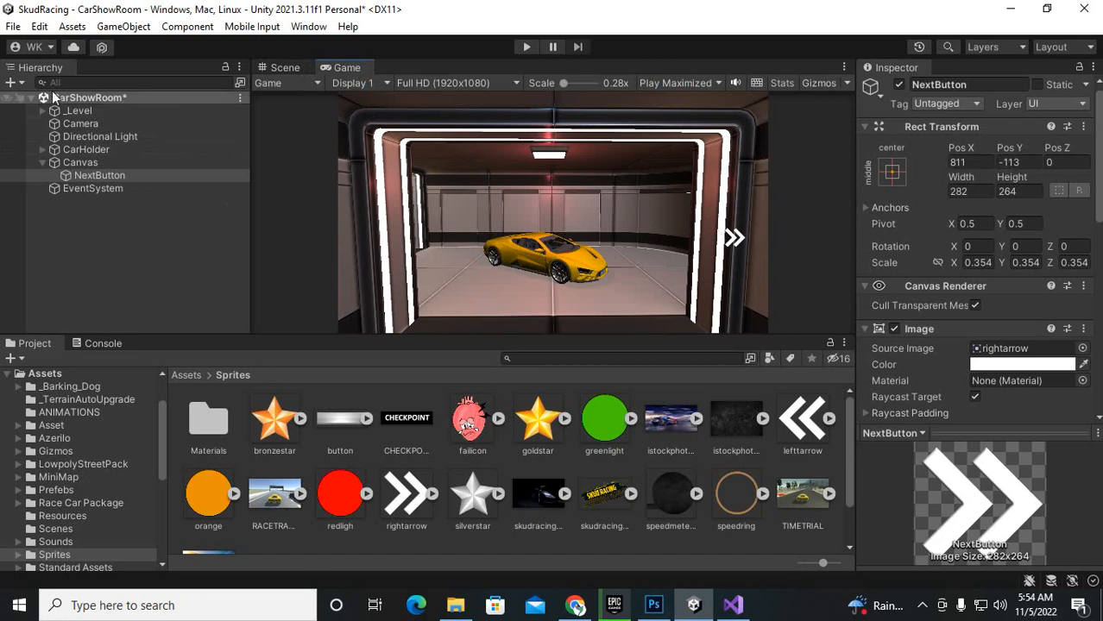
- Nudge NextButton's Rect Transform position to 862.5, −112.29
{"action": "left_click", "coordinate": [970, 190]}
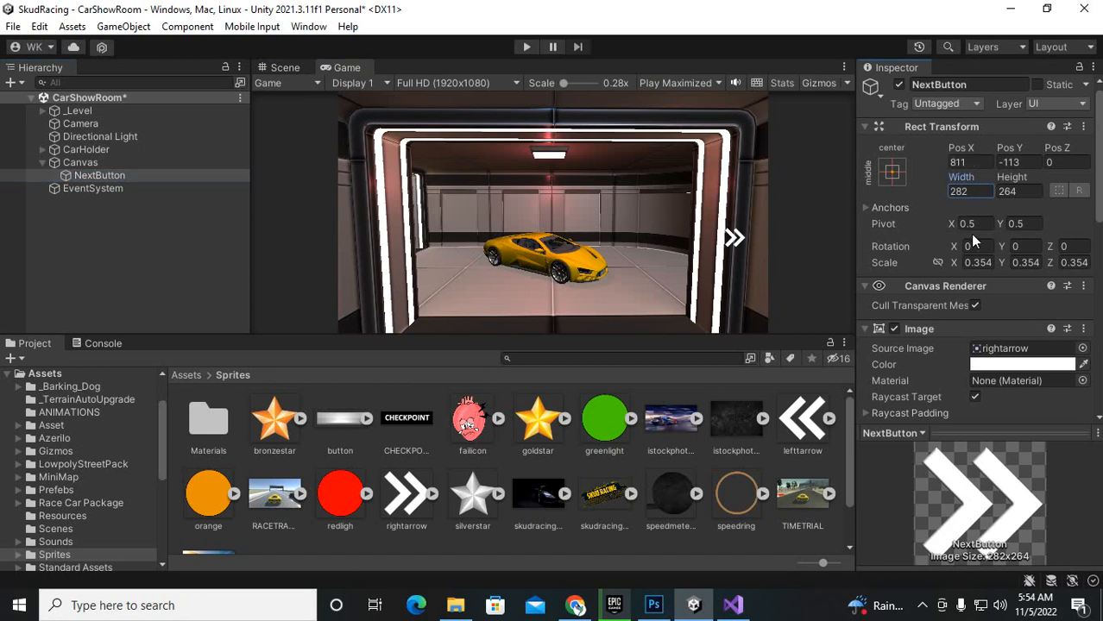
{"action": "left_click", "coordinate": [1018, 163]}
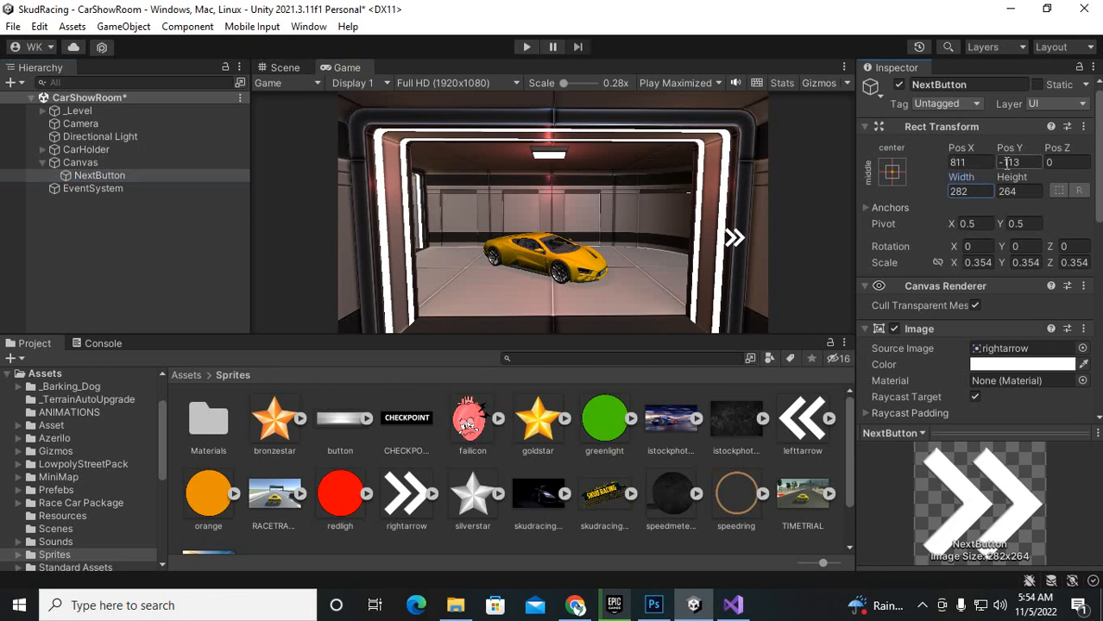
{"action": "left_click", "coordinate": [1019, 162]}
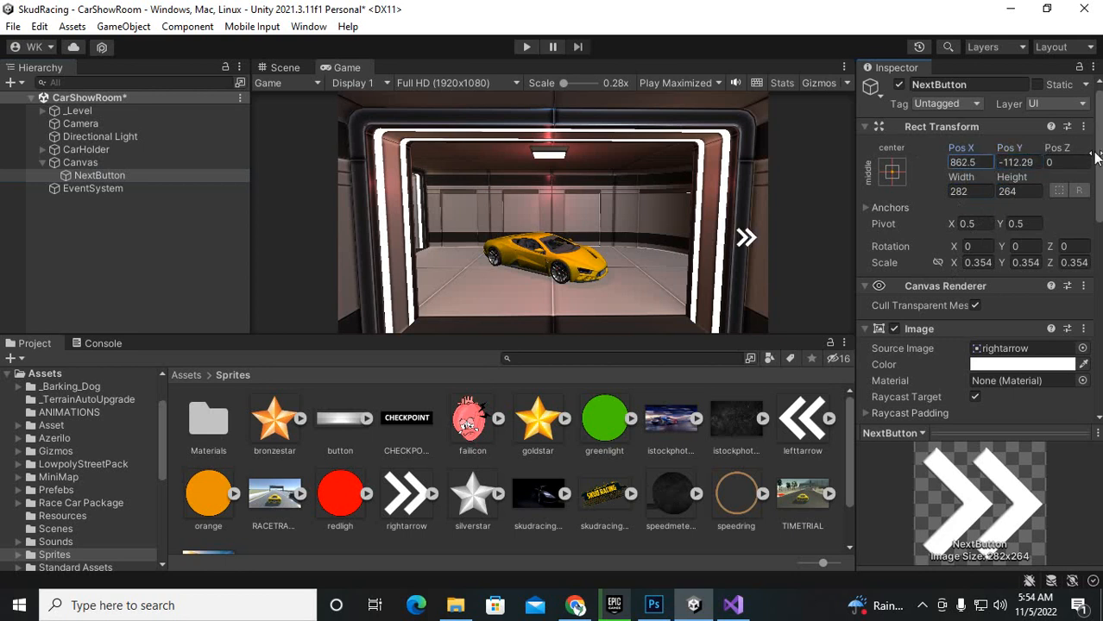
- Color the NextButton arrow bright green and set its scale to 0.5 on all axes
{"action": "left_click", "coordinate": [1023, 364]}
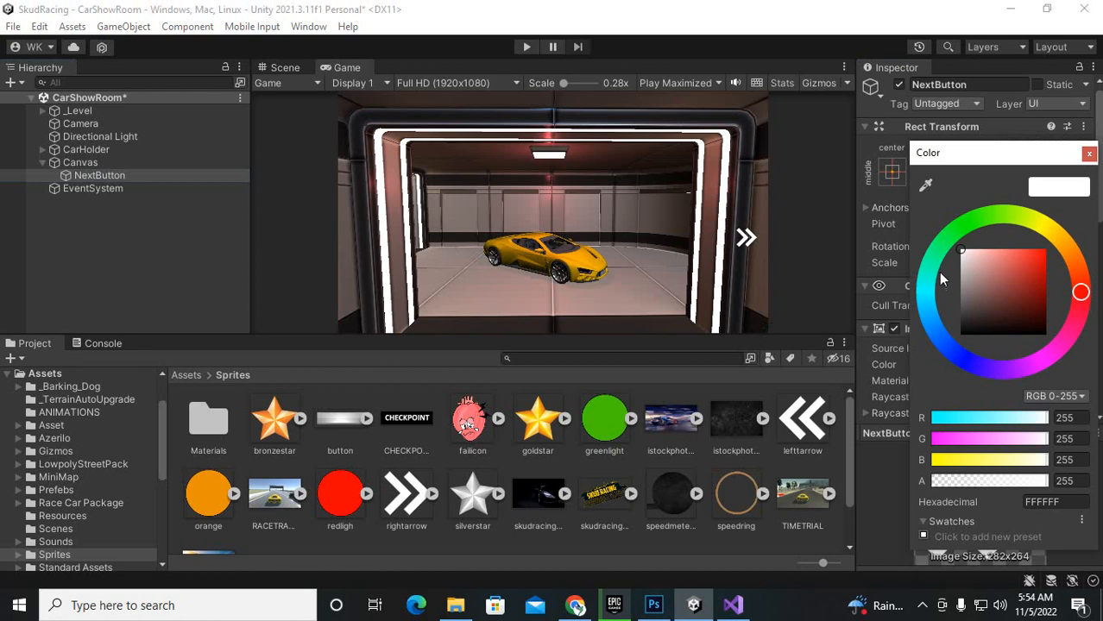
{"action": "left_click", "coordinate": [990, 215]}
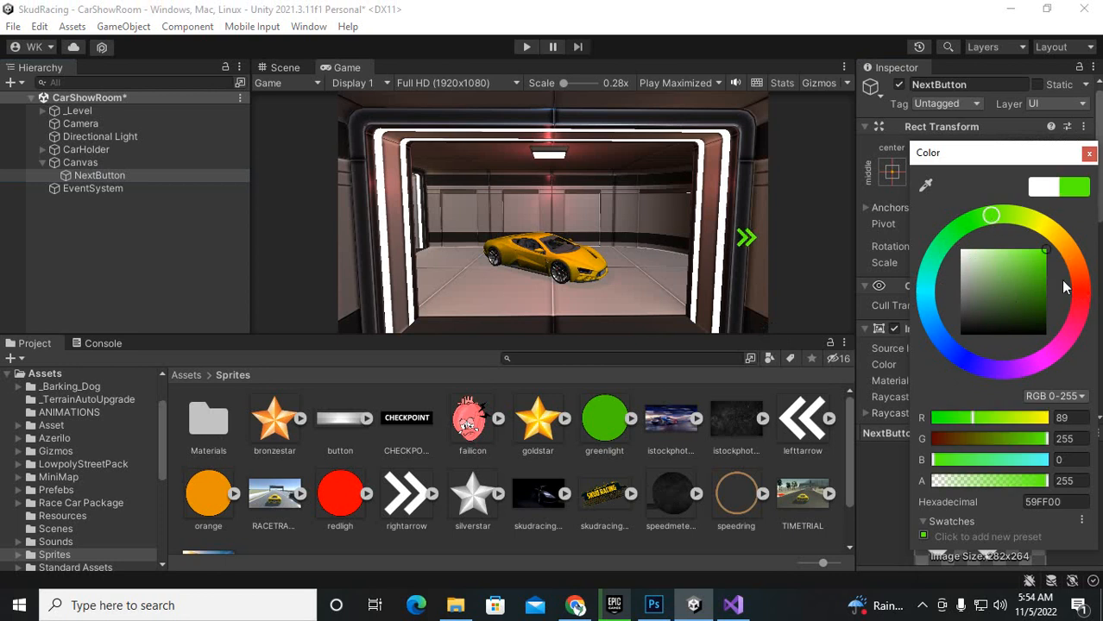
{"action": "left_click", "coordinate": [1089, 152]}
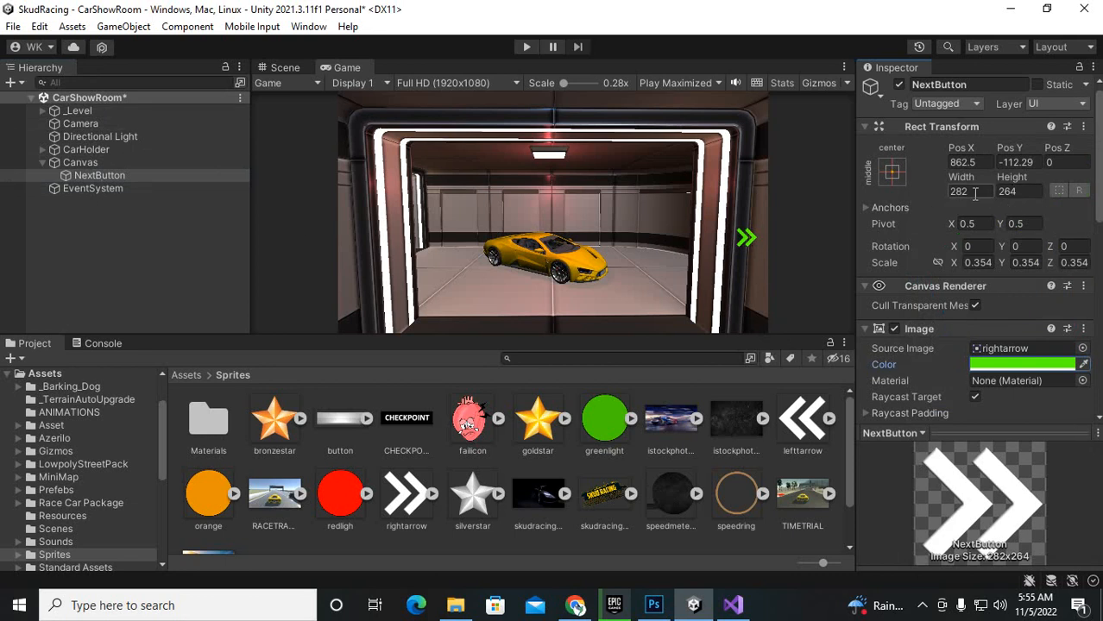
{"action": "left_click", "coordinate": [978, 263]}
{"action": "type", "text": "0.5"}
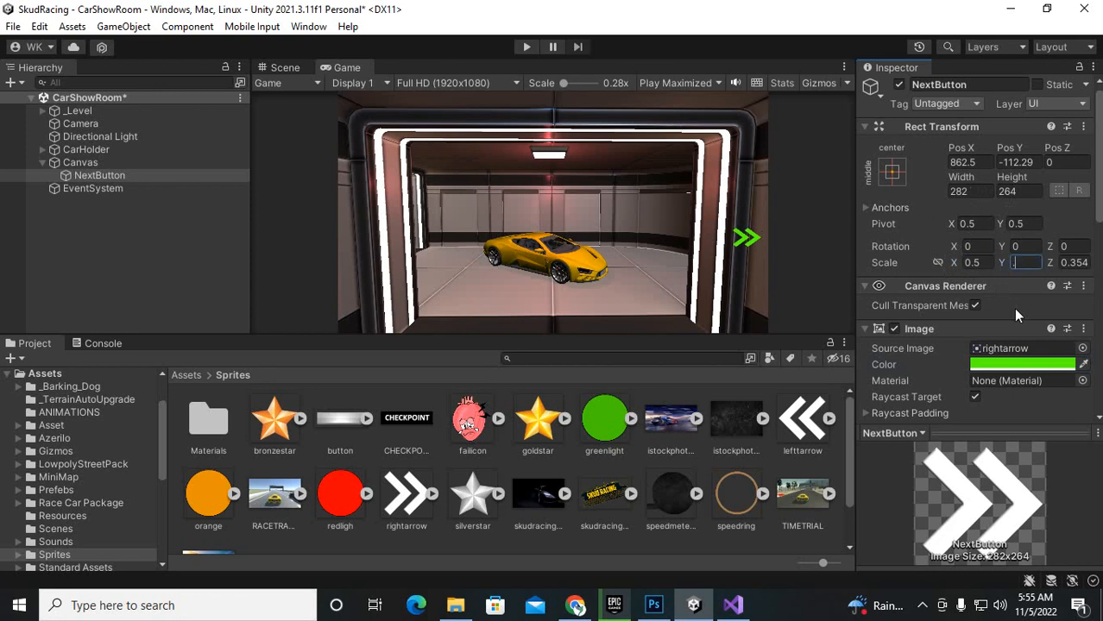
{"action": "left_click", "coordinate": [1074, 262]}
{"action": "type", "text": "0.5"}
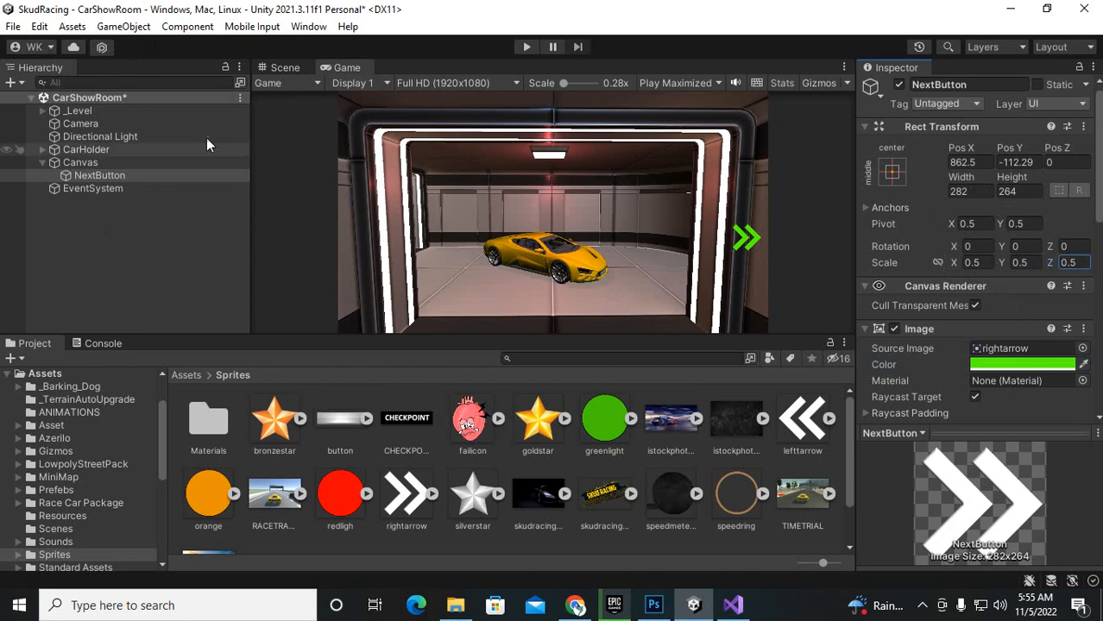
- Duplicate NextButton as PrevButton with the leftarrow image and Pos X −116.1
{"action": "left_click", "coordinate": [99, 176]}
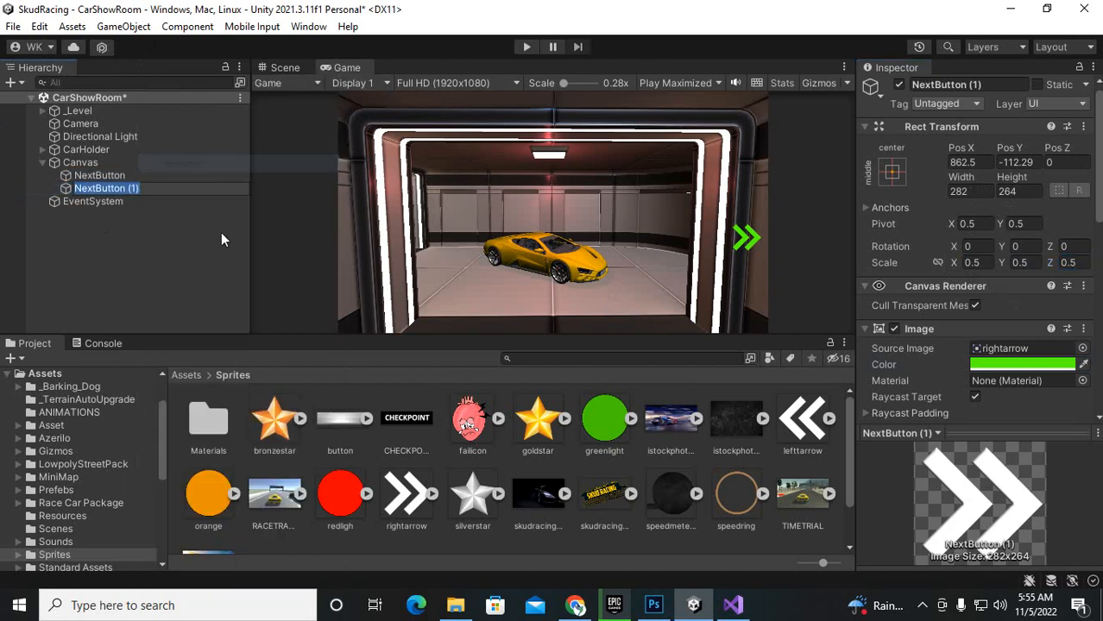
{"action": "type", "text": "PrevButto"}
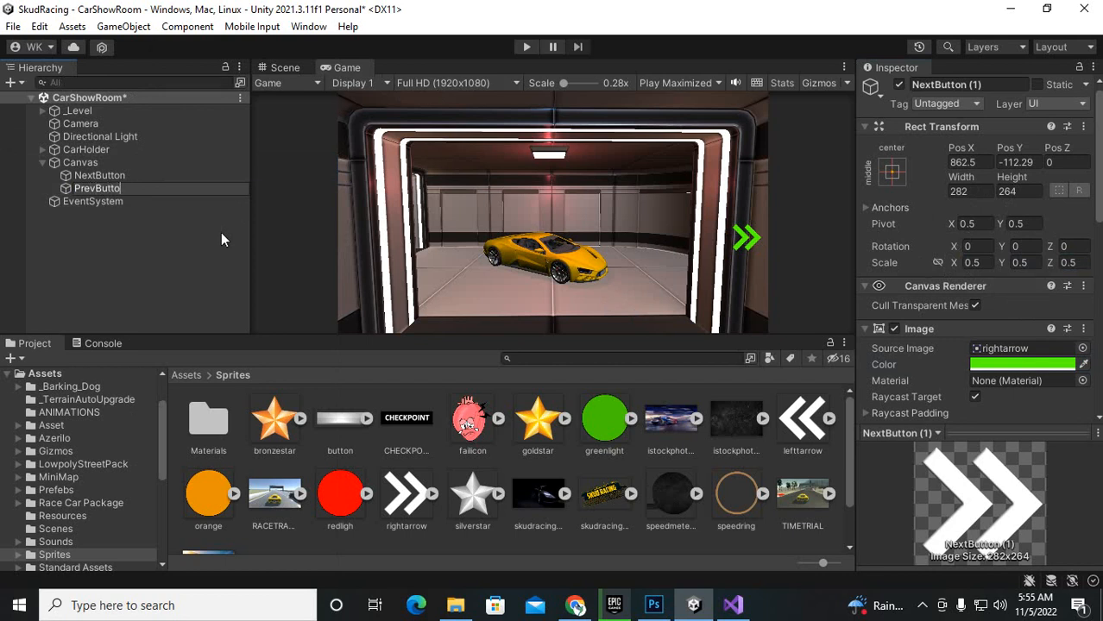
{"action": "left_click", "coordinate": [99, 188]}
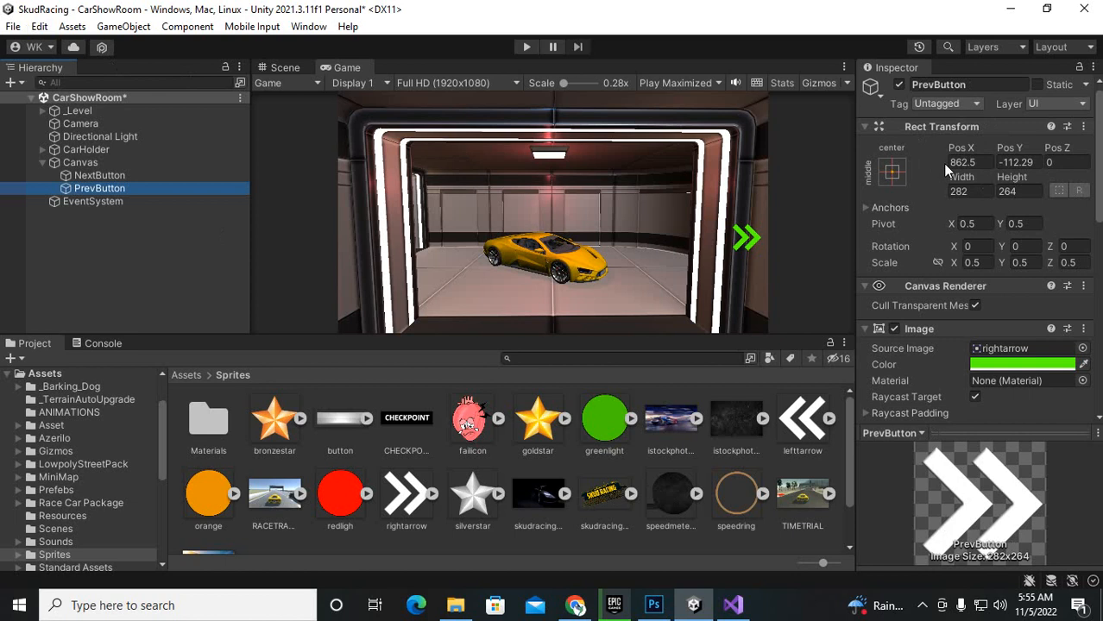
{"action": "type", "text": "-116.1"}
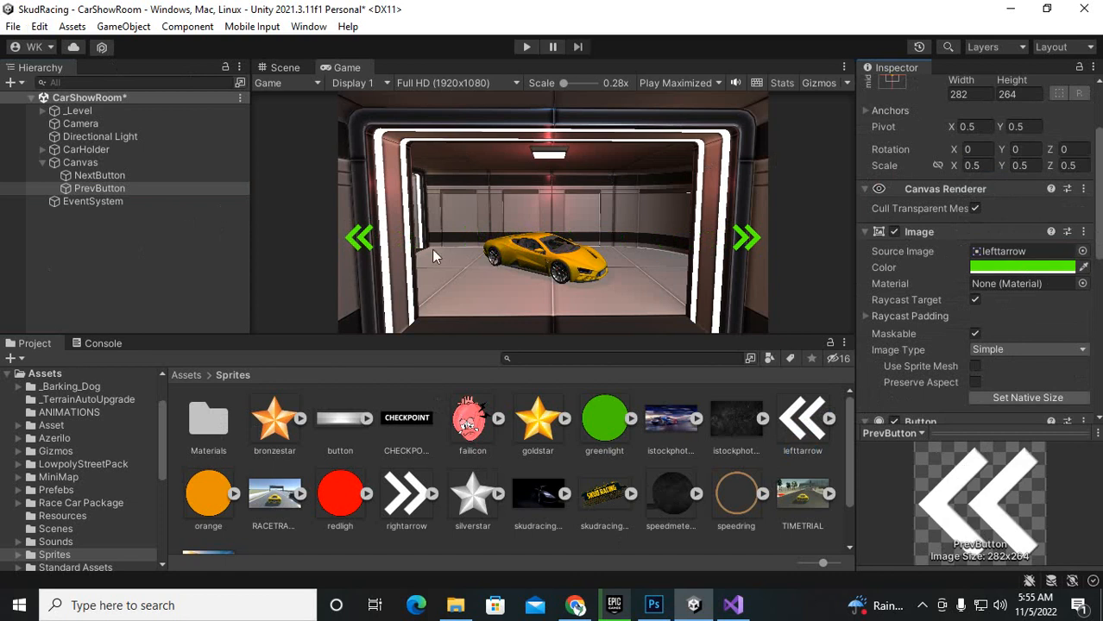
- Color PrevButton orange, set its Pos X to −864.4, and enter play mode
{"action": "left_click", "coordinate": [1019, 94]}
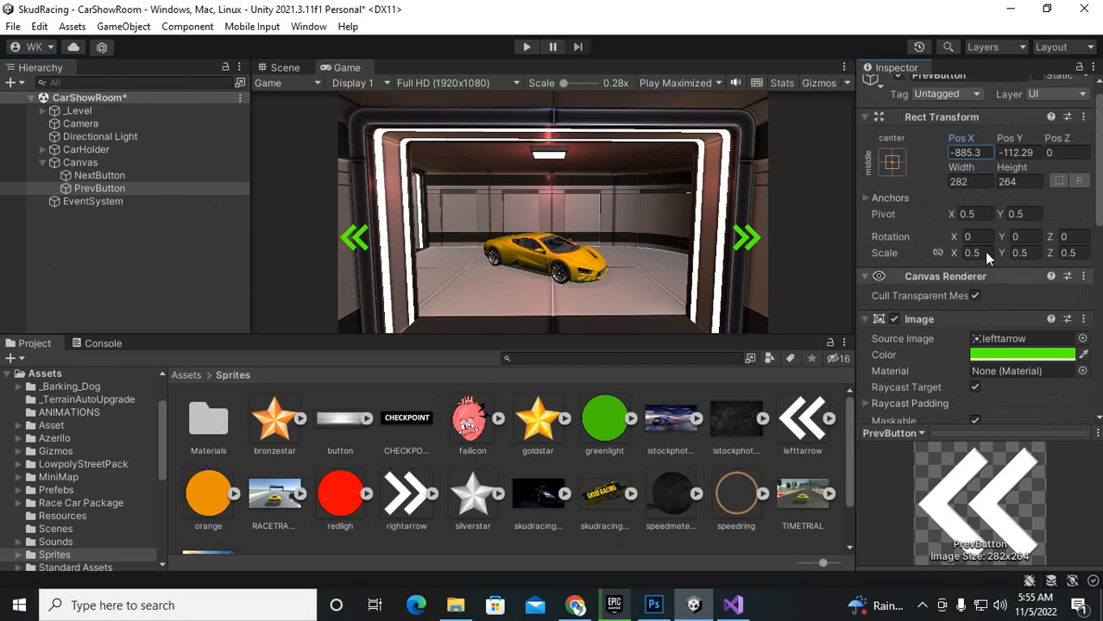
{"action": "left_click", "coordinate": [1023, 355]}
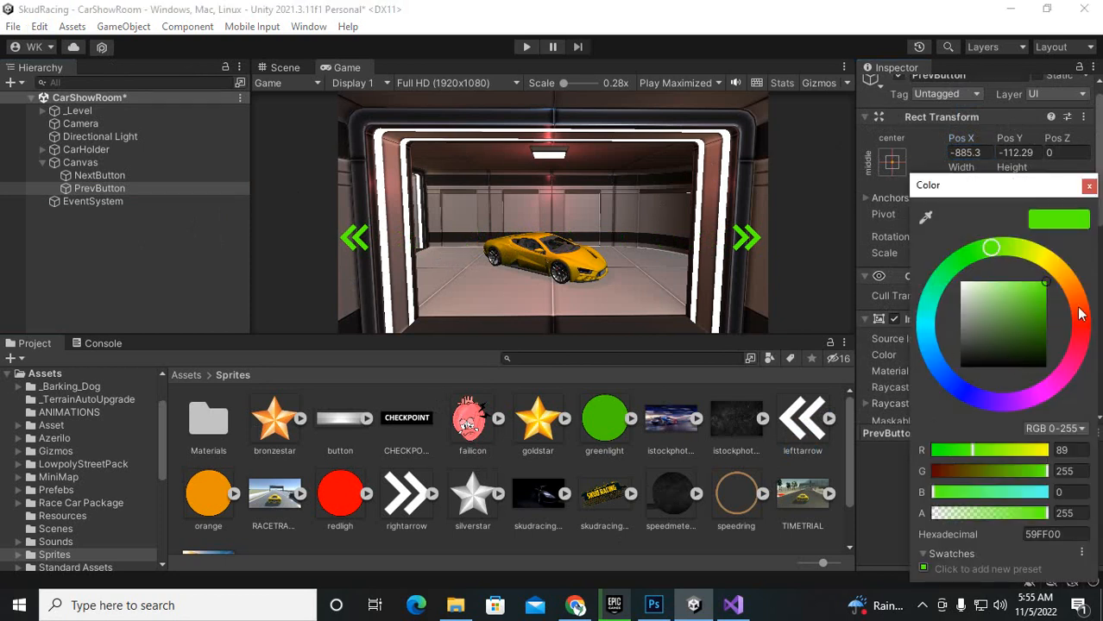
{"action": "left_click", "coordinate": [1079, 306]}
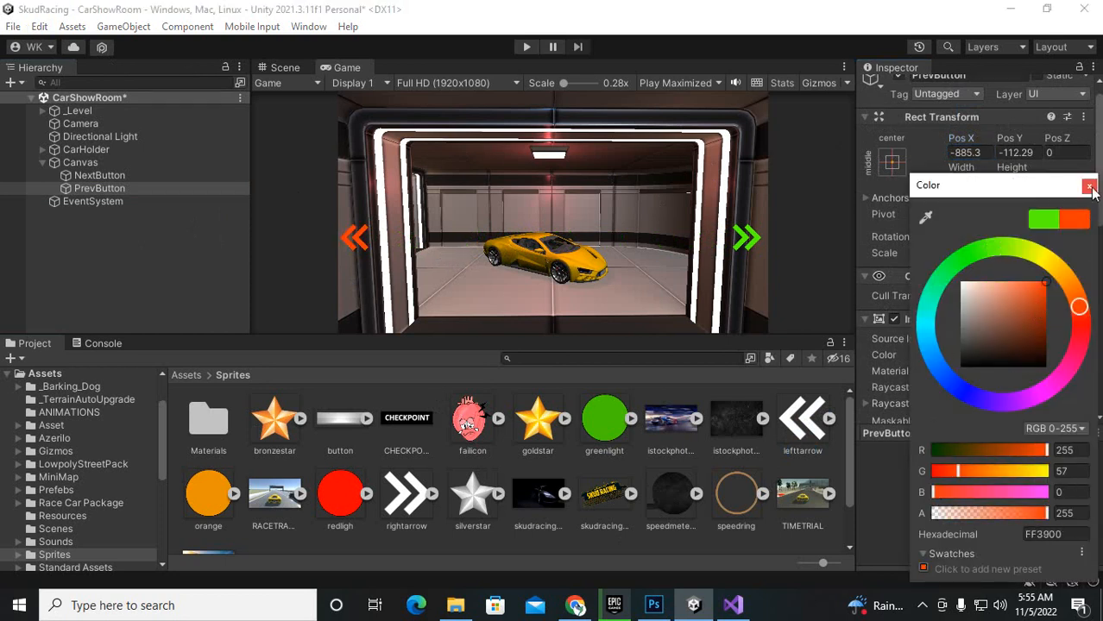
{"action": "left_click", "coordinate": [1089, 186]}
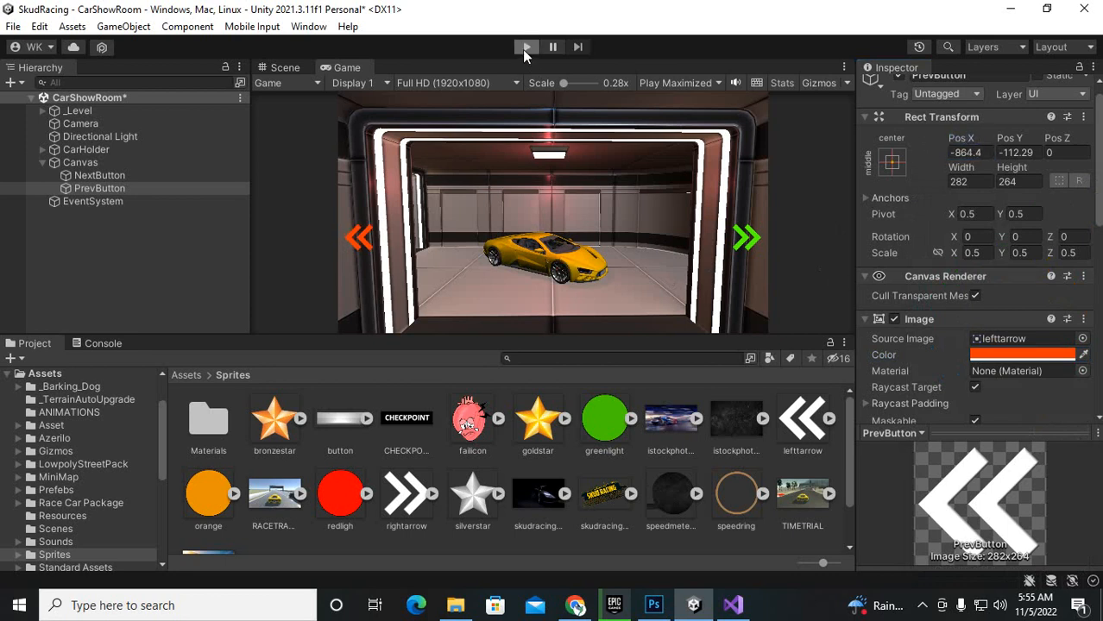
{"action": "left_click", "coordinate": [525, 47]}
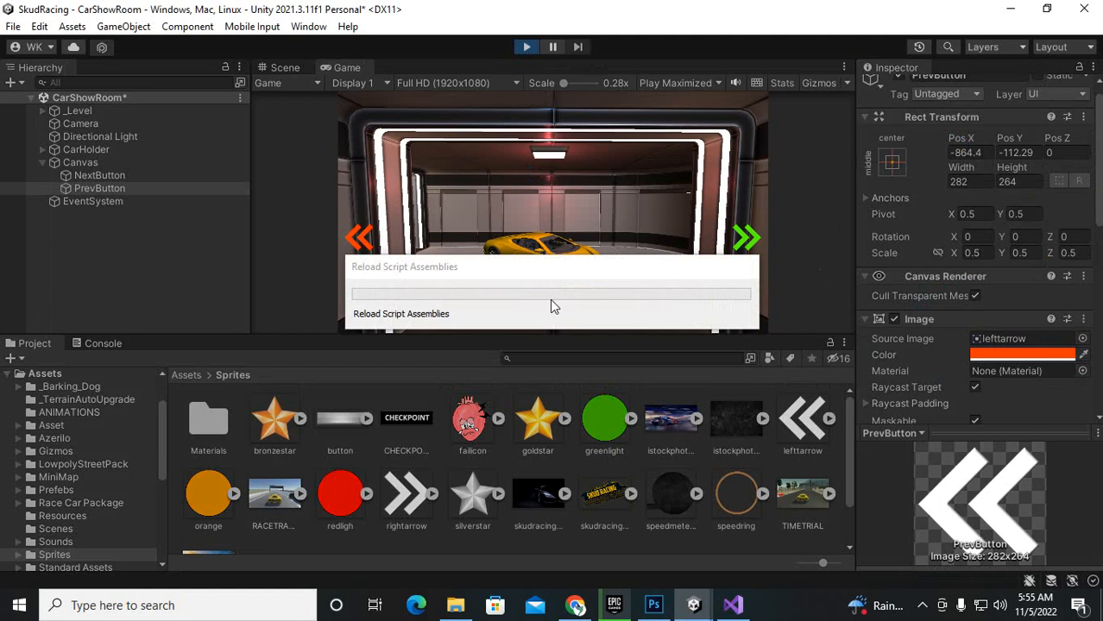